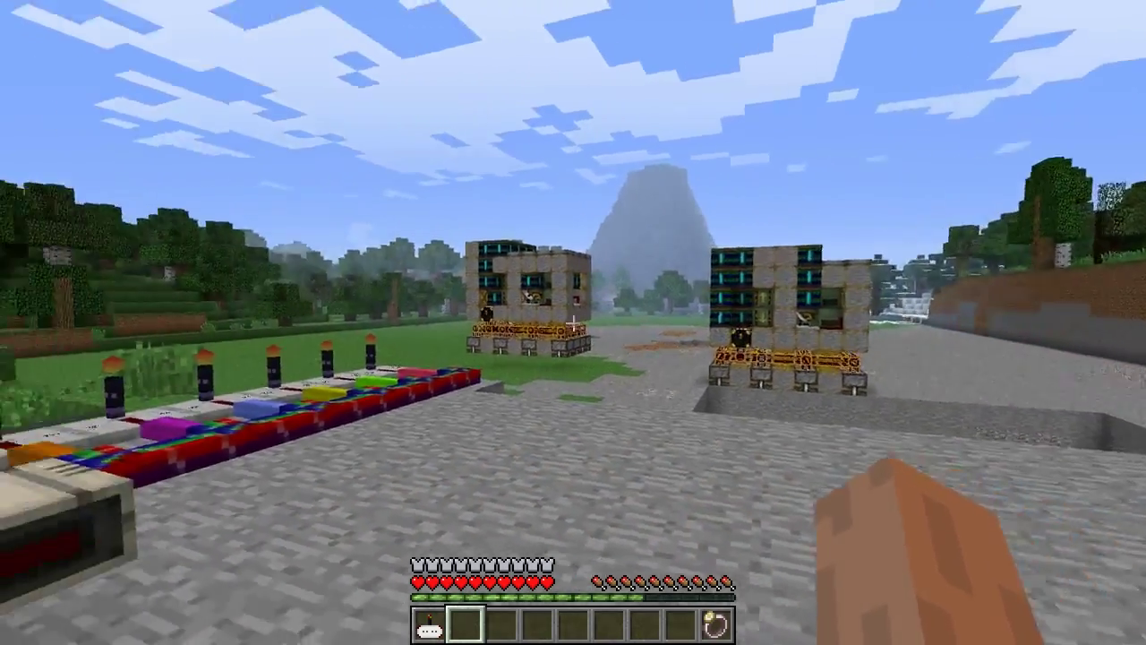
mouse_move(573, 322)
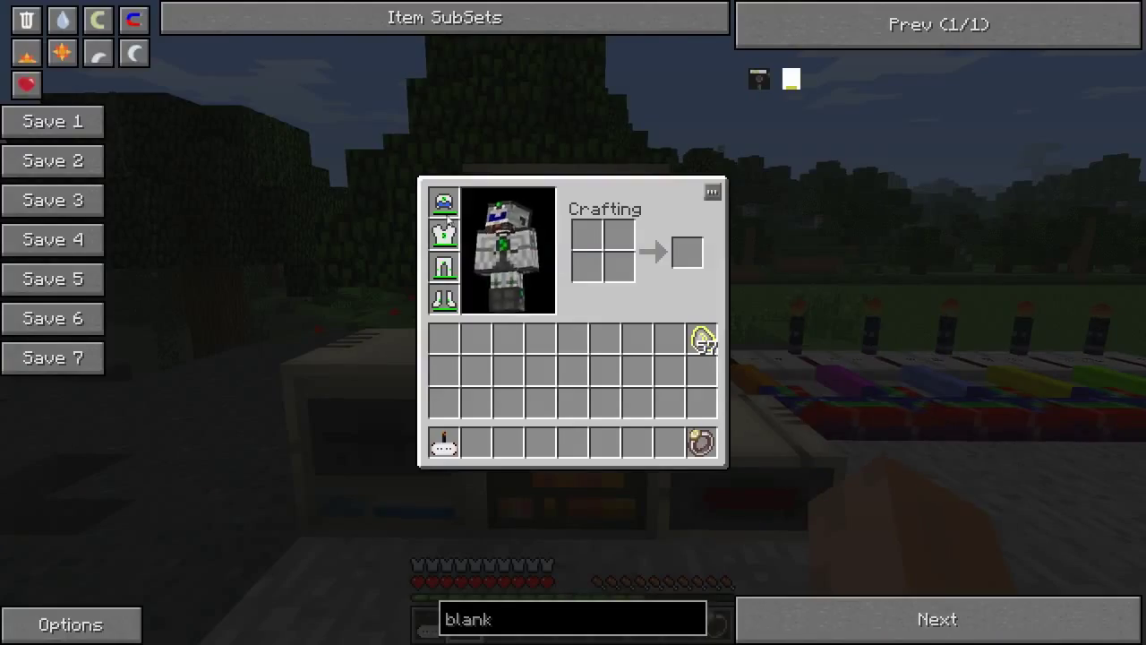
mouse_move(757, 78)
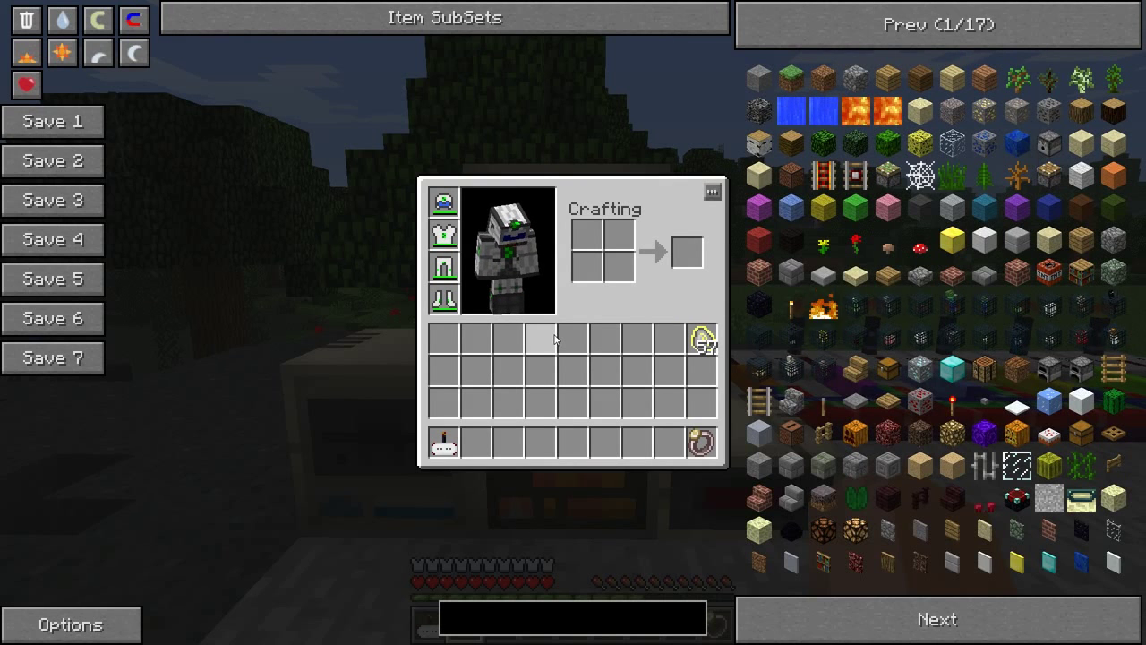
Search NEI for 'disk' and 'blank' to find the blank floppy disk
text(disk)
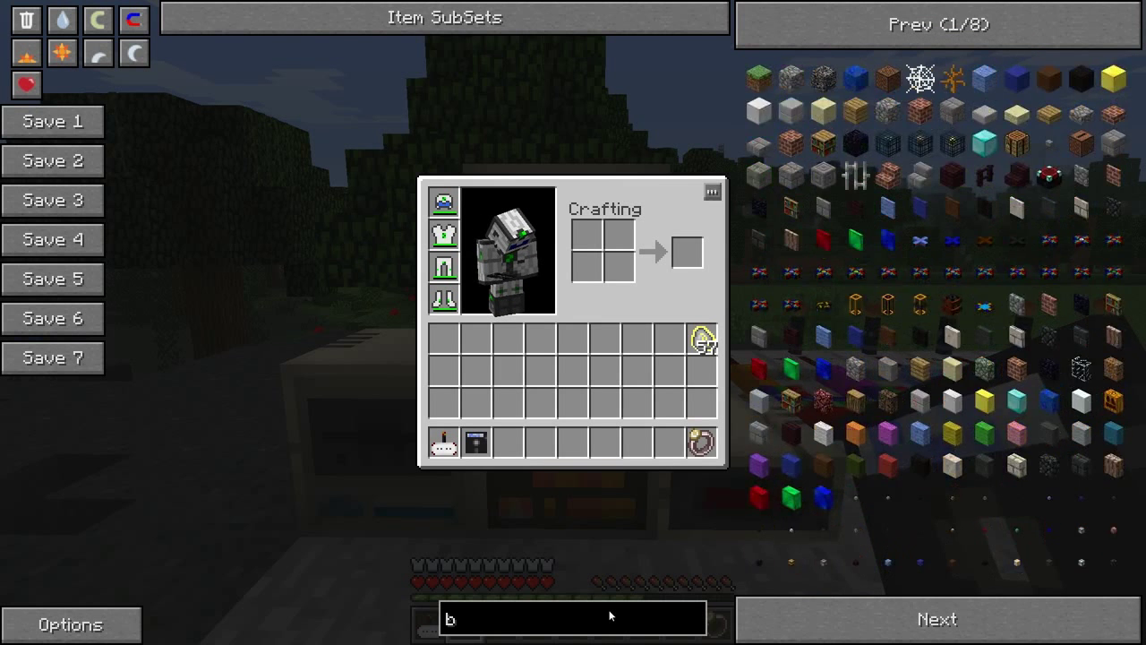
text(lank)
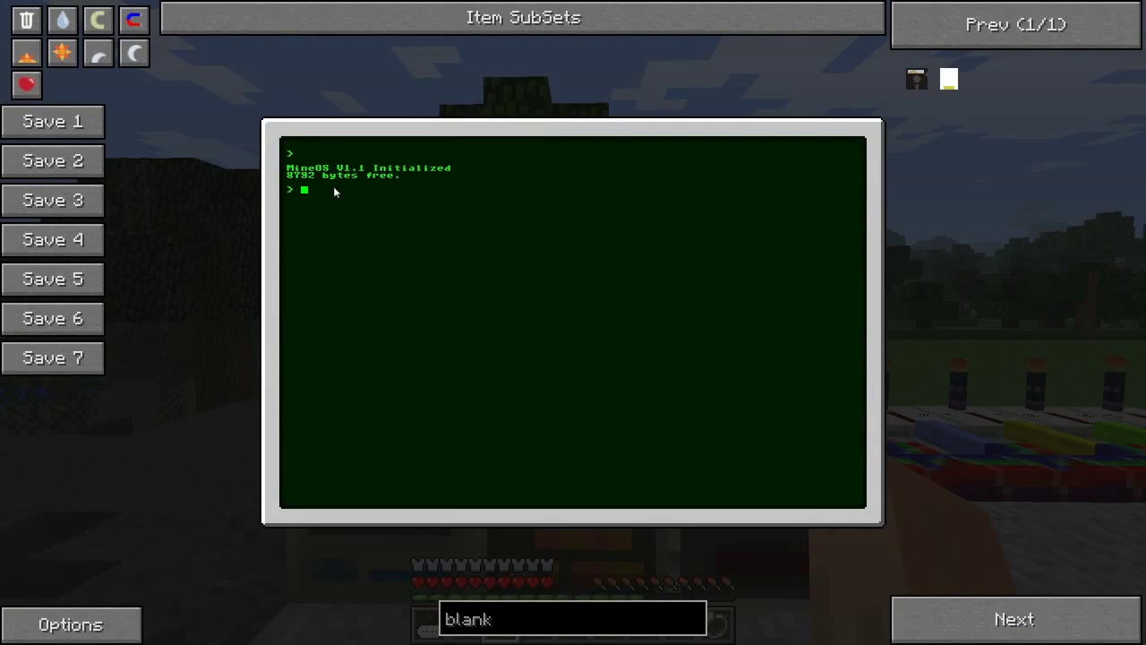
mouse_move(390, 229)
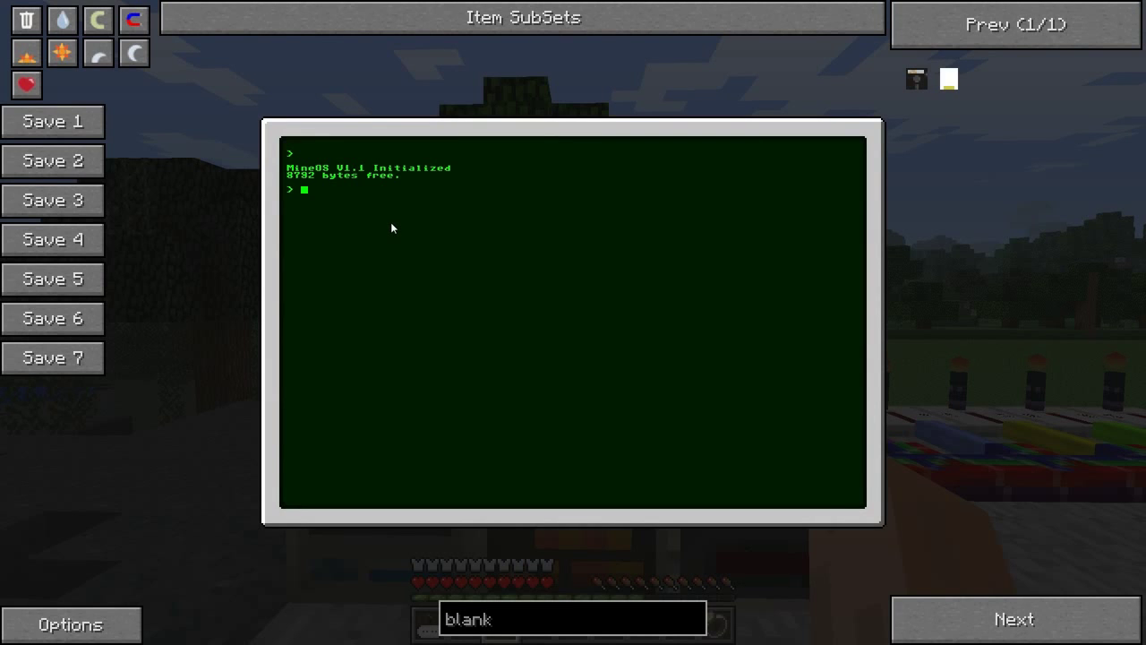
mouse_move(396, 211)
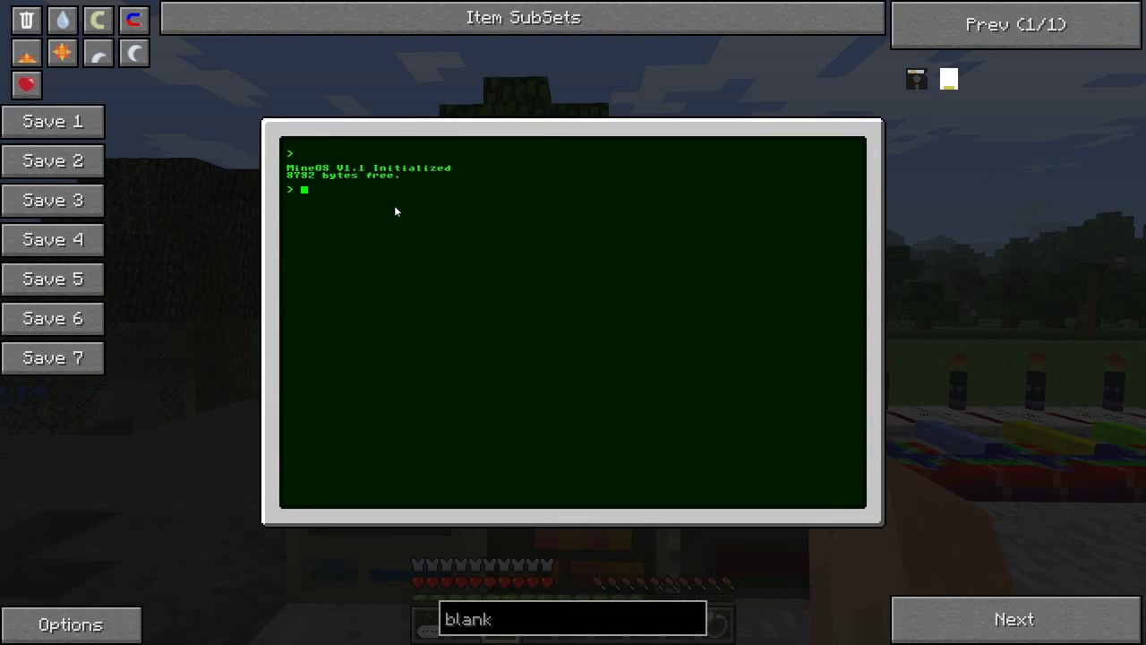
key(Escape)
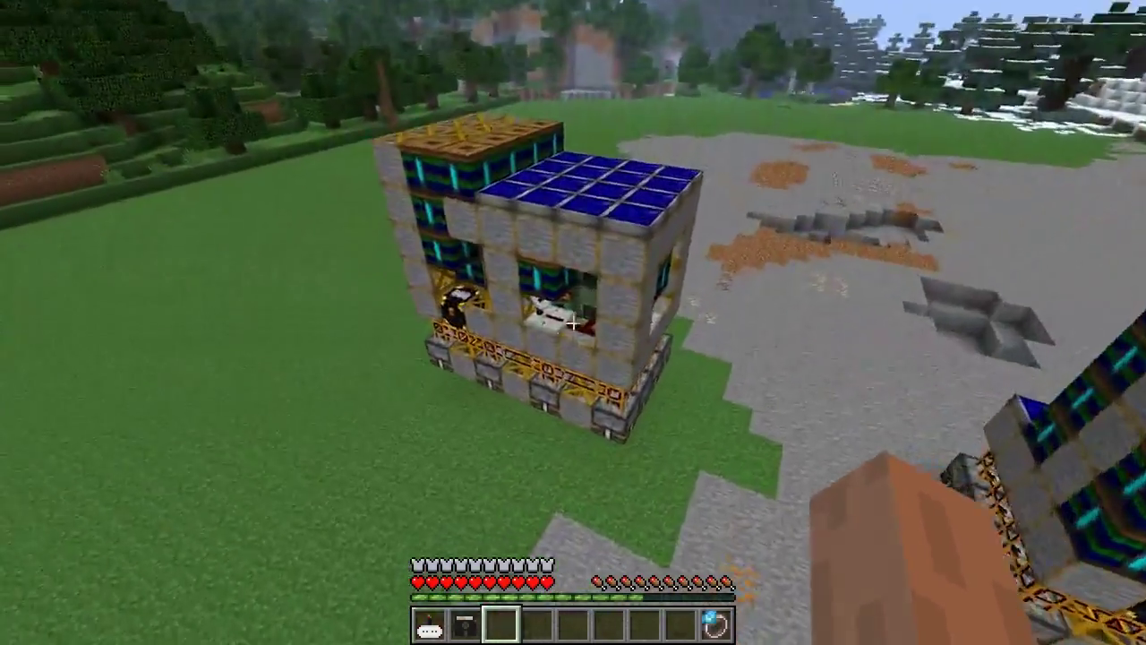
mouse_move(572, 323)
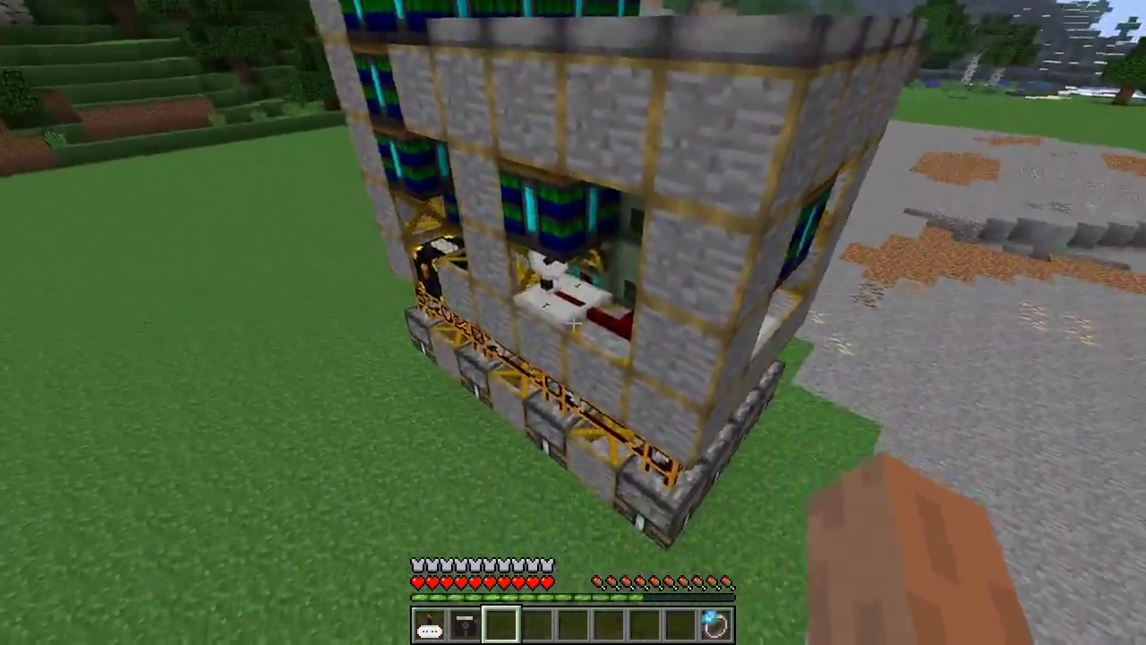
mouse_move(573, 322)
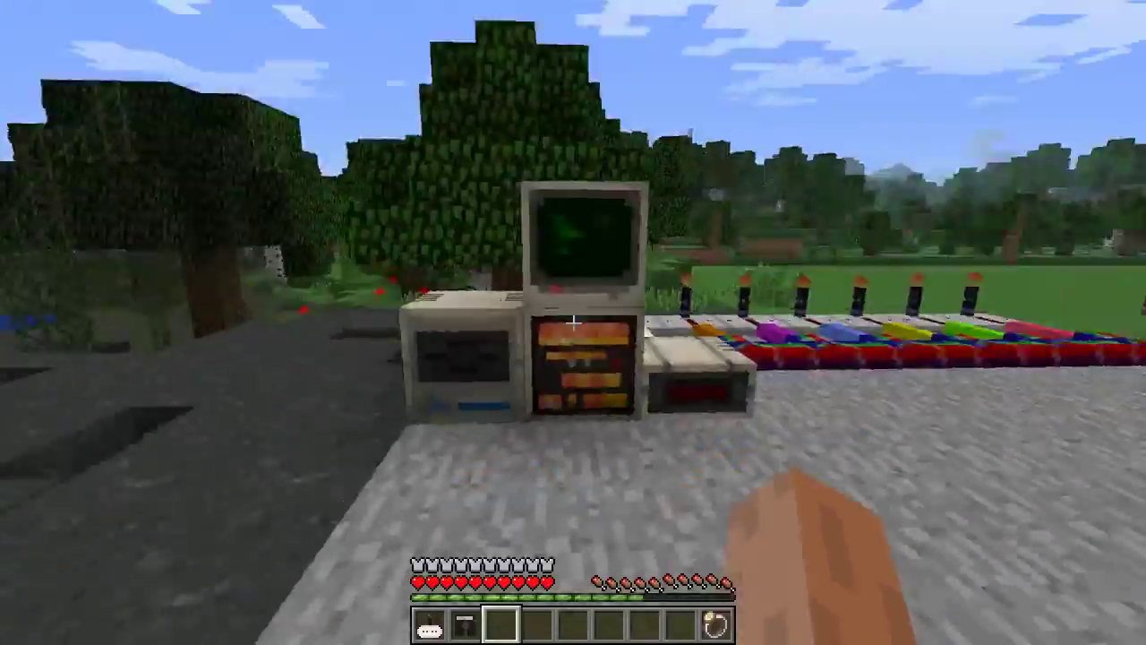
mouse_move(573, 322)
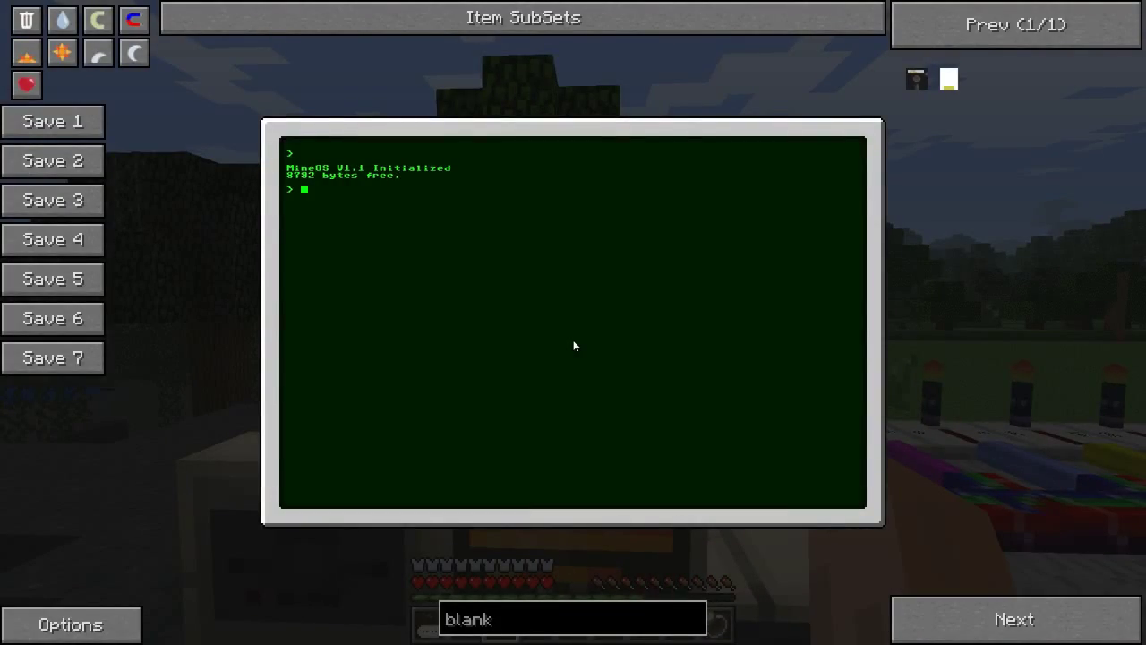
Define ': Left 1 IOXSET 24 TICKS 1 IOXRST 16 TICKS ;' and run Left once
text(:)
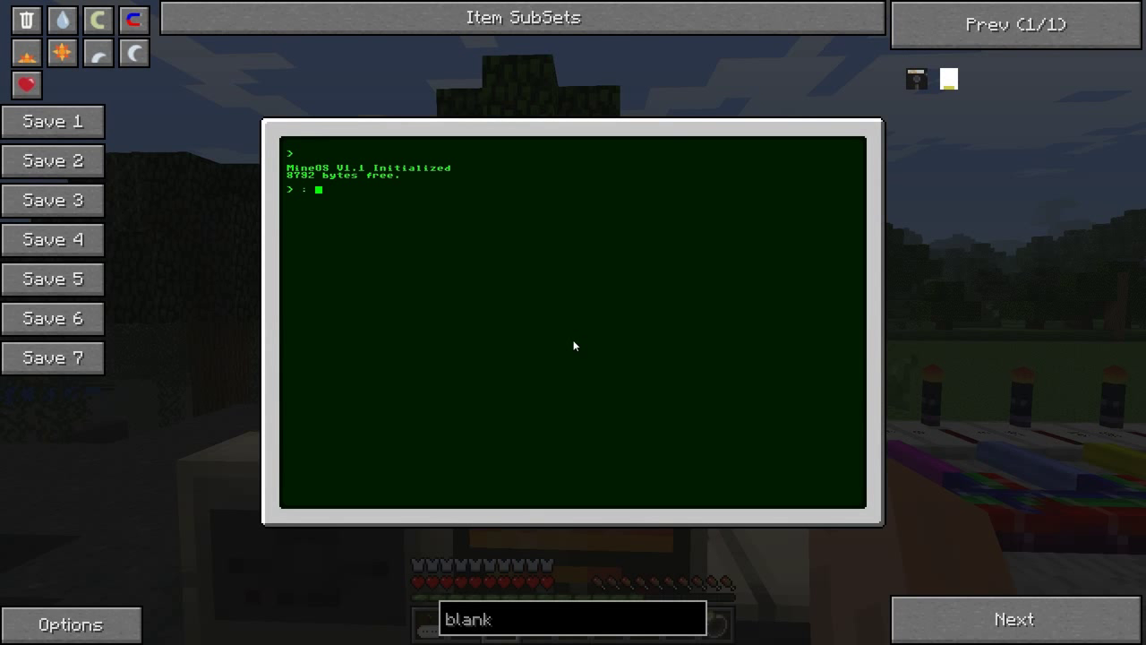
text(Left)
text(1 IOXSET 24 TICKS 1 IOXRST)
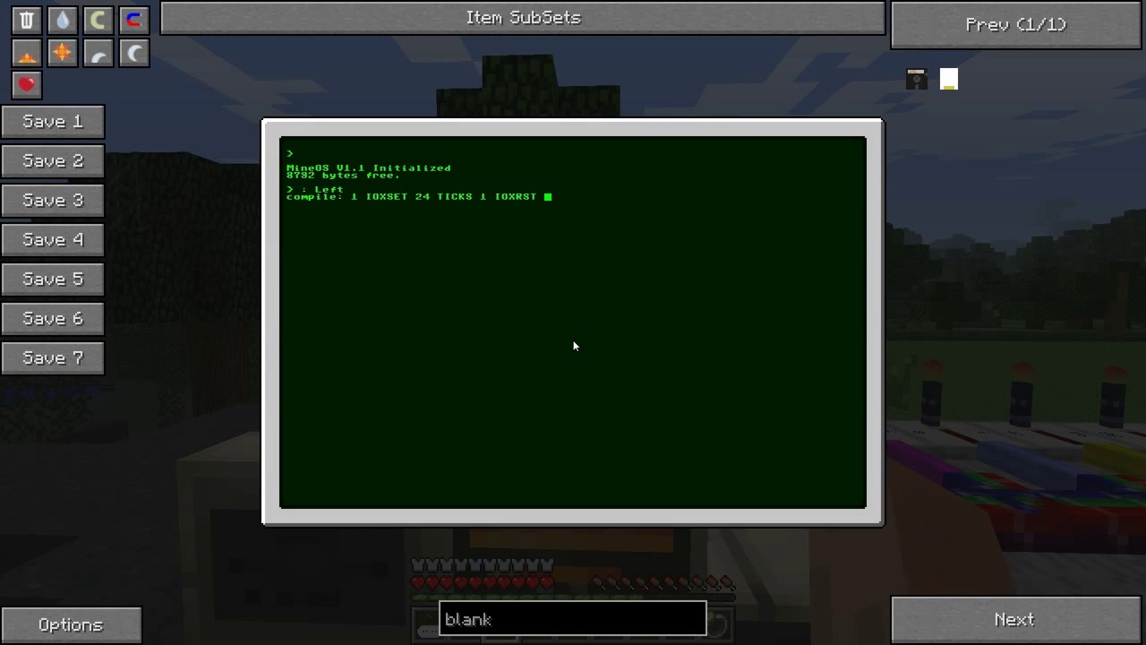
text(16 TICKS)
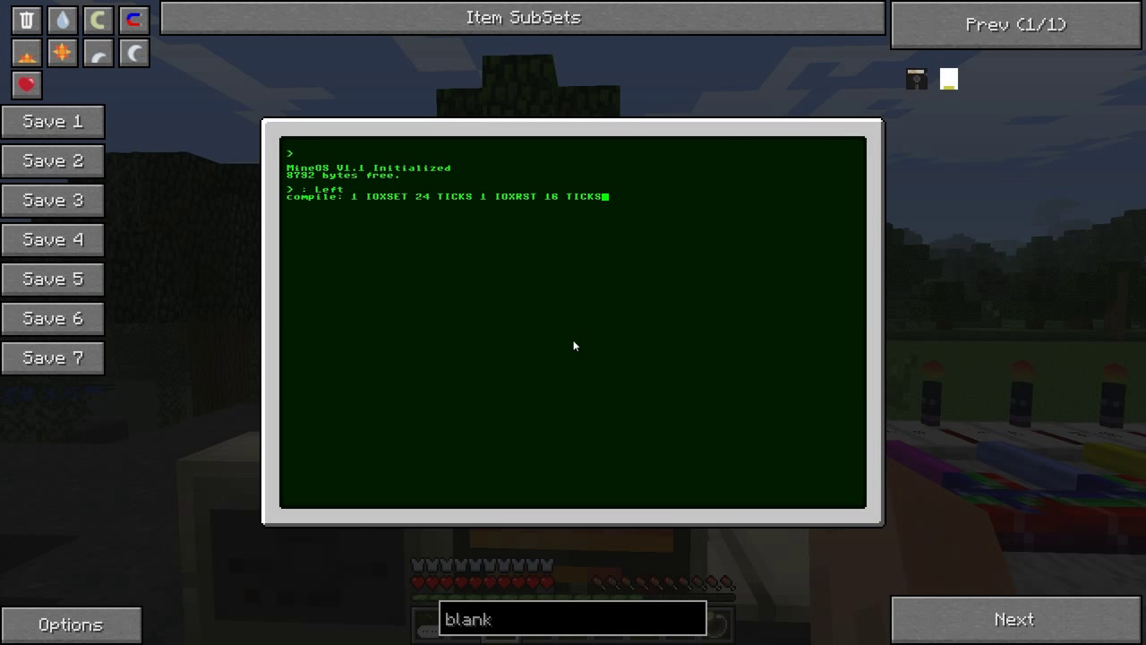
text(;)
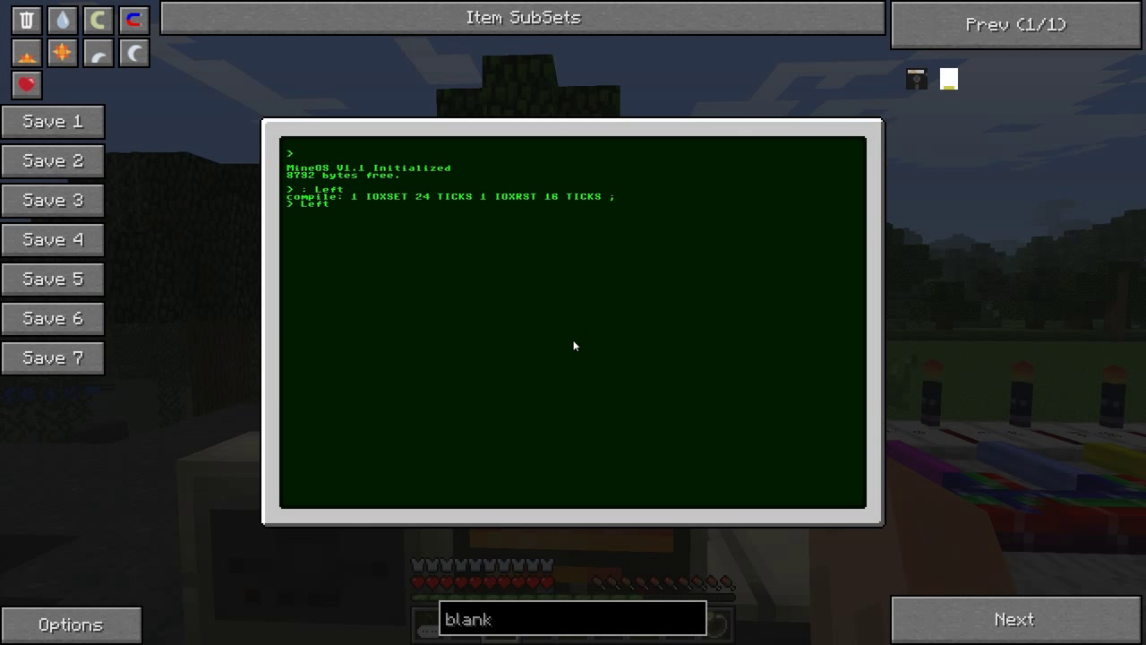
key(Escape)
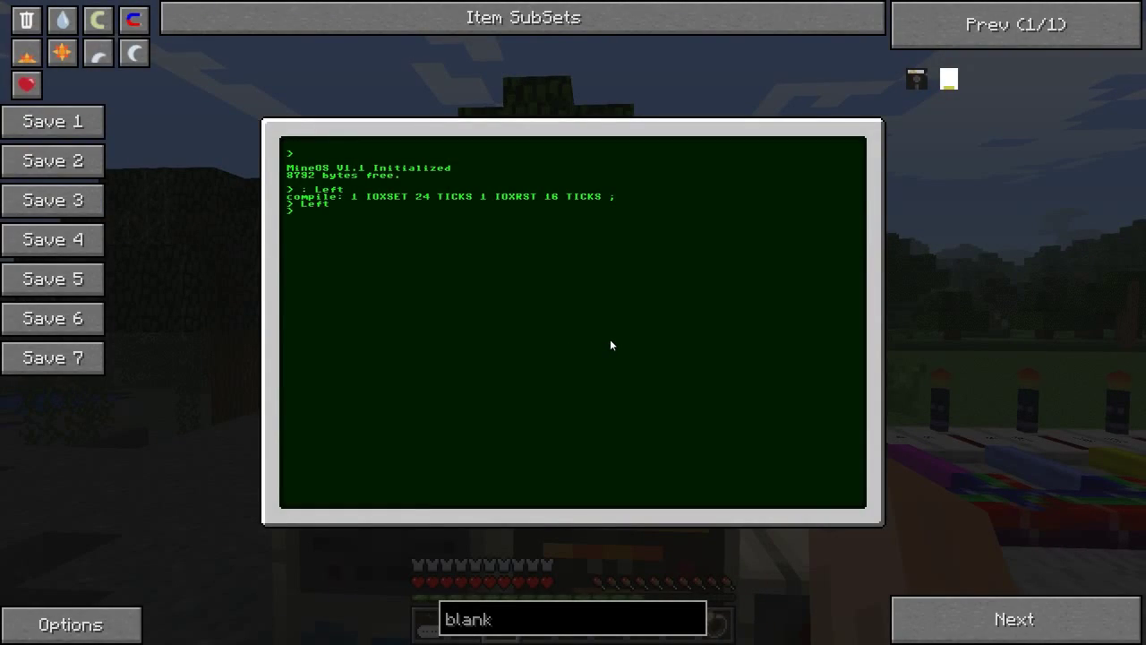
Run '4 TIMES Left' and define Right pulsing channel 2 with the same 24/16 tick pattern
text(2)
text(4 TIMES L)
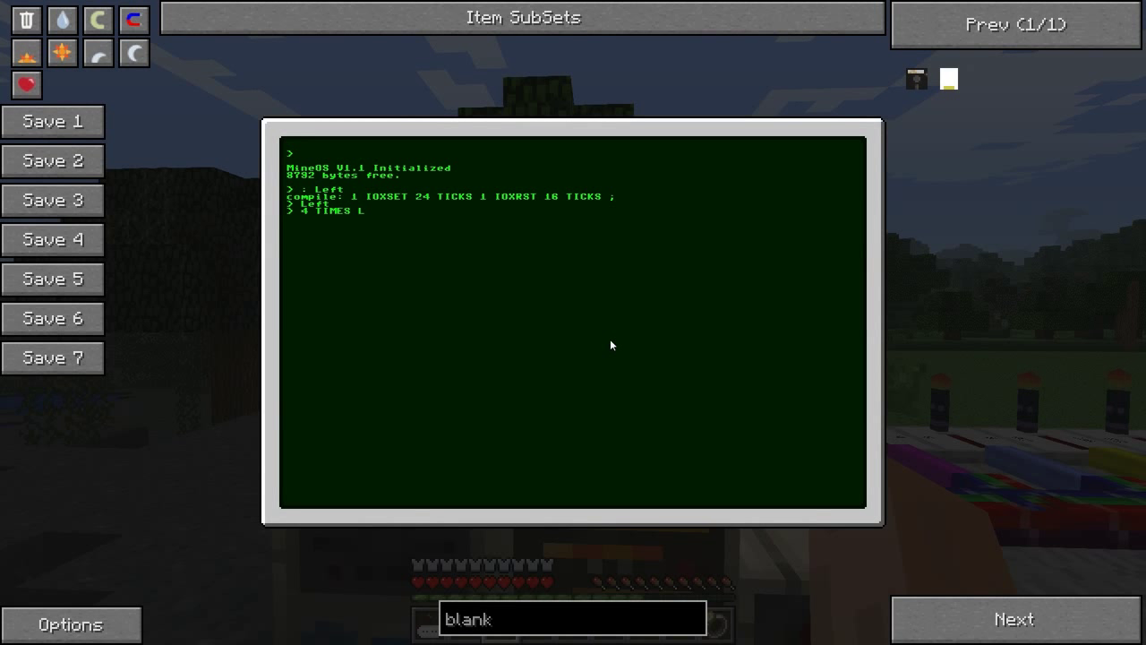
key(Escape)
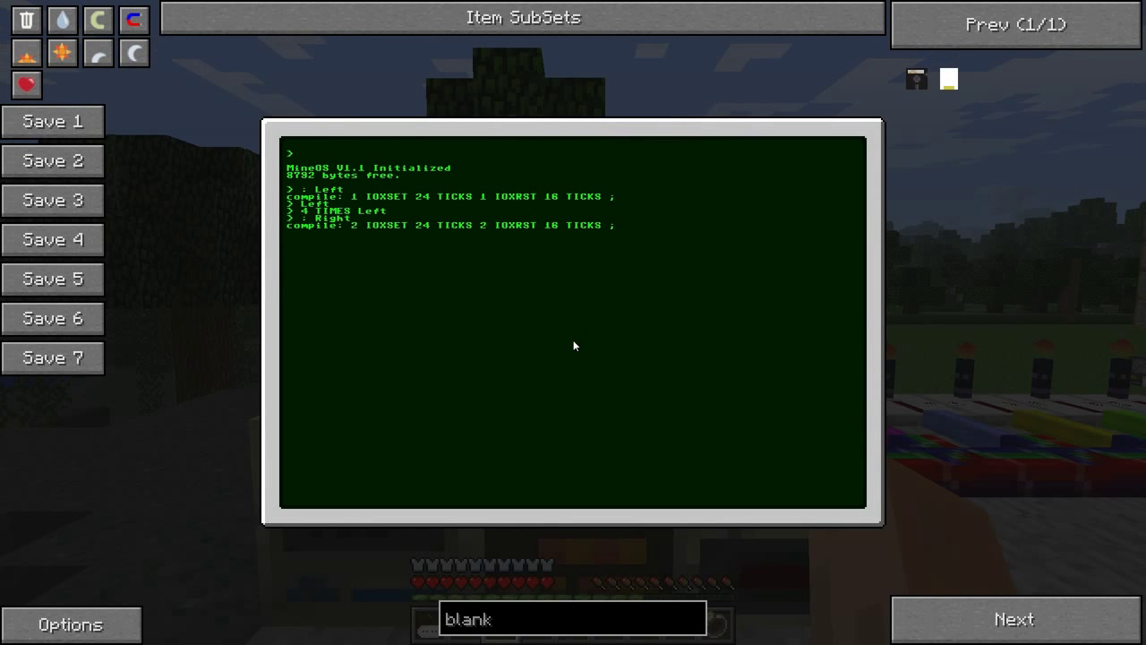
mouse_move(543, 204)
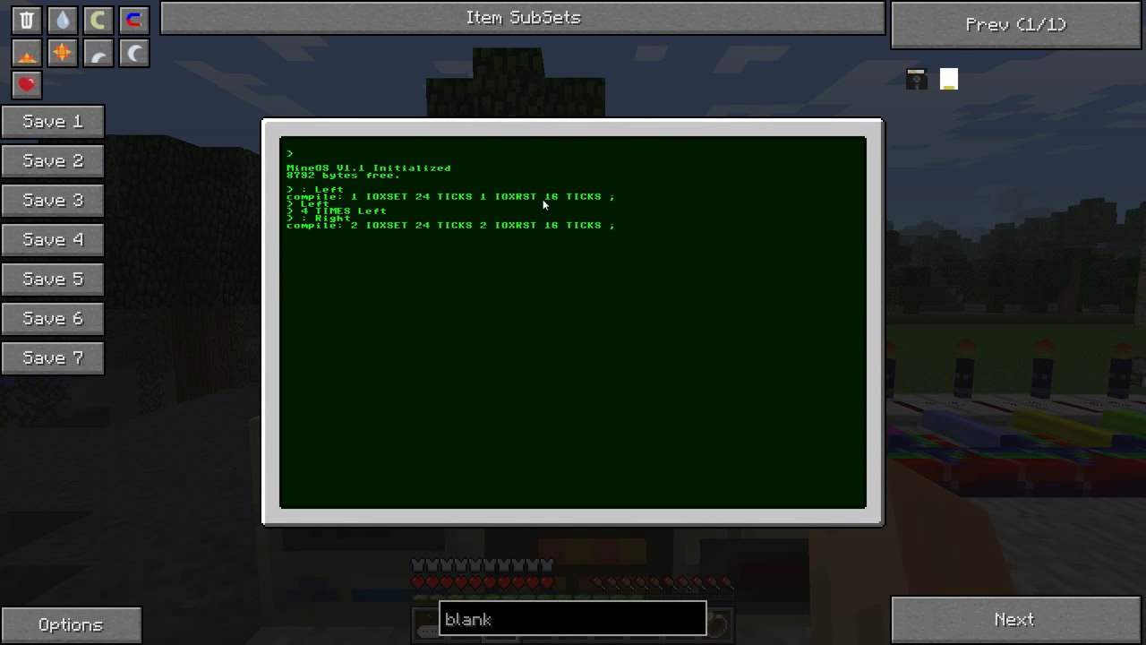
mouse_move(412, 236)
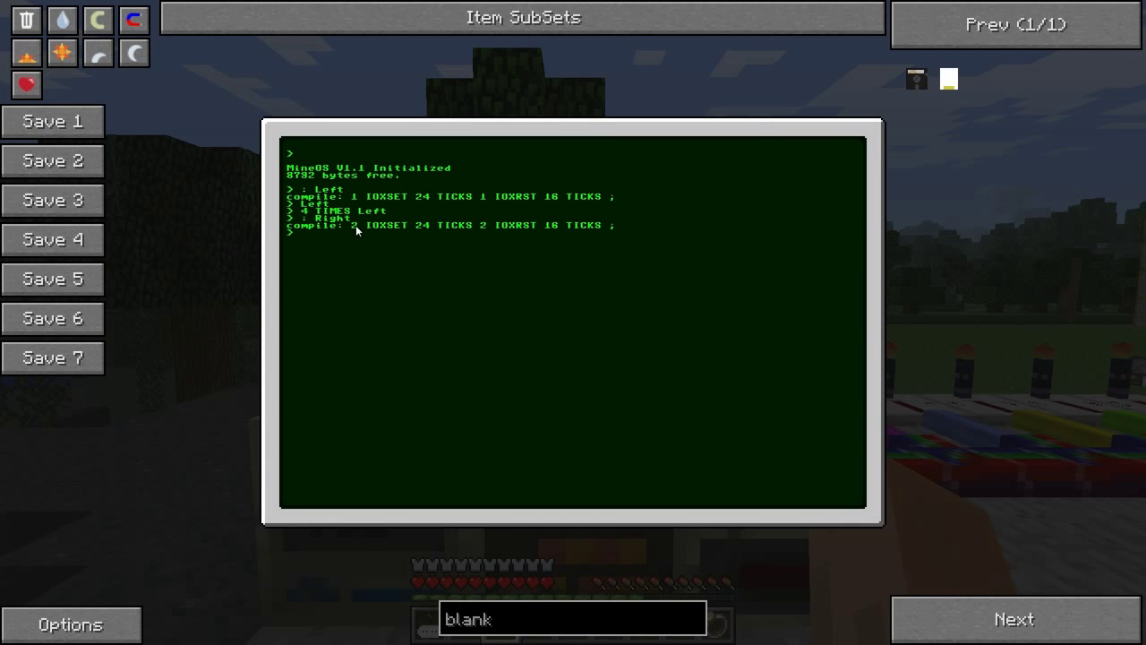
mouse_move(491, 224)
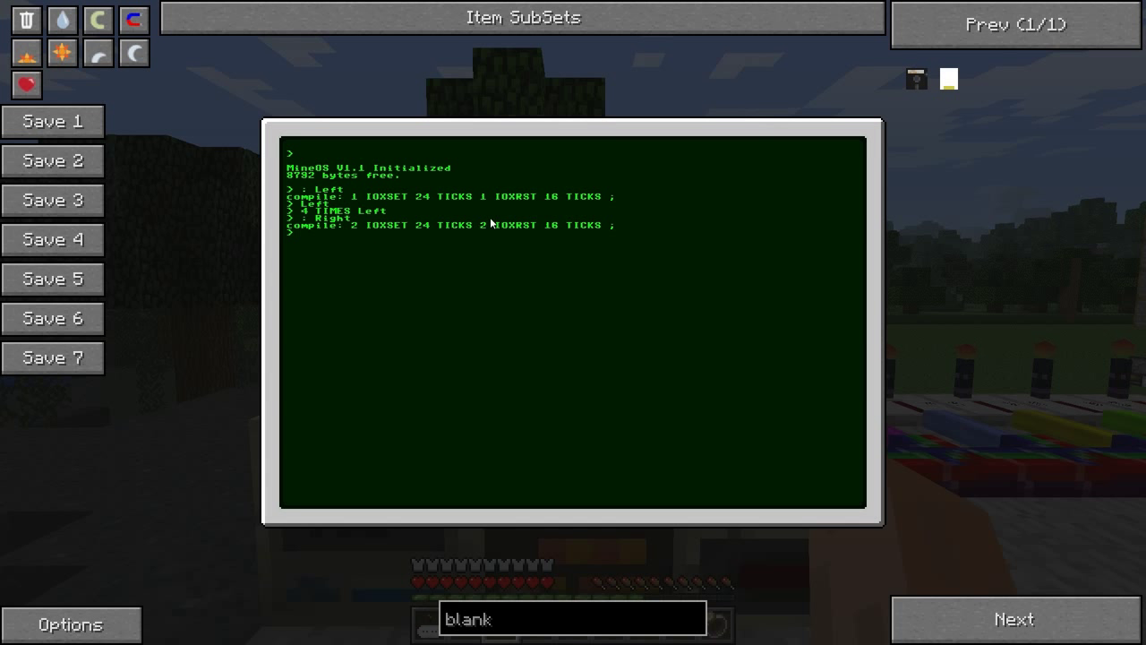
mouse_move(473, 242)
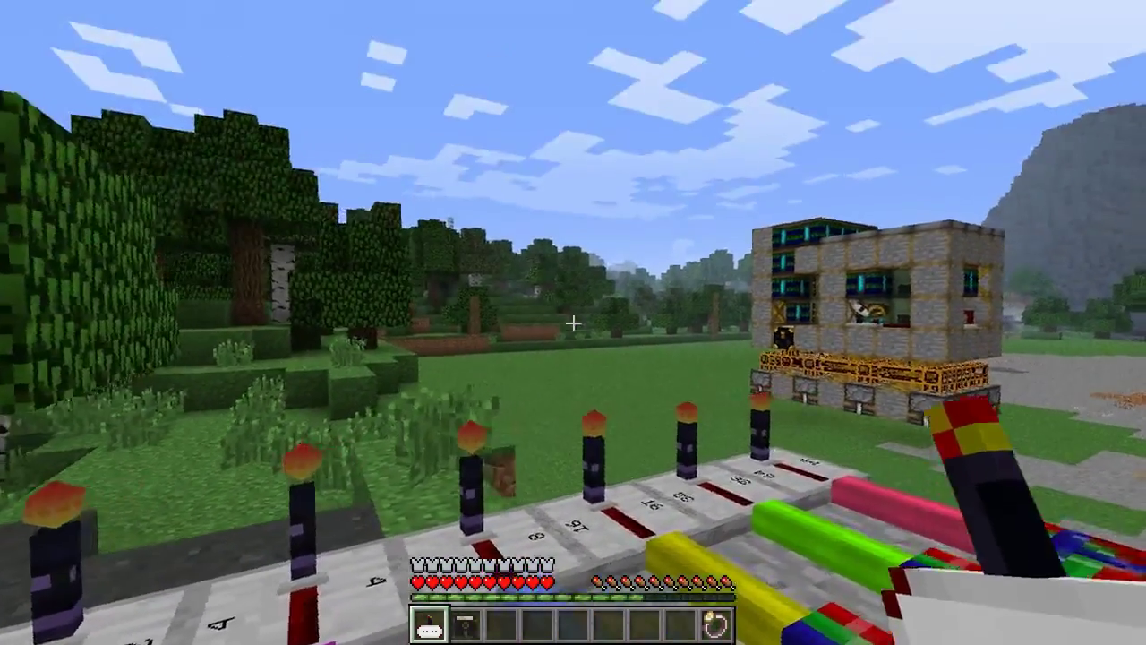
Define Back on channel 4 and attempt Forward on channel 8, ending in an Unknown Token error
right_click(573, 323)
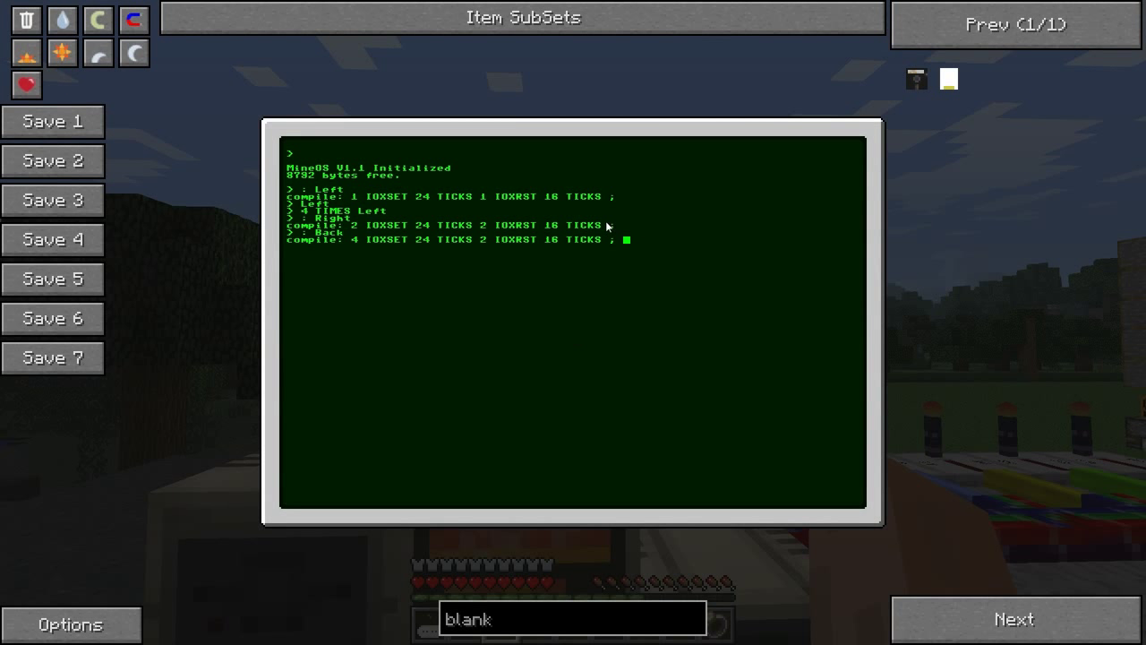
mouse_move(491, 247)
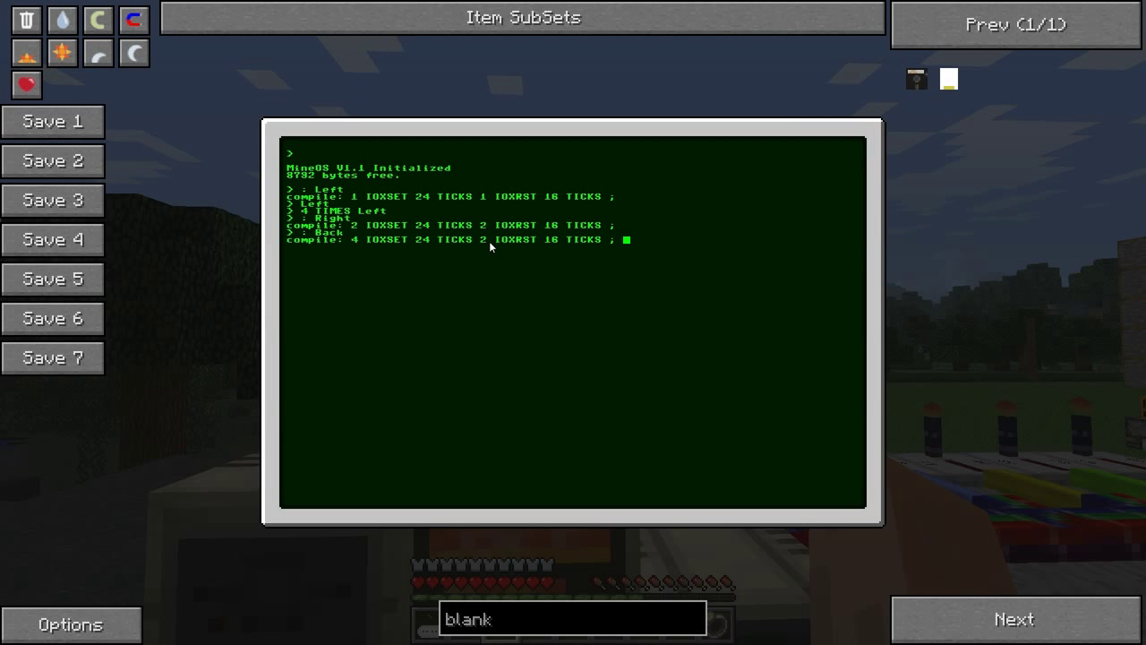
mouse_move(489, 247)
text(: Back 4 IOXSET 24 TICKS 4 IOXRST 16 TICKS ;)
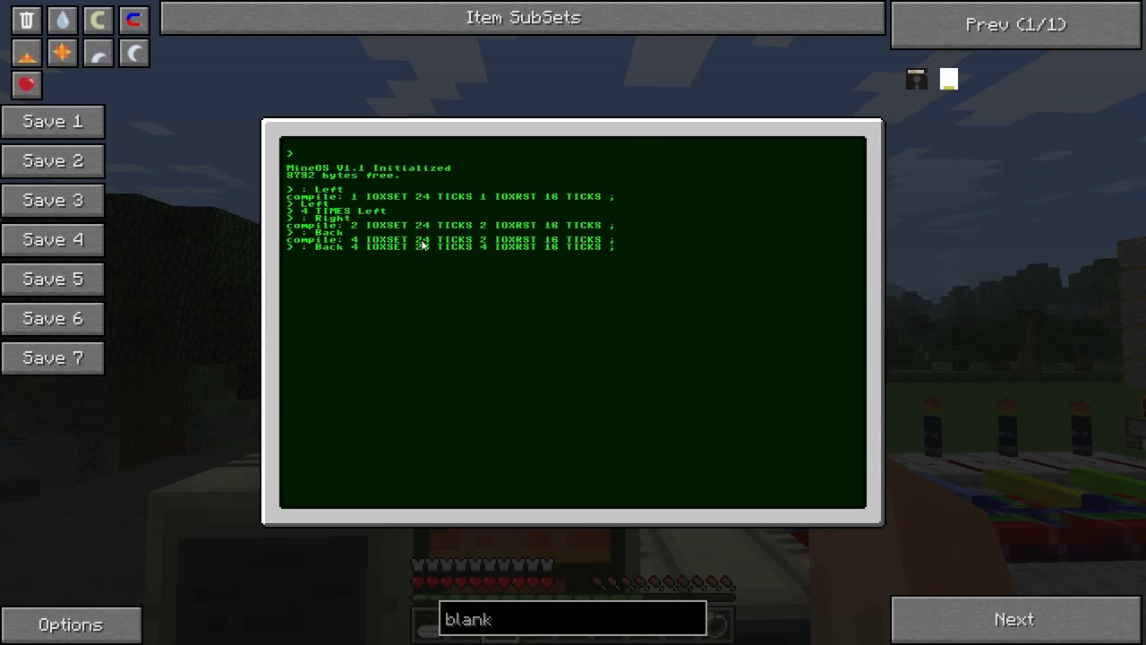
mouse_move(867, 480)
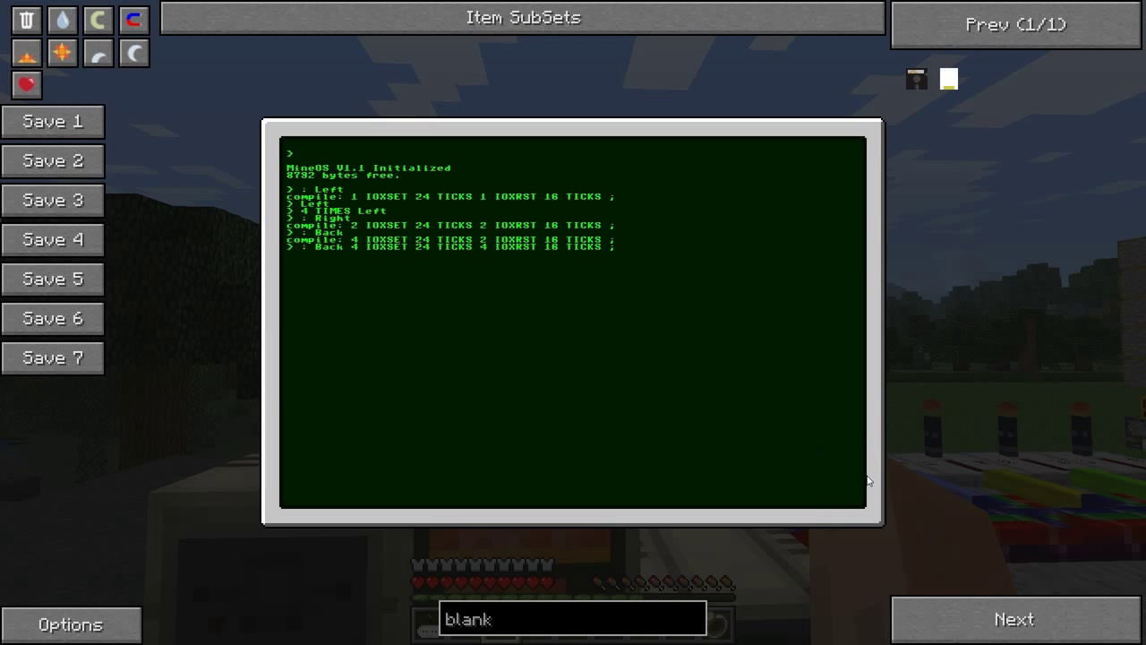
mouse_move(917, 444)
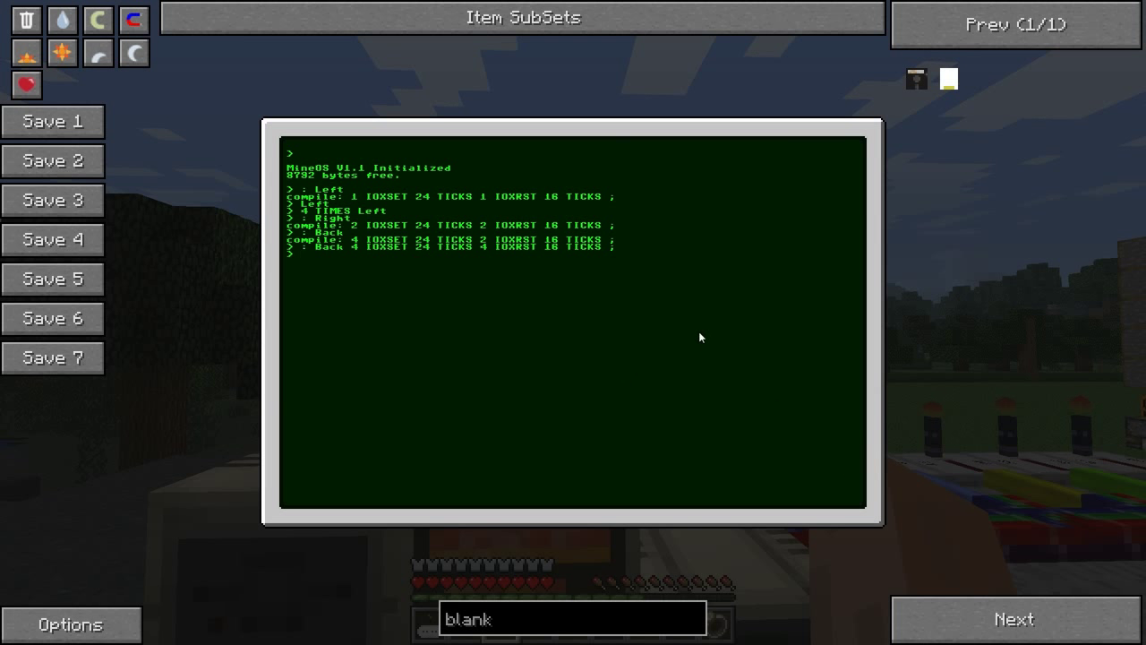
text(F)
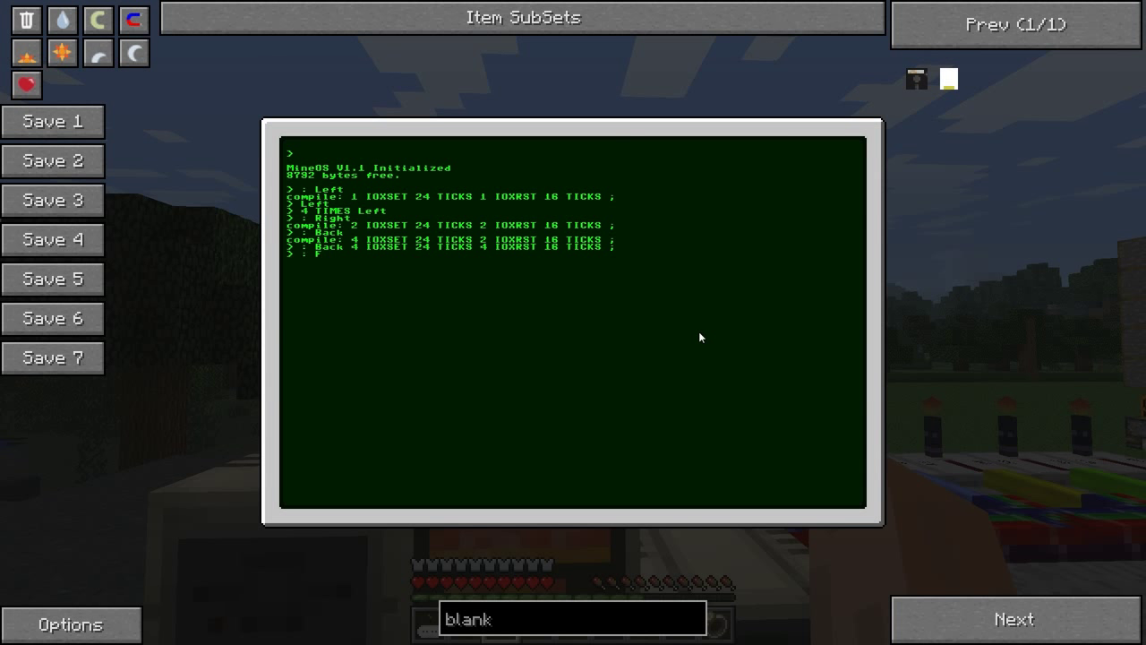
text(orward)
text(8 IOXSET 24 TICKS 8 IOXRST 16 TICKS;)
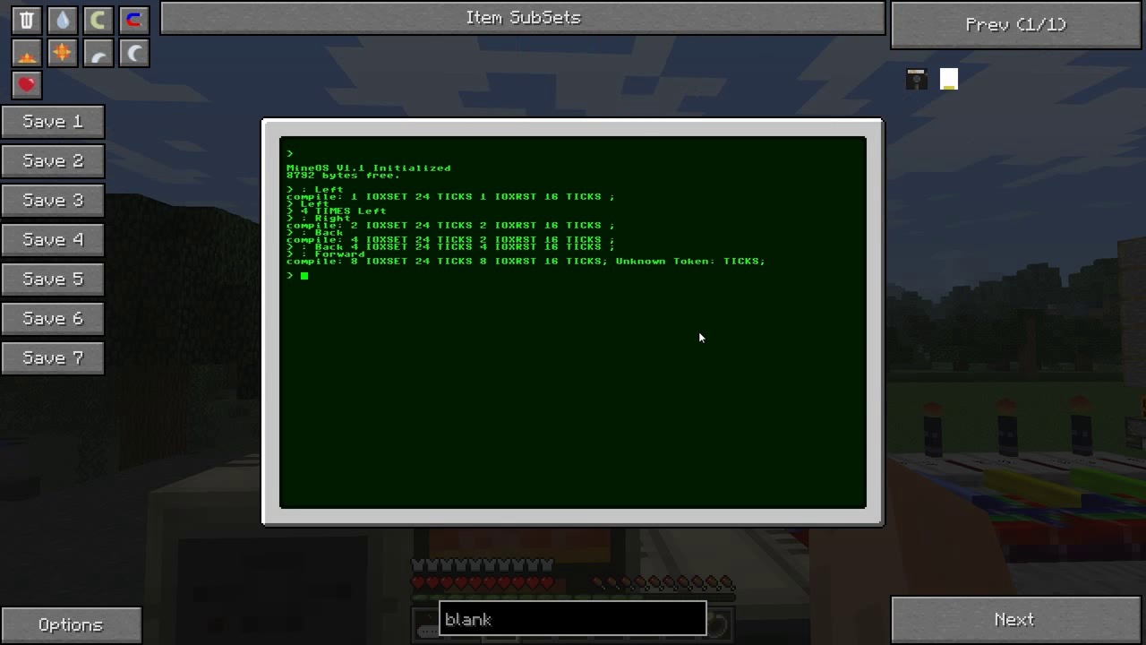
mouse_move(602, 263)
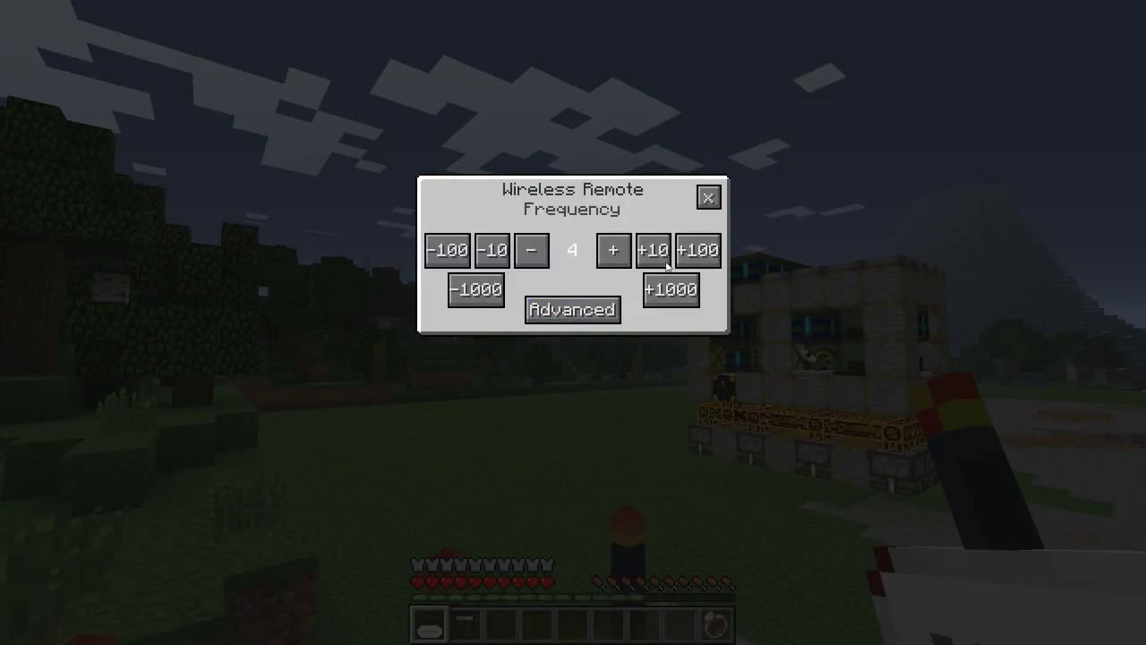
Adjust the wireless remote's frequency from 4 with the +/- buttons
click(707, 196)
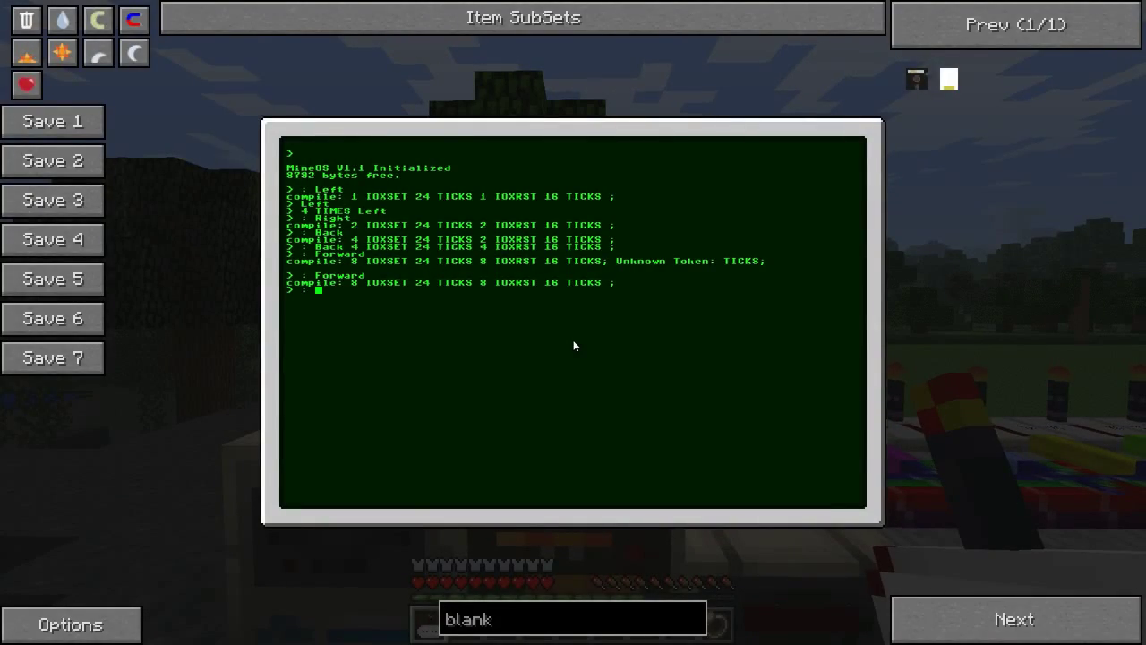
Define Down pulsing channel 16 and Up pulsing channel 32, each 24 ticks on then 16 ticks wait
text(Down)
text(16 IOXSET 14 T)
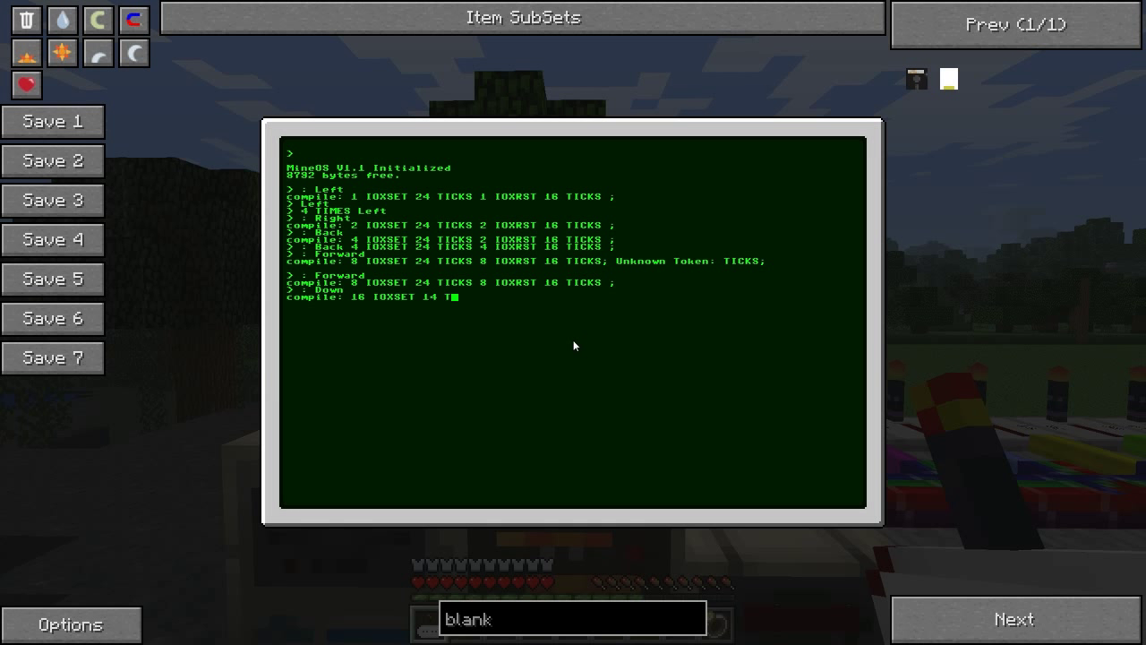
text(ICKS)
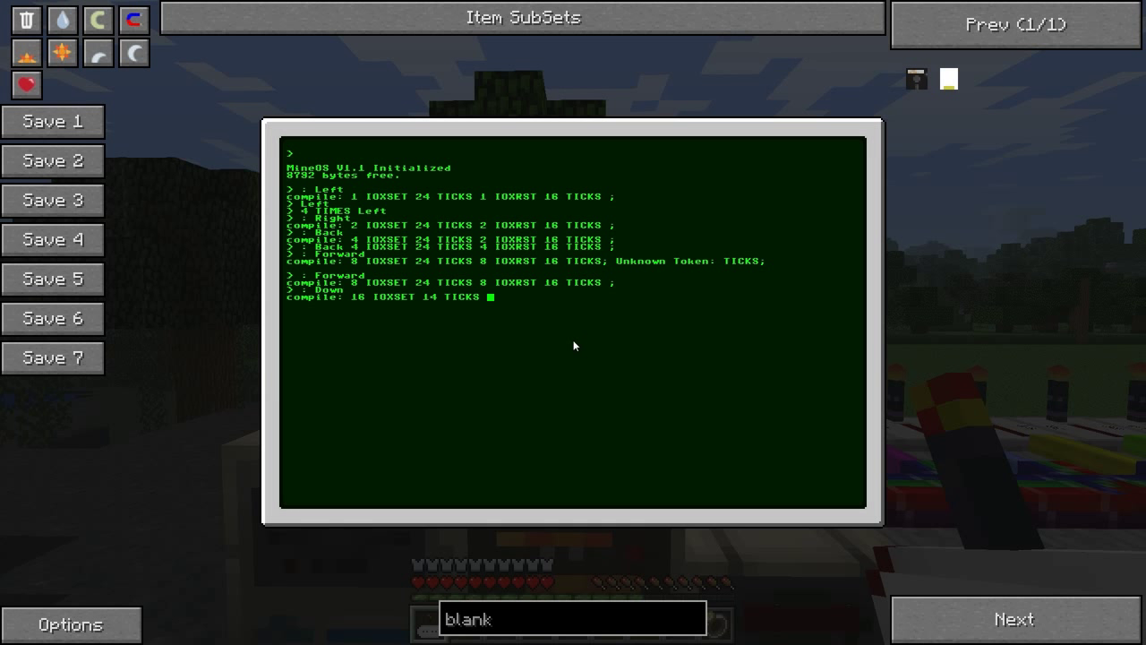
text(16 IOXRST 16 TICKS ;)
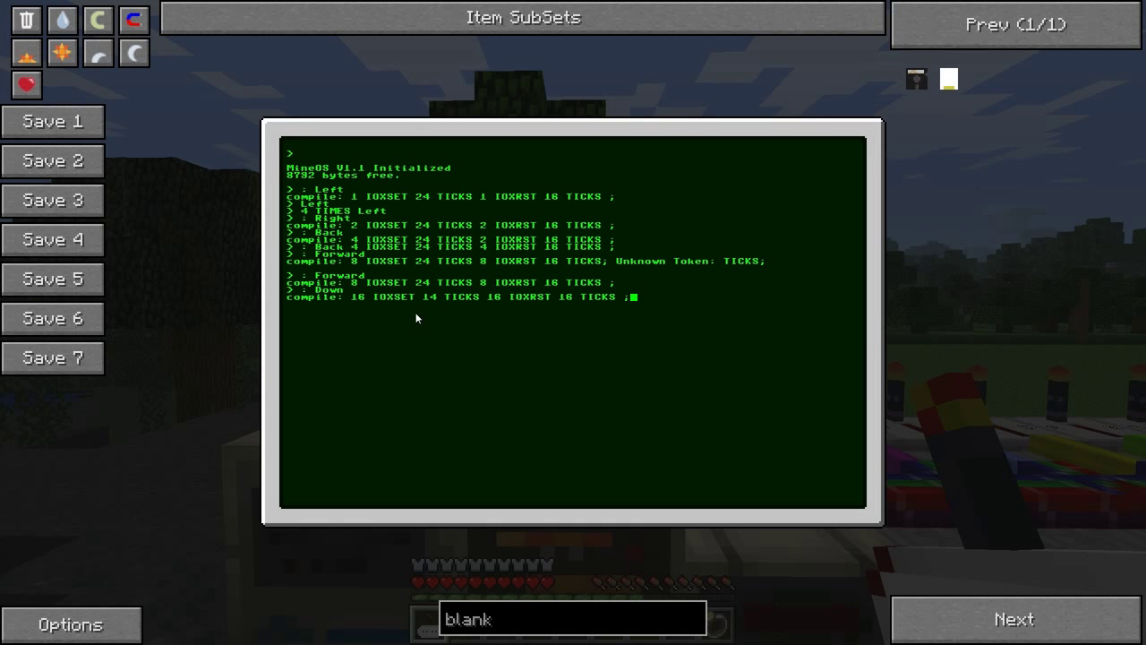
mouse_move(365, 294)
text(16 IOXSET 24 TICK)
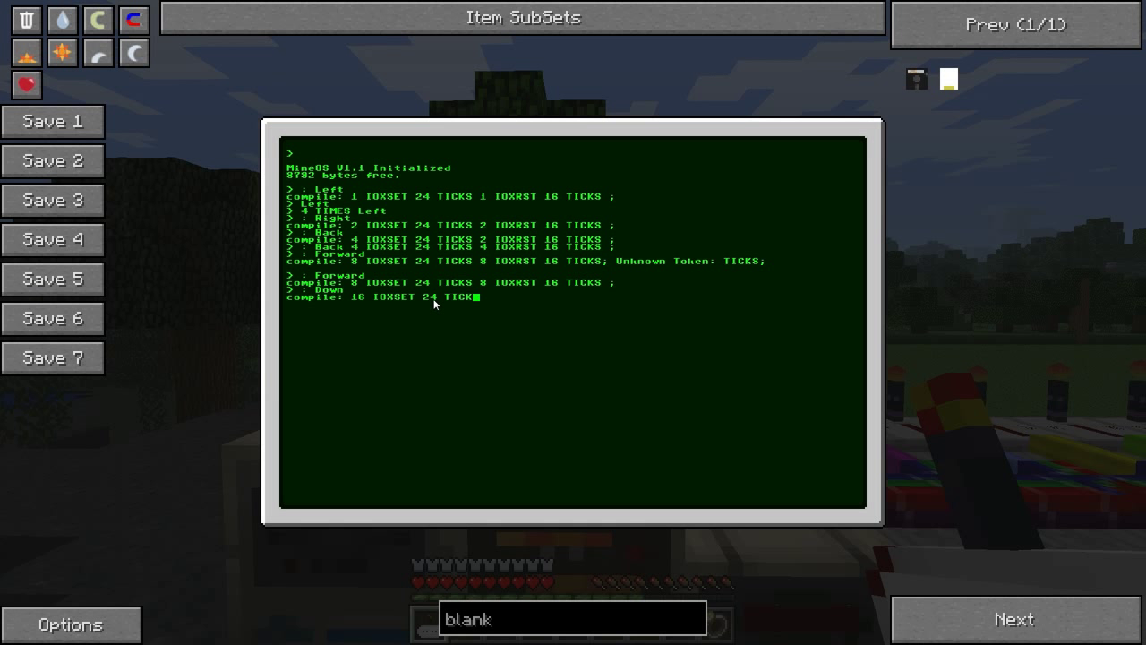
text(15)
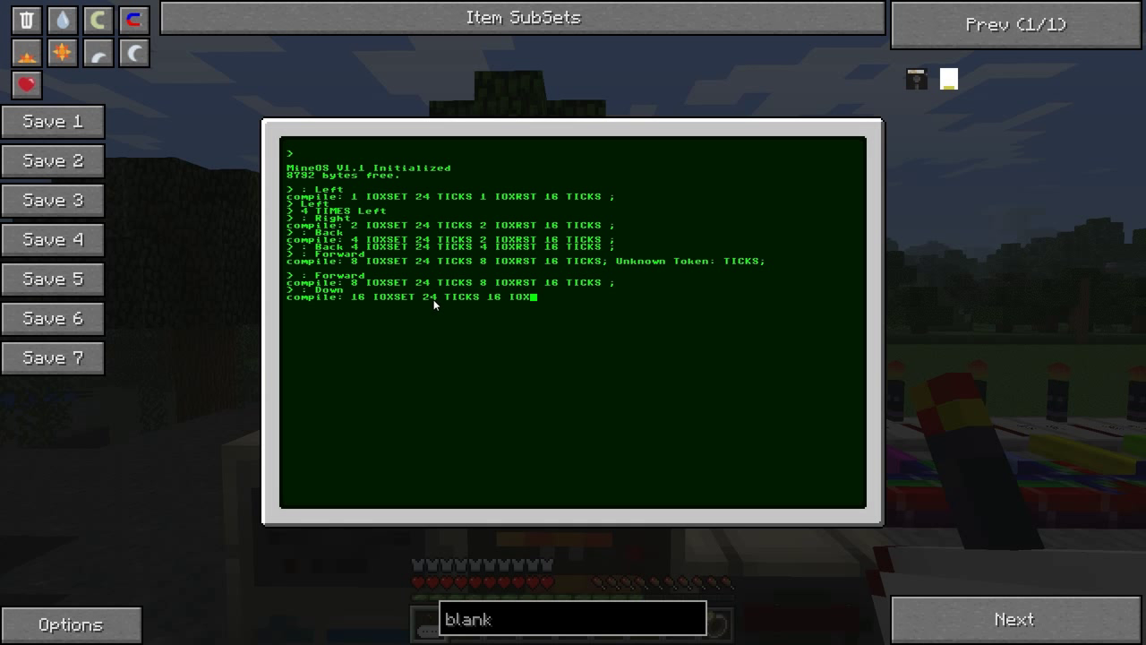
text(R)
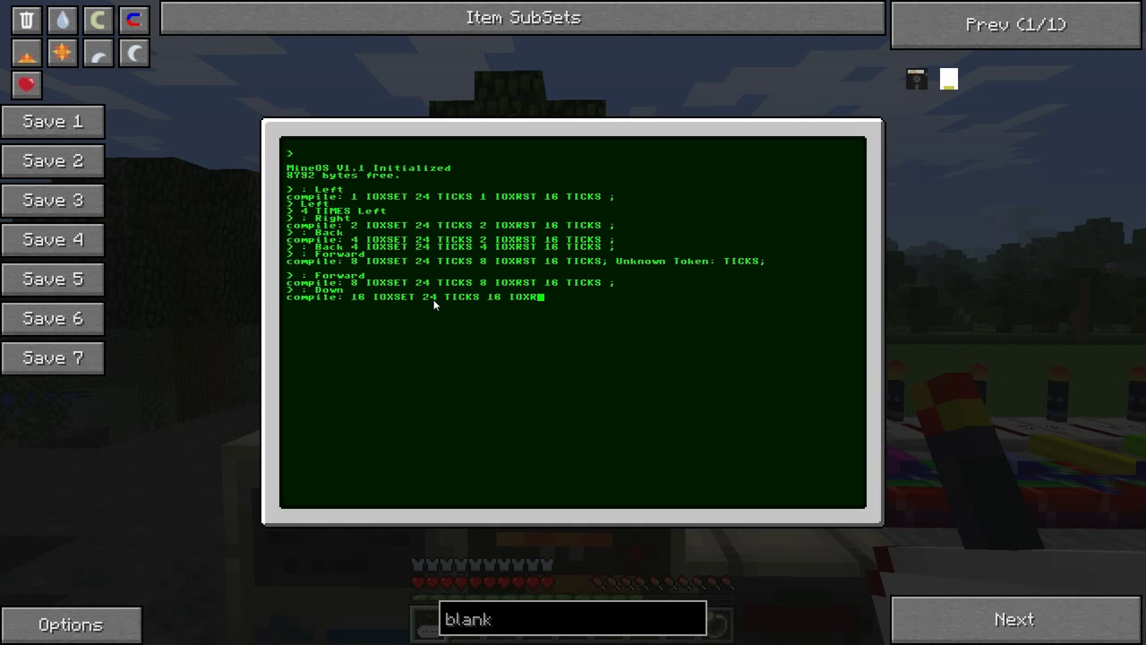
text(ST 16)
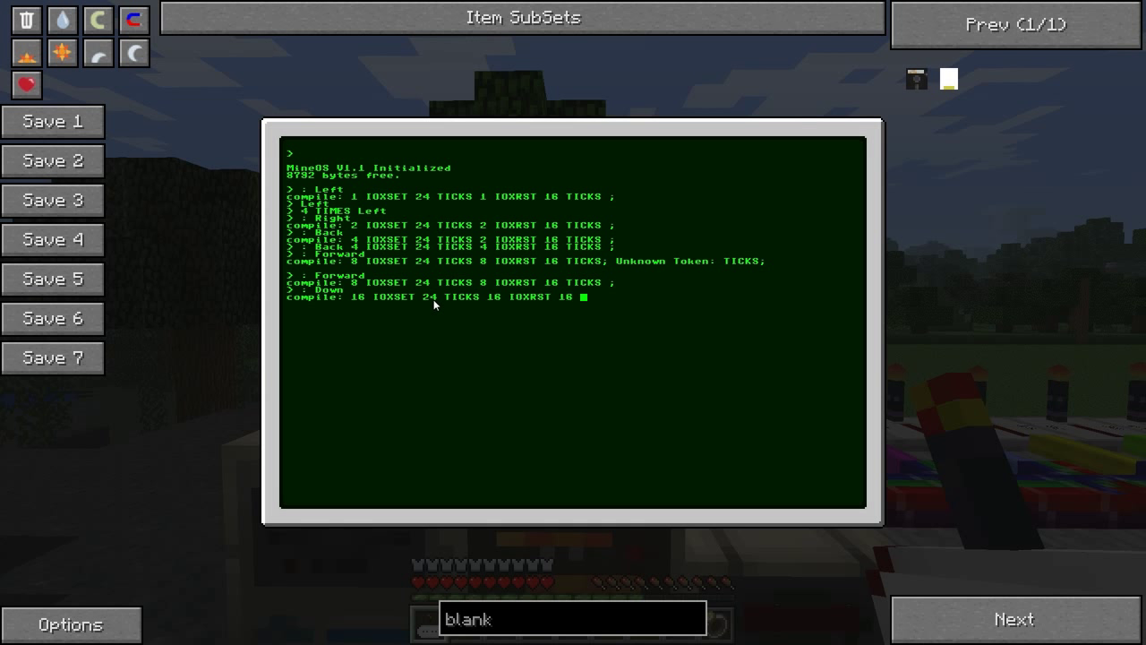
text(TICKS ;)
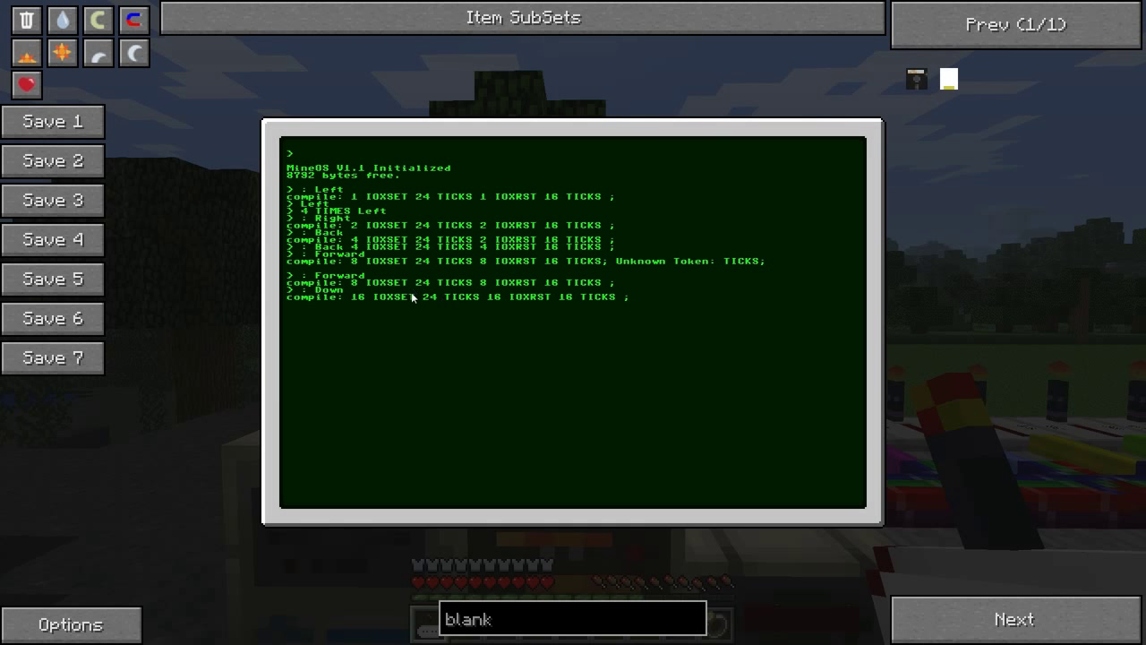
mouse_move(419, 297)
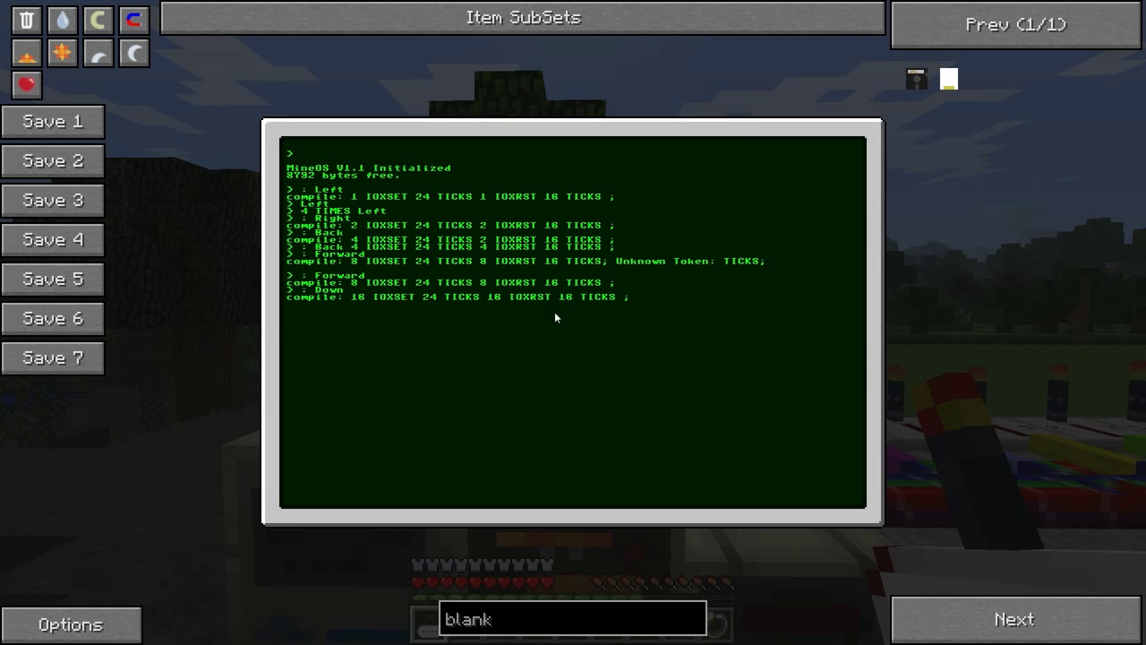
mouse_move(577, 304)
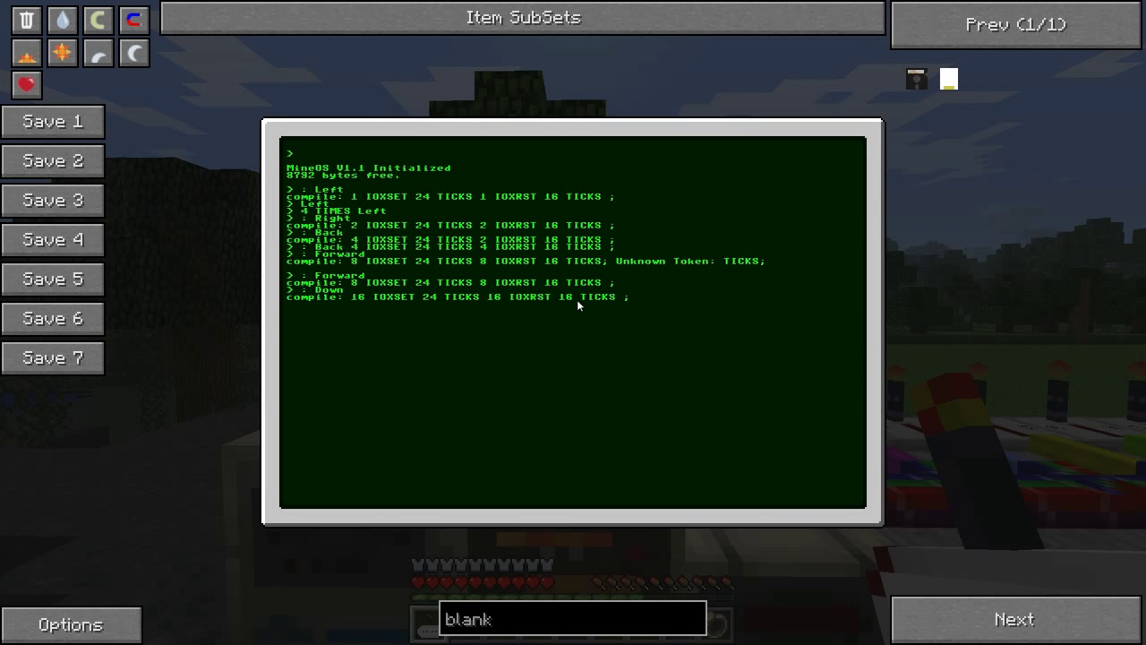
mouse_move(437, 299)
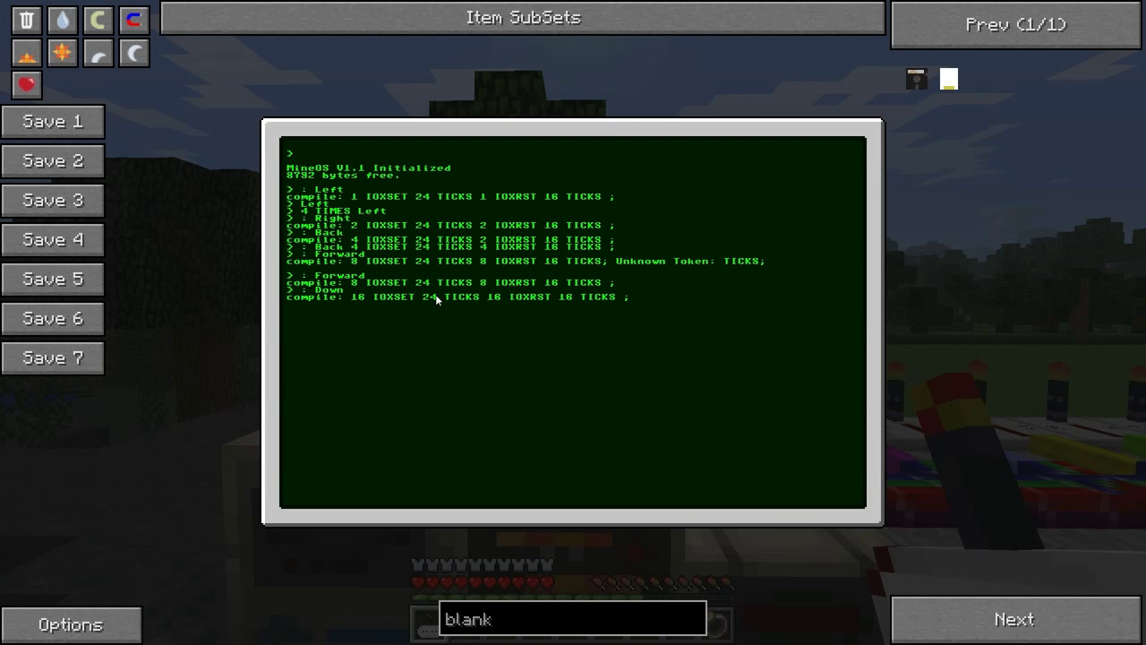
mouse_move(418, 293)
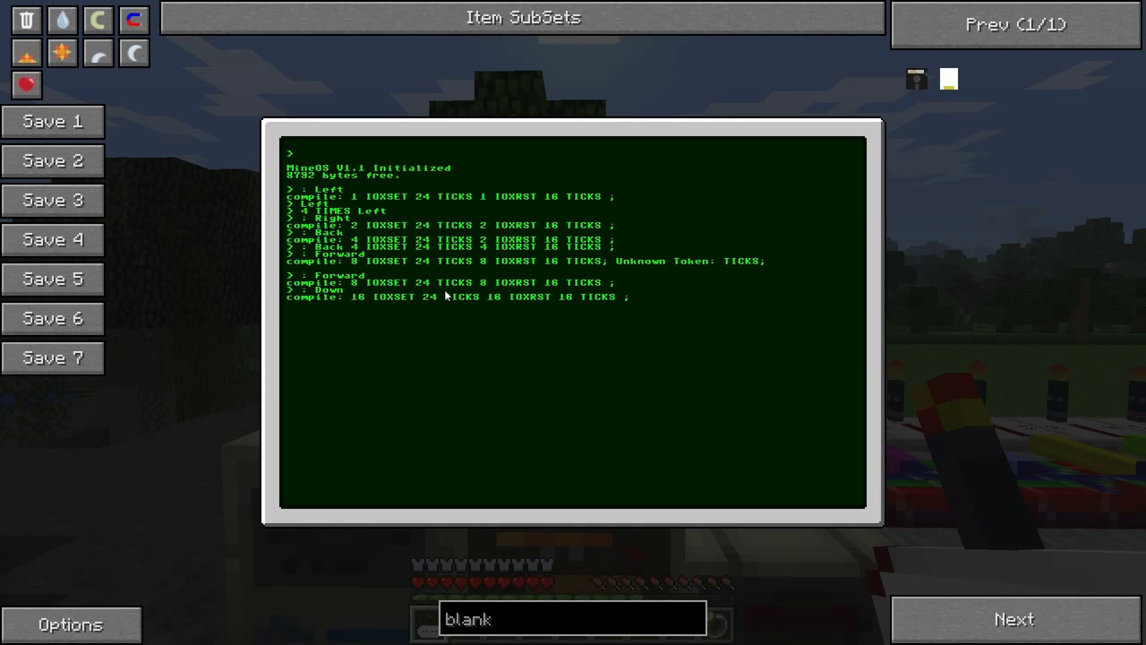
mouse_move(408, 341)
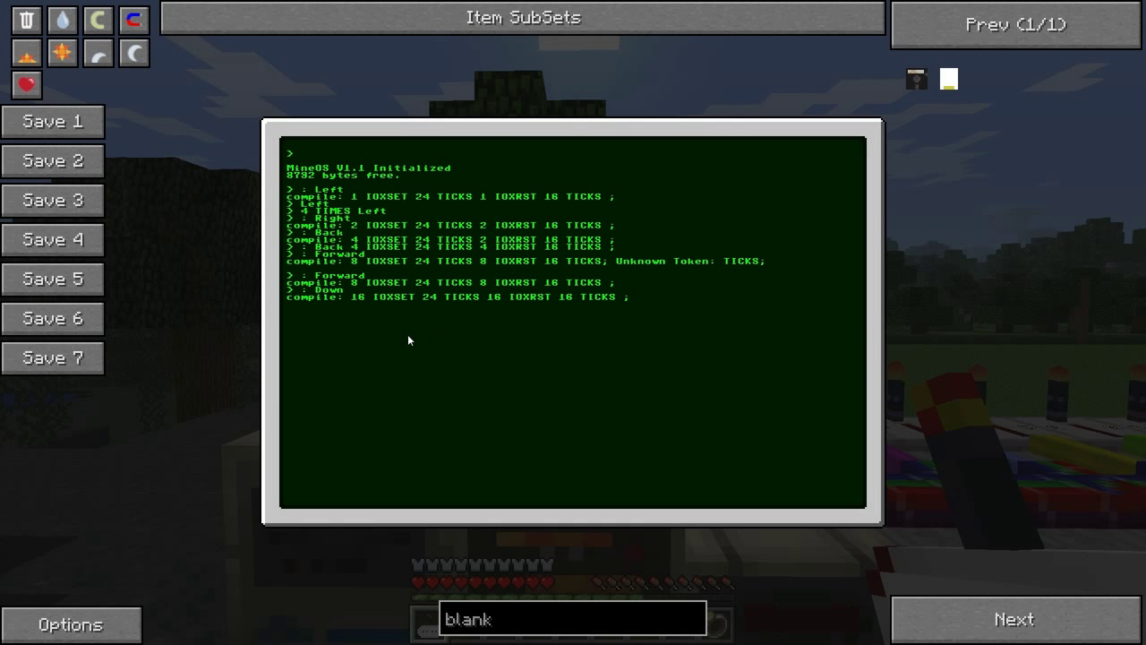
mouse_move(423, 299)
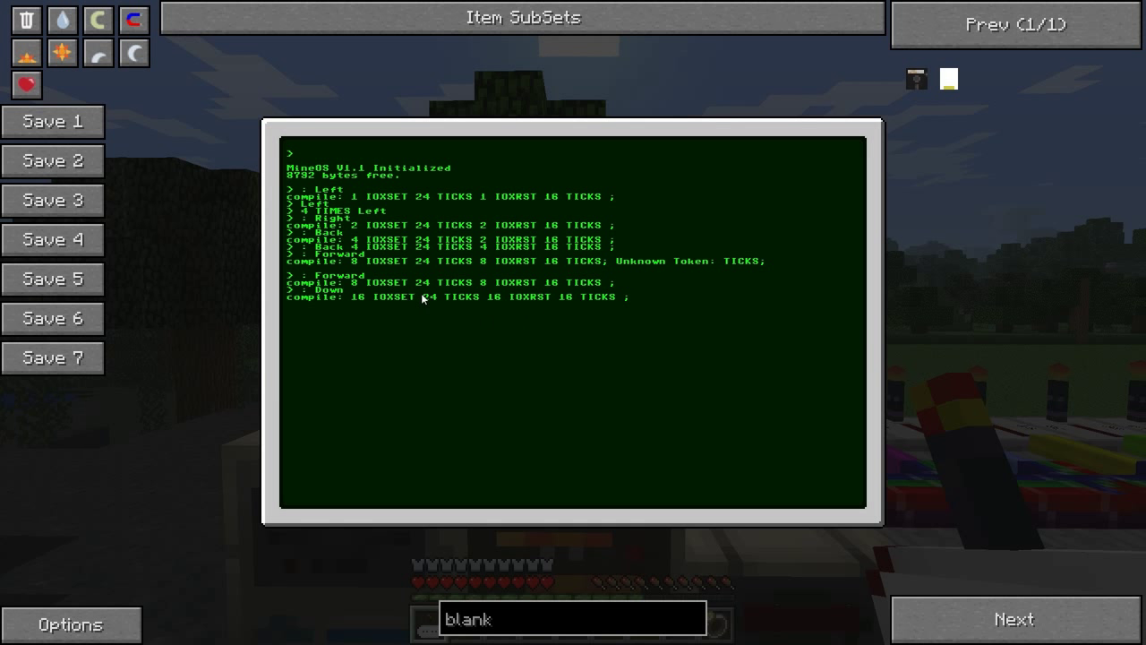
mouse_move(390, 342)
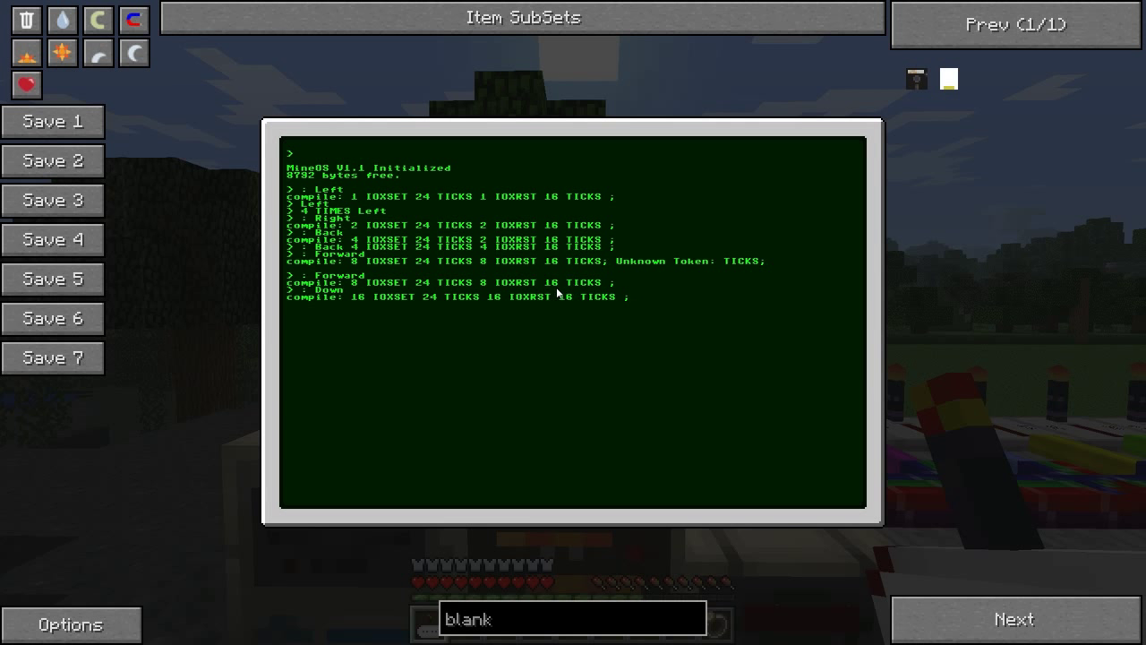
mouse_move(582, 301)
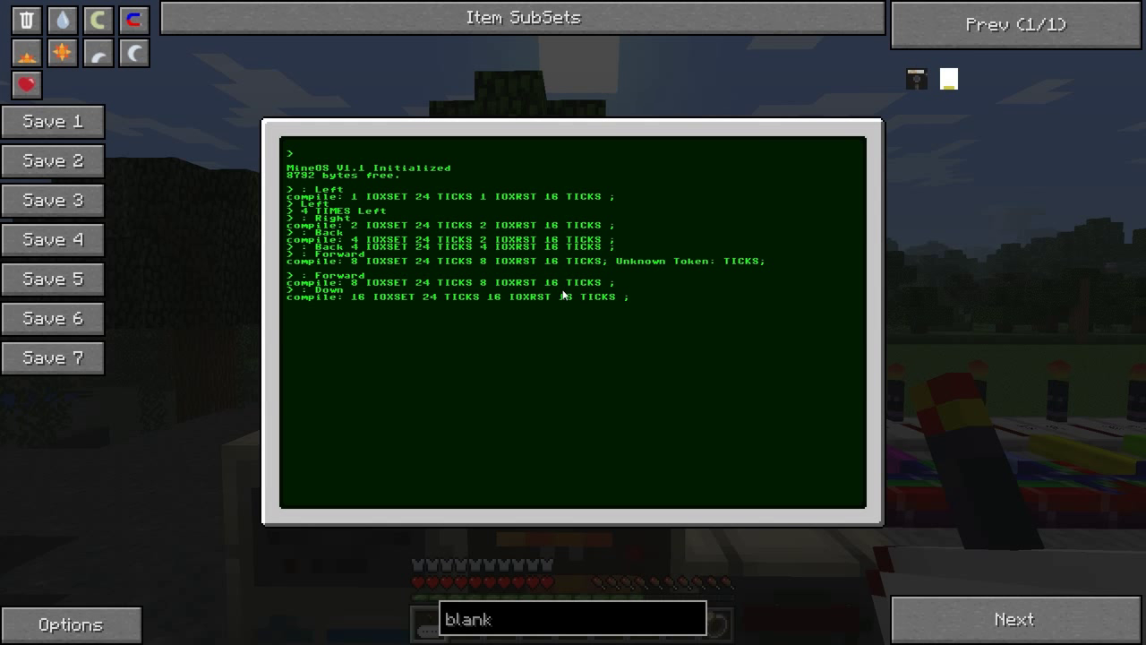
mouse_move(547, 312)
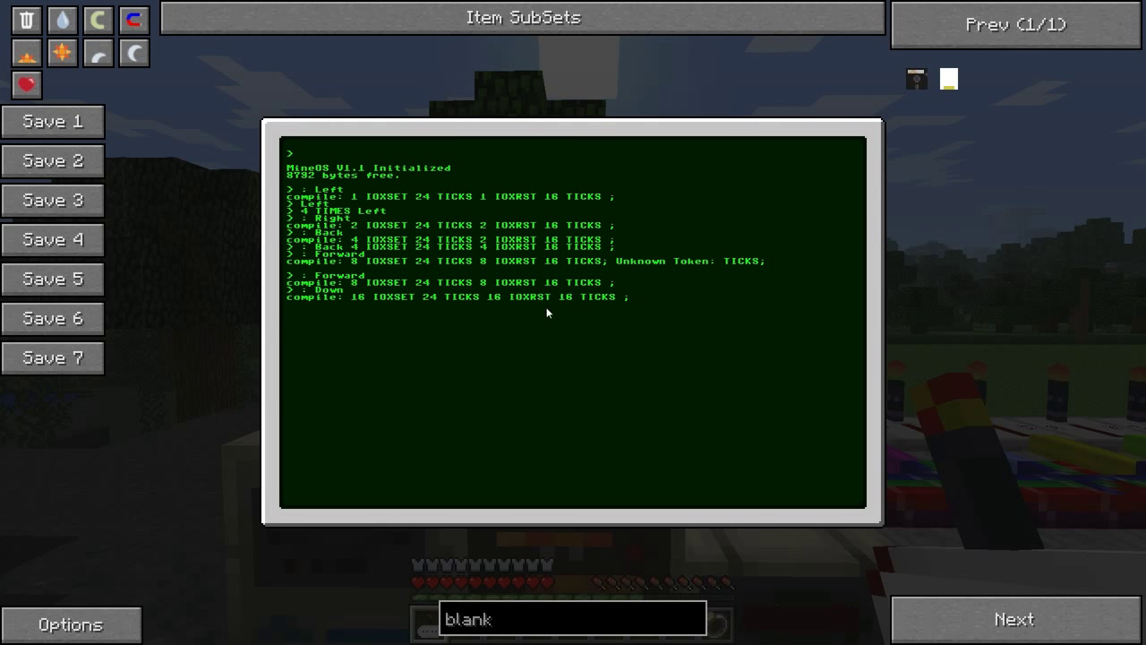
mouse_move(555, 312)
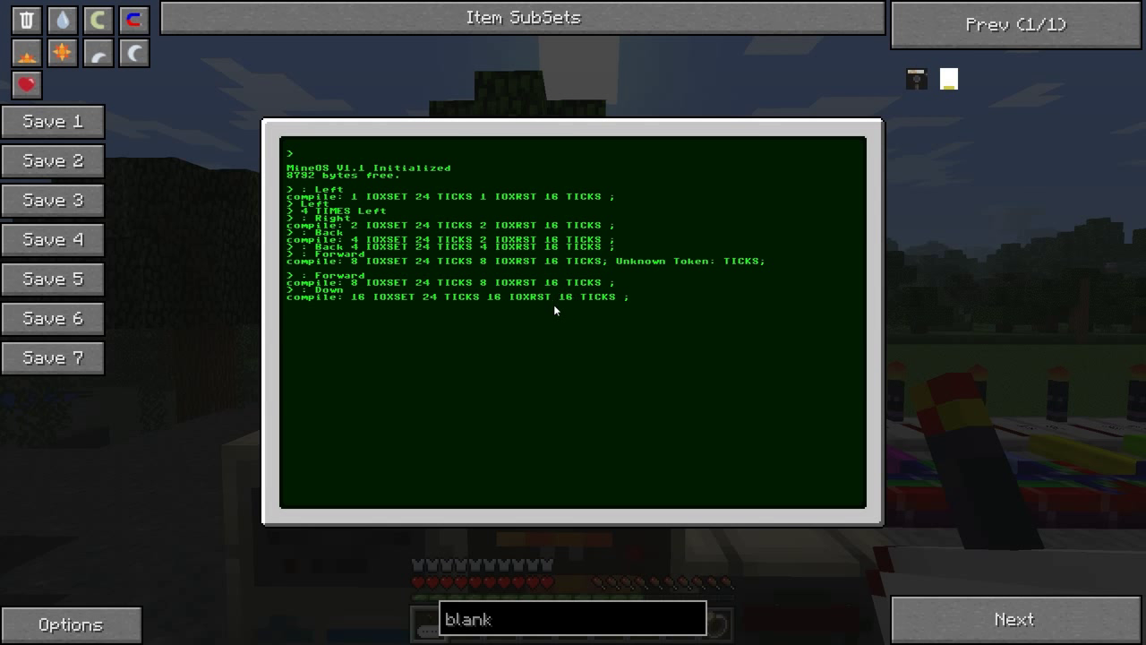
mouse_move(564, 305)
text(: Up 32 IOXSET 24 TICKS 32 IOXRST 16 TICKS ;)
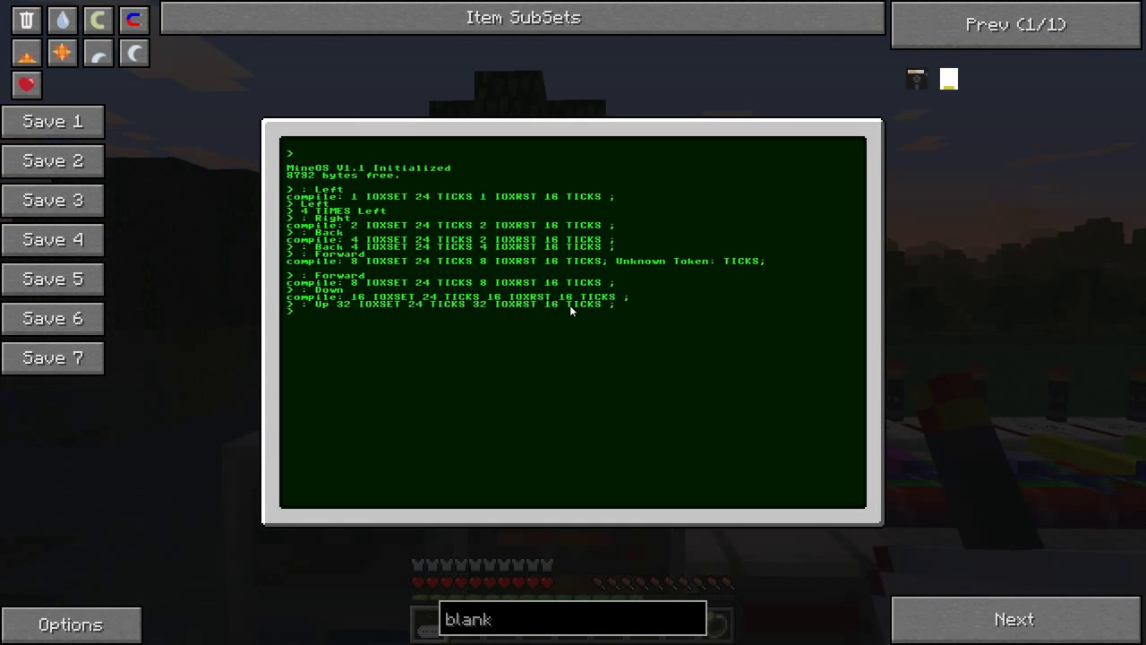
mouse_move(301, 122)
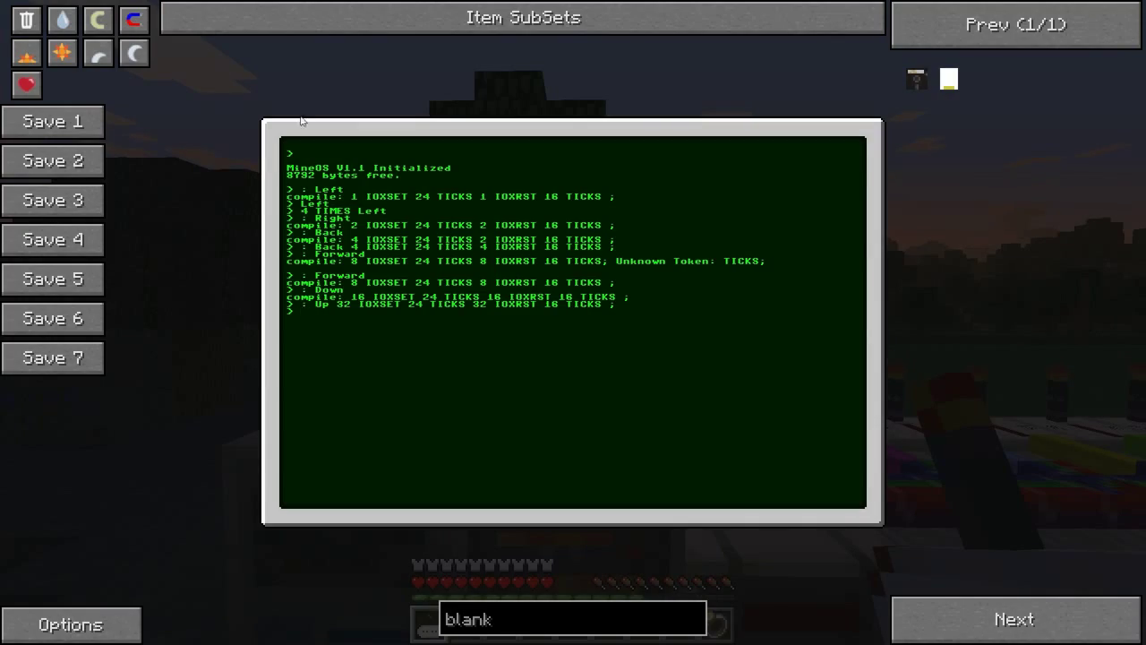
Define ': Dig 64 IOXSET 8 TICKS 64 IOXRST ;' to pulse channel 64 briefly
key(Escape)
text(:)
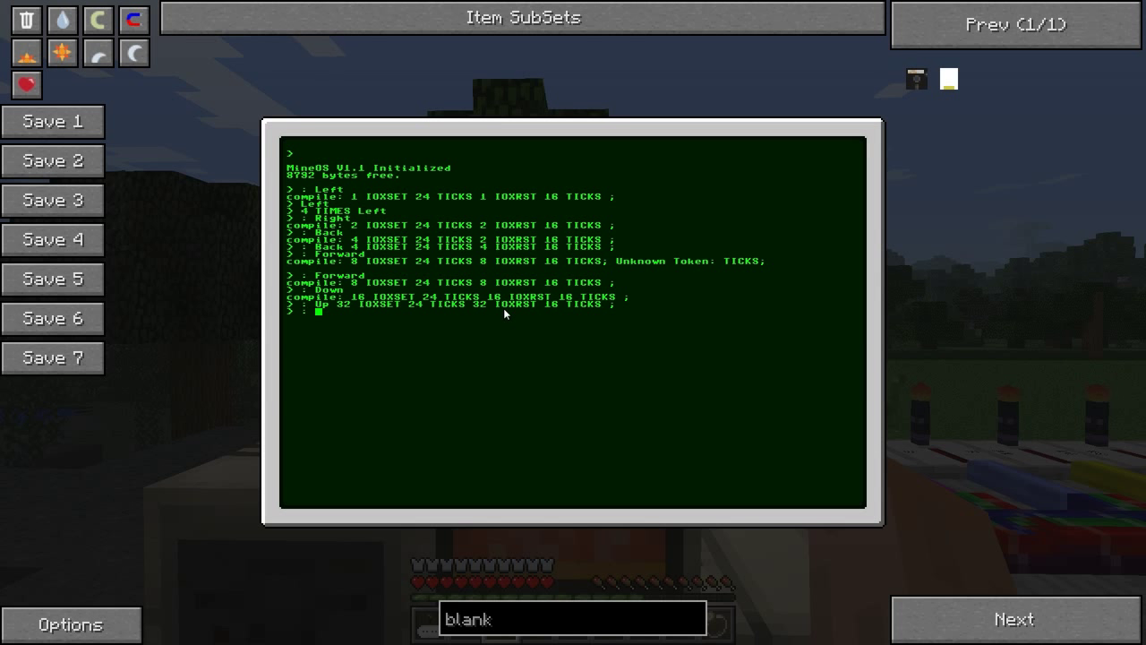
text(Dig)
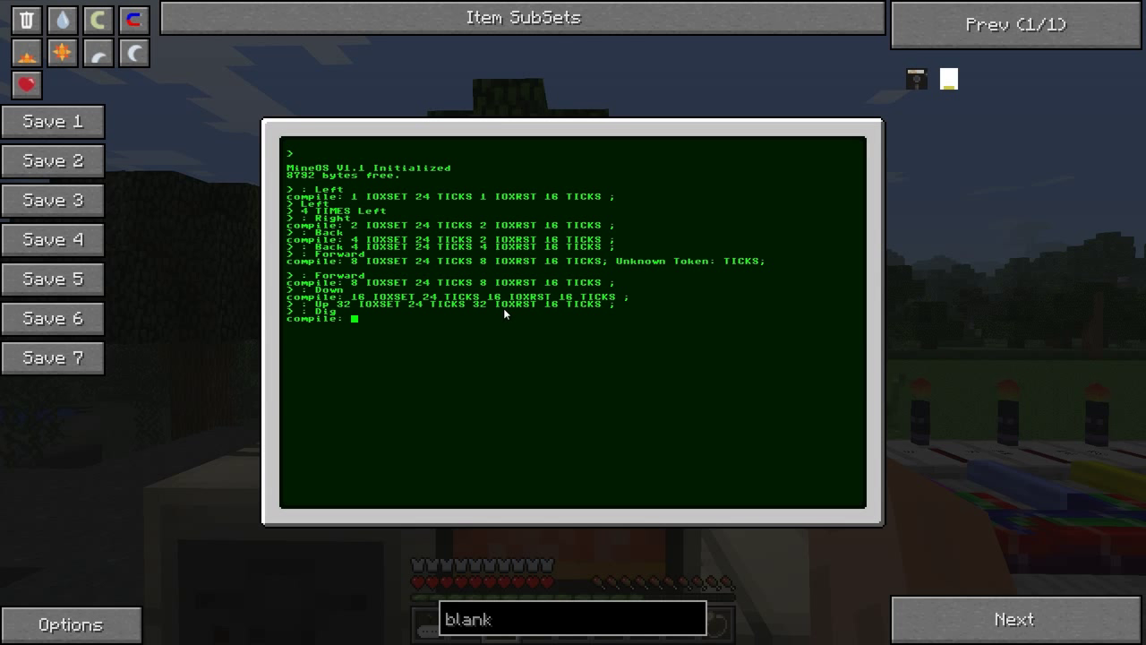
text(64 IOX)
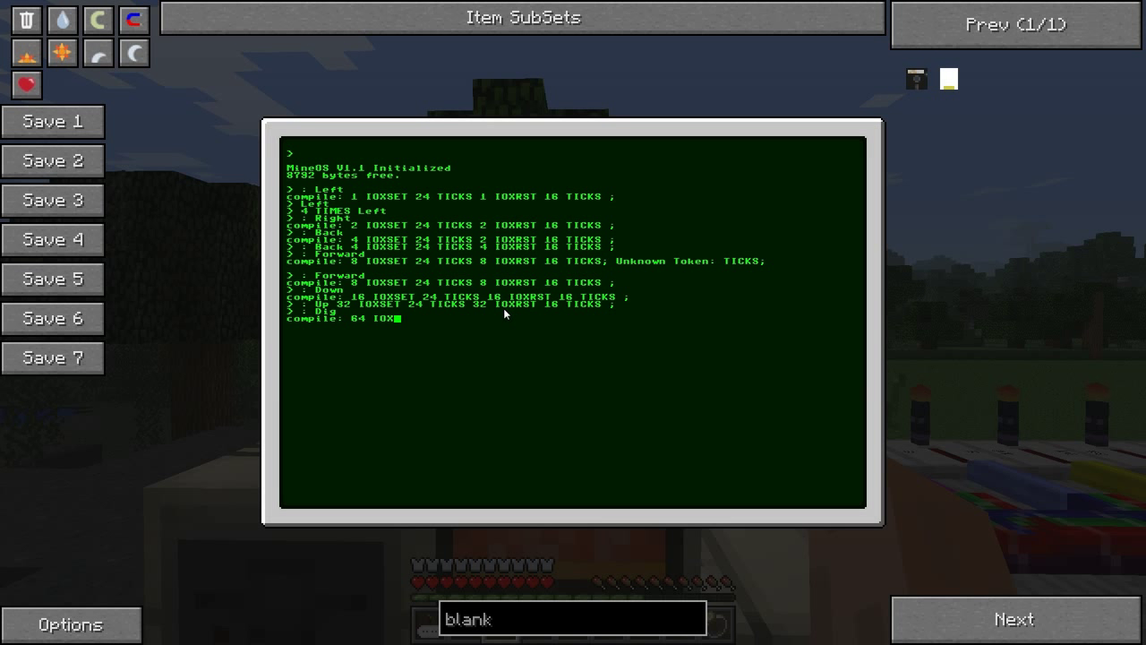
text(SET)
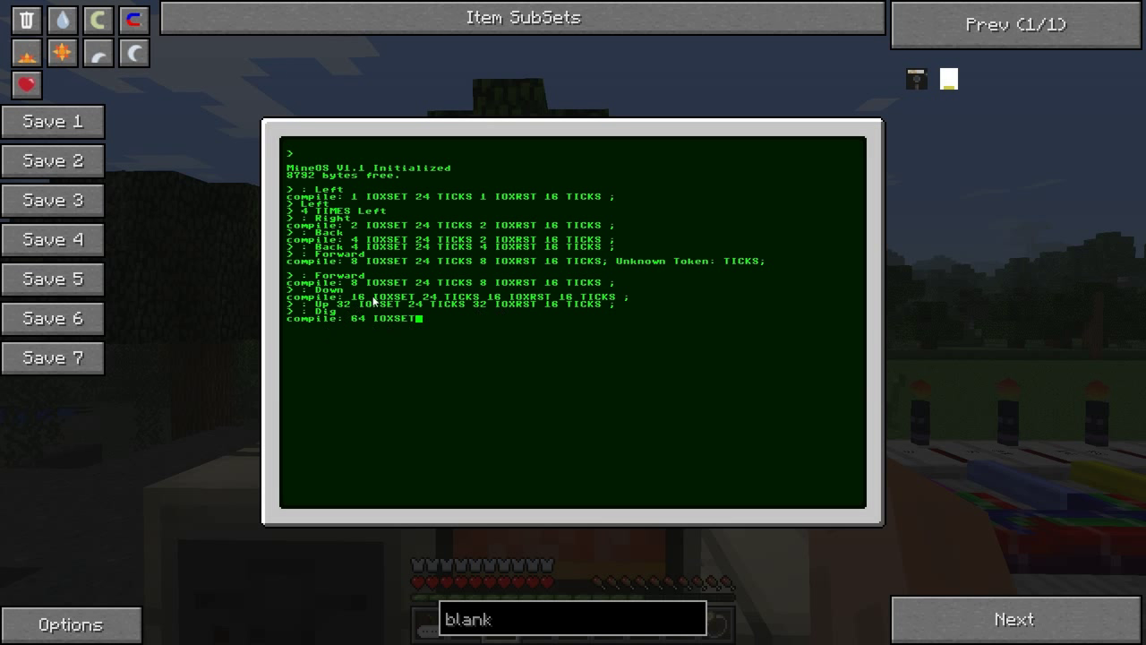
mouse_move(1078, 415)
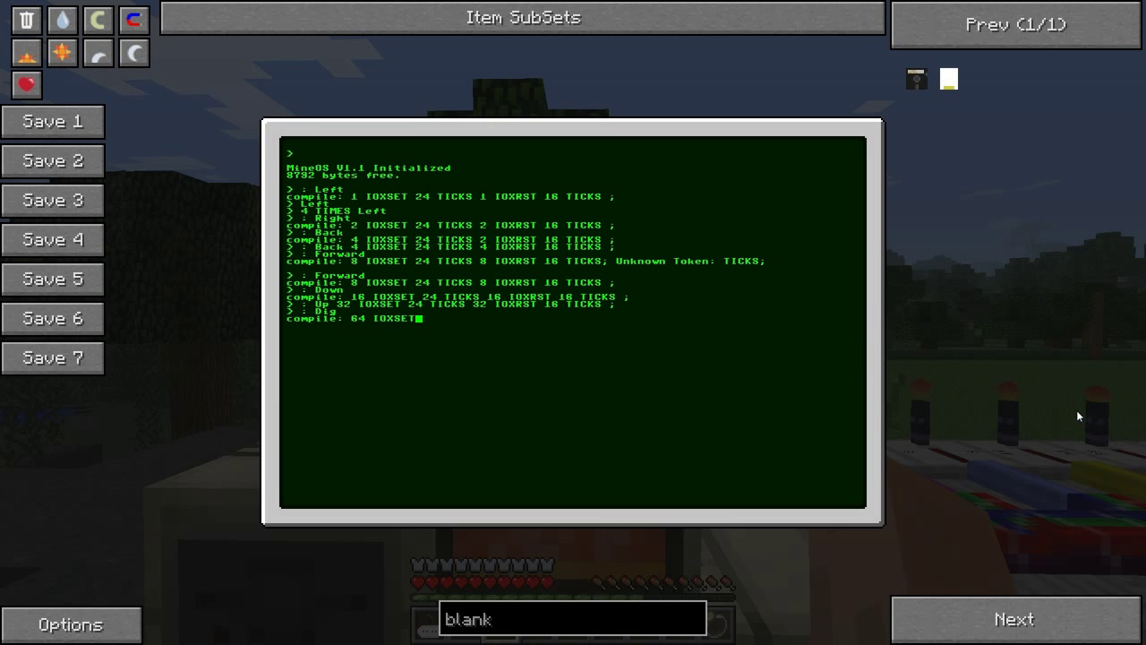
mouse_move(1126, 432)
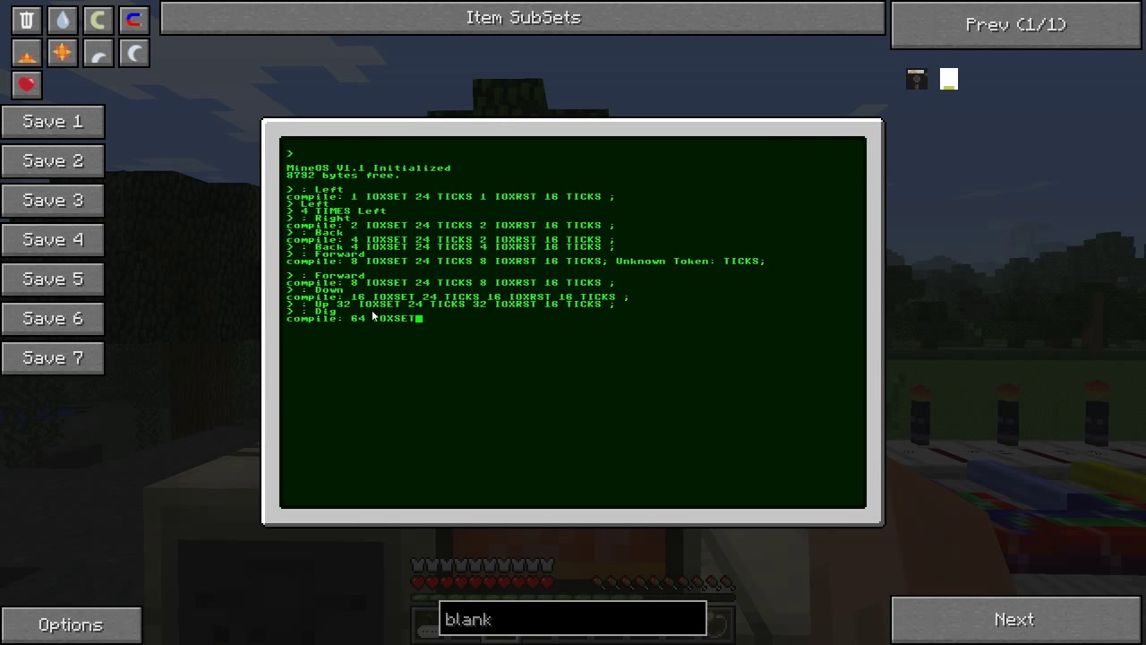
mouse_move(1010, 457)
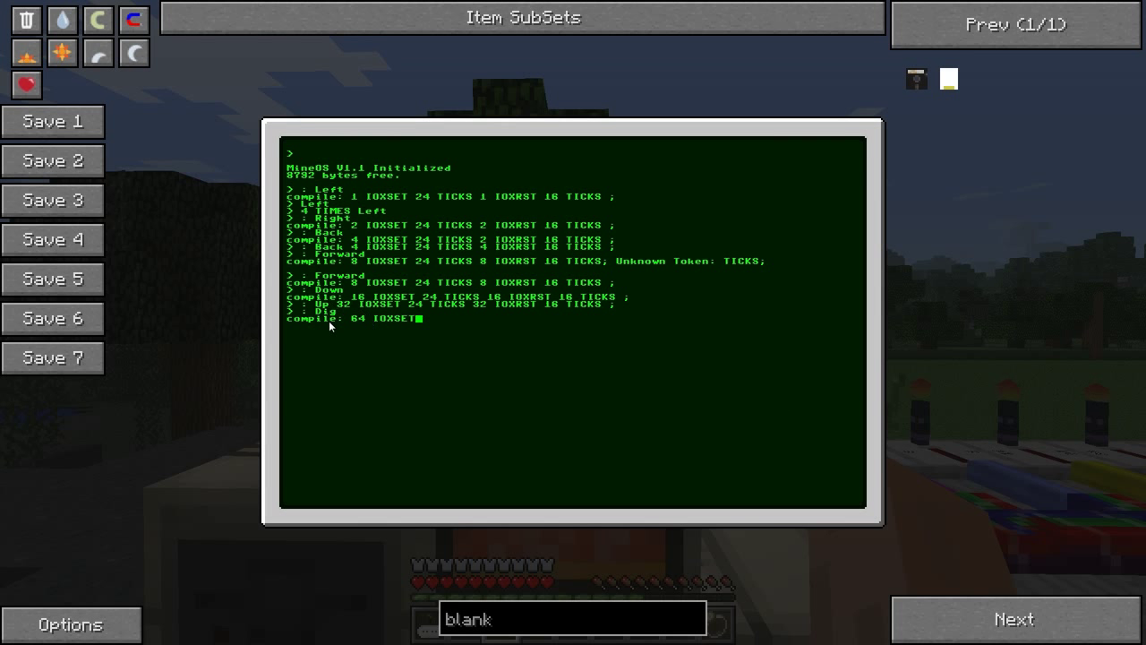
mouse_move(399, 324)
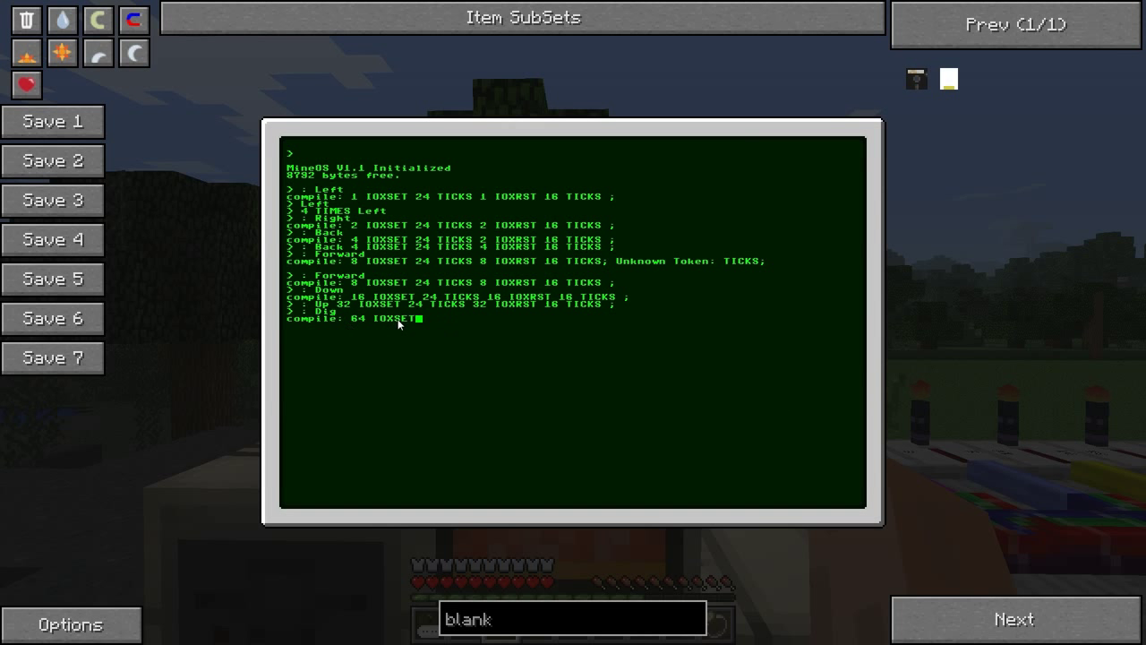
mouse_move(472, 326)
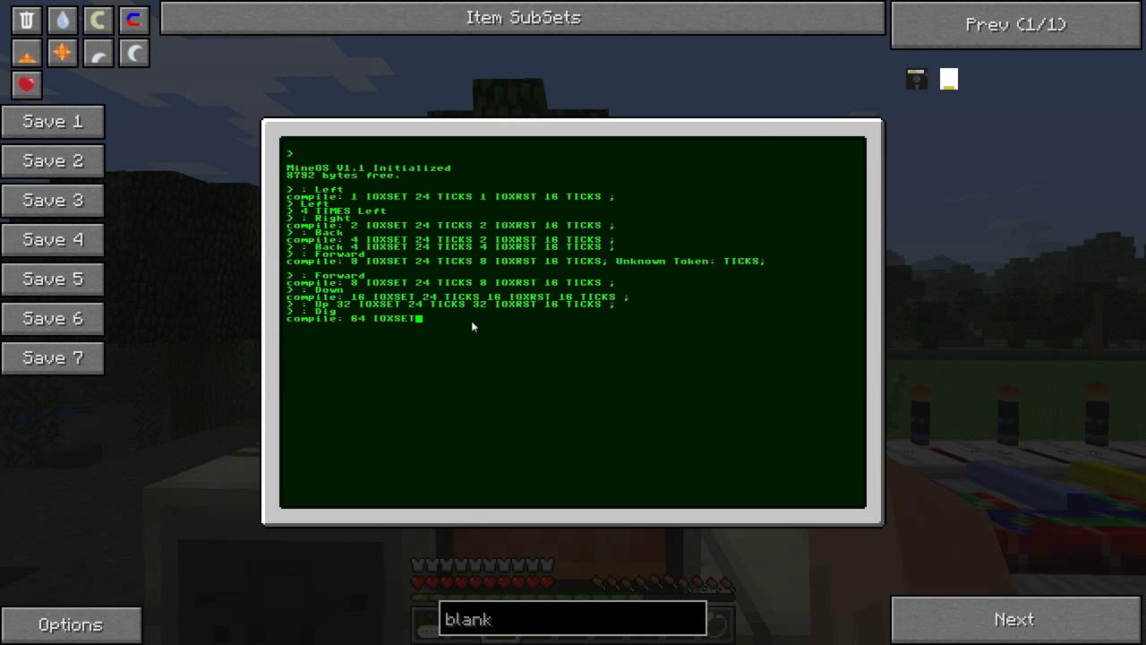
mouse_move(412, 331)
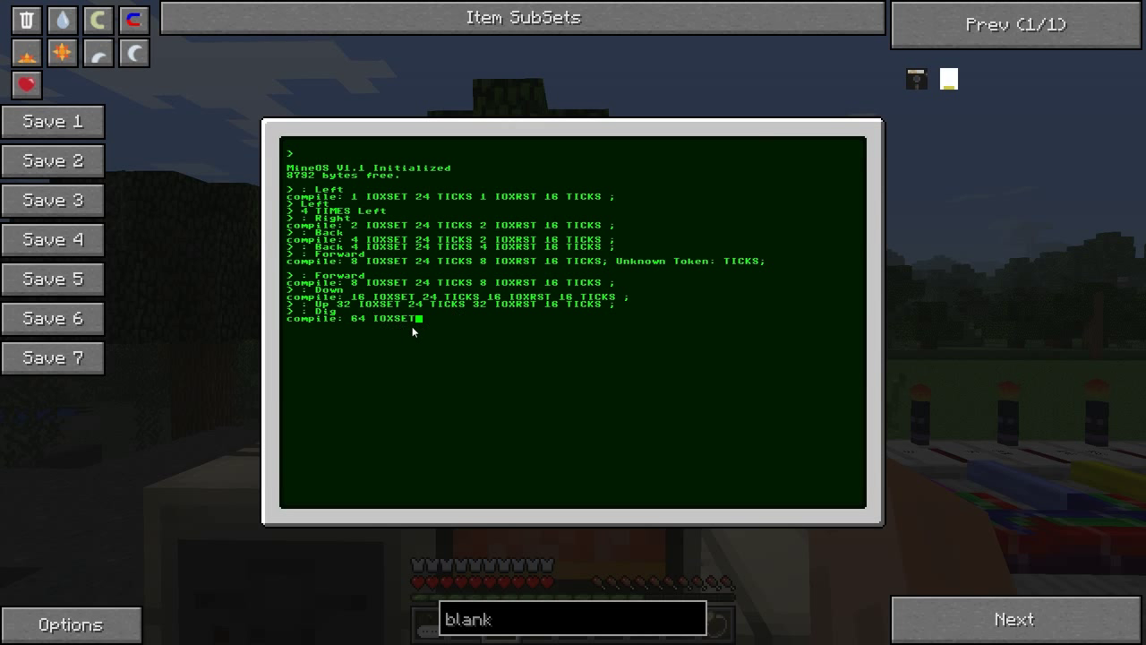
text(8)
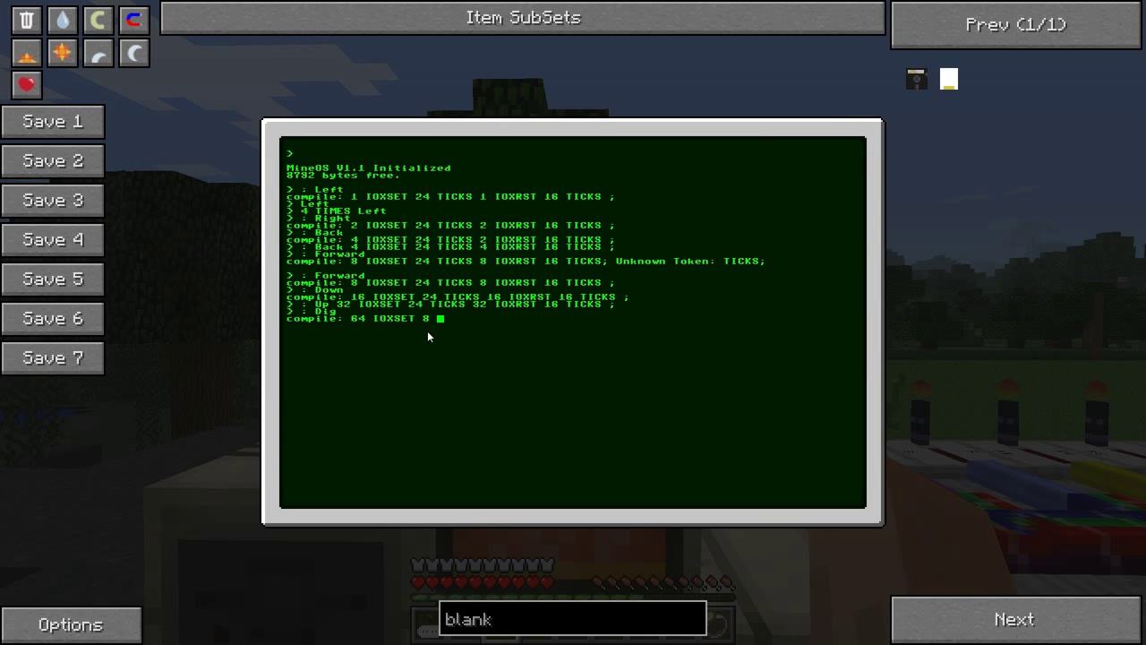
text(TICKS)
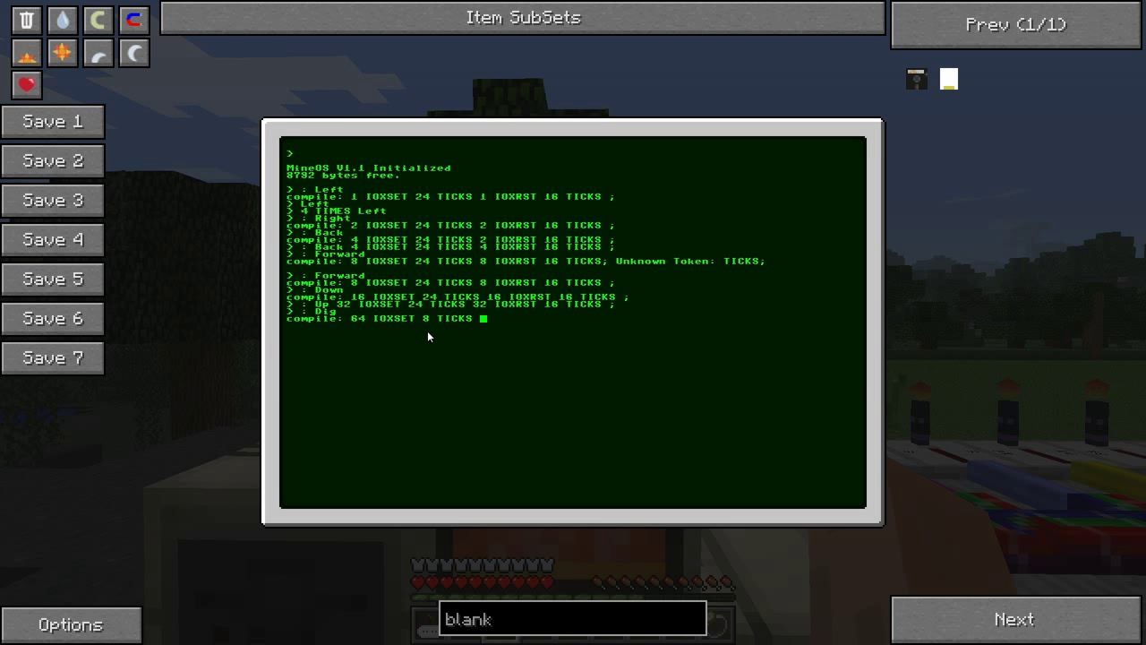
text(64 IOXRST 4 T)
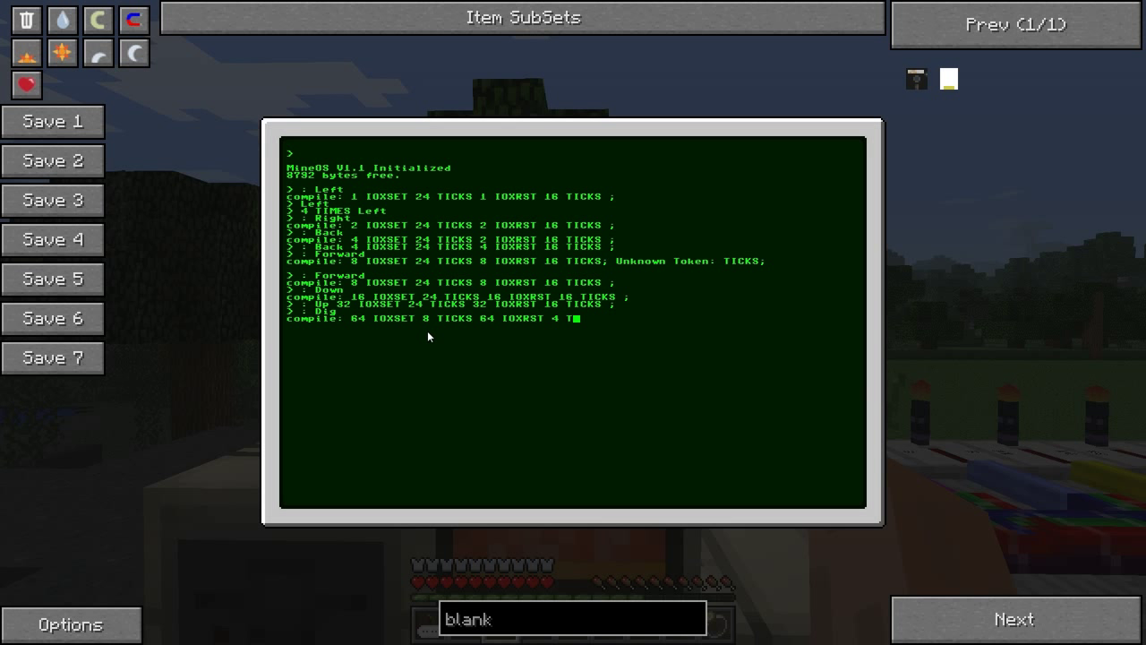
text(IC)
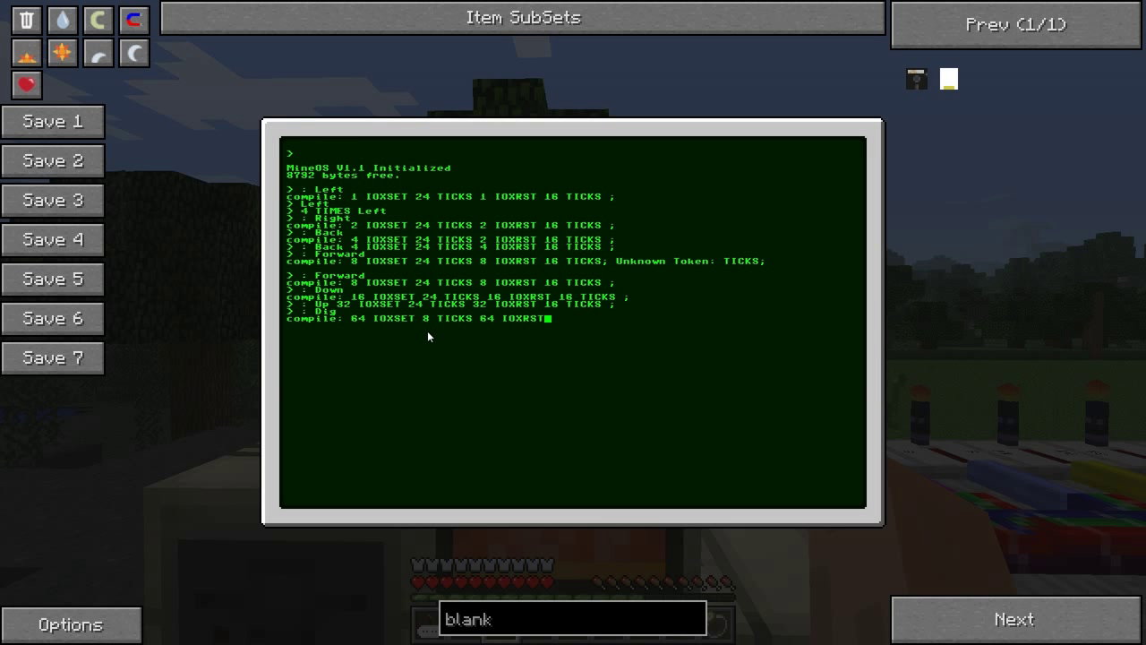
text(;)
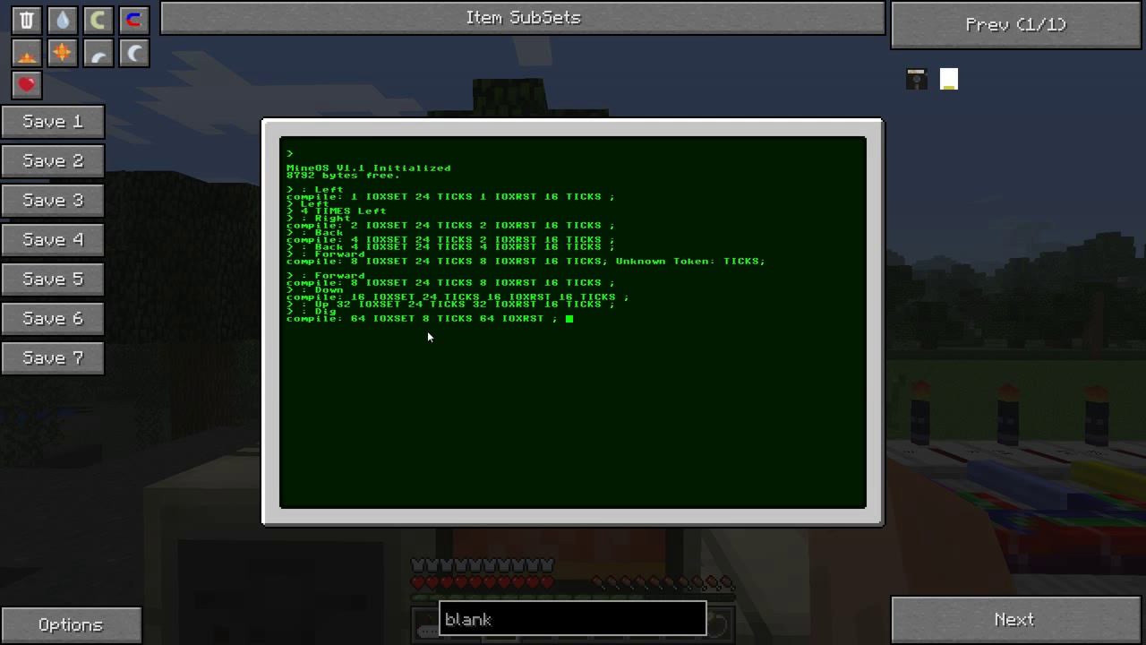
mouse_move(415, 374)
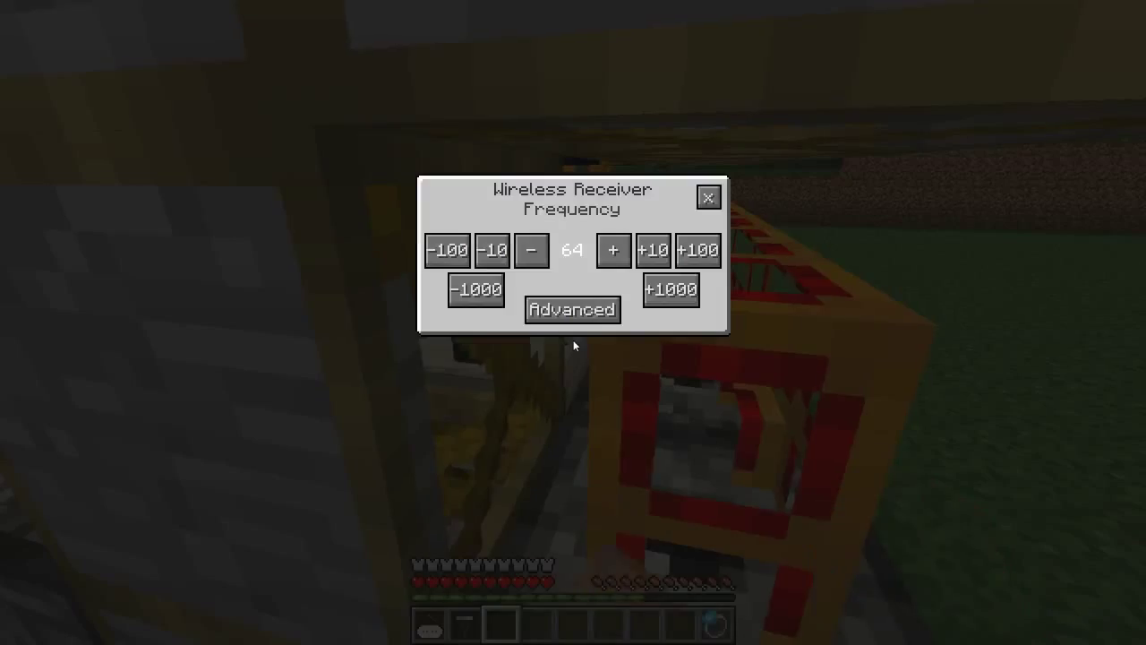
Tune the breakers' wireless receiver to frequency 64 and run Dig to clear the dirt
click(612, 250)
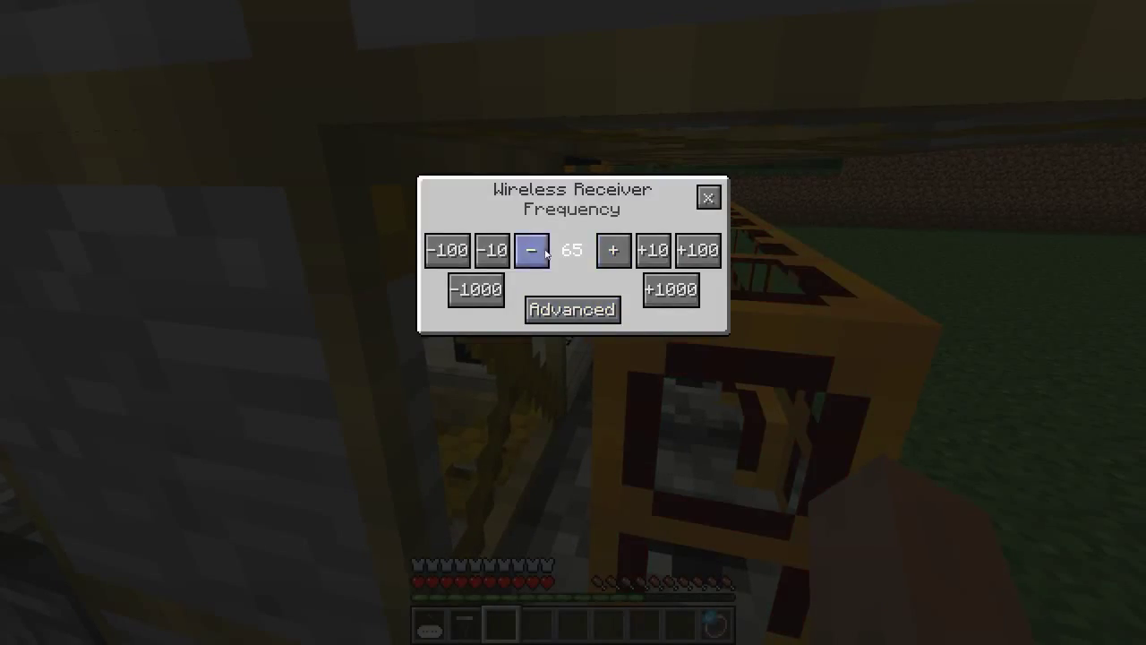
click(707, 197)
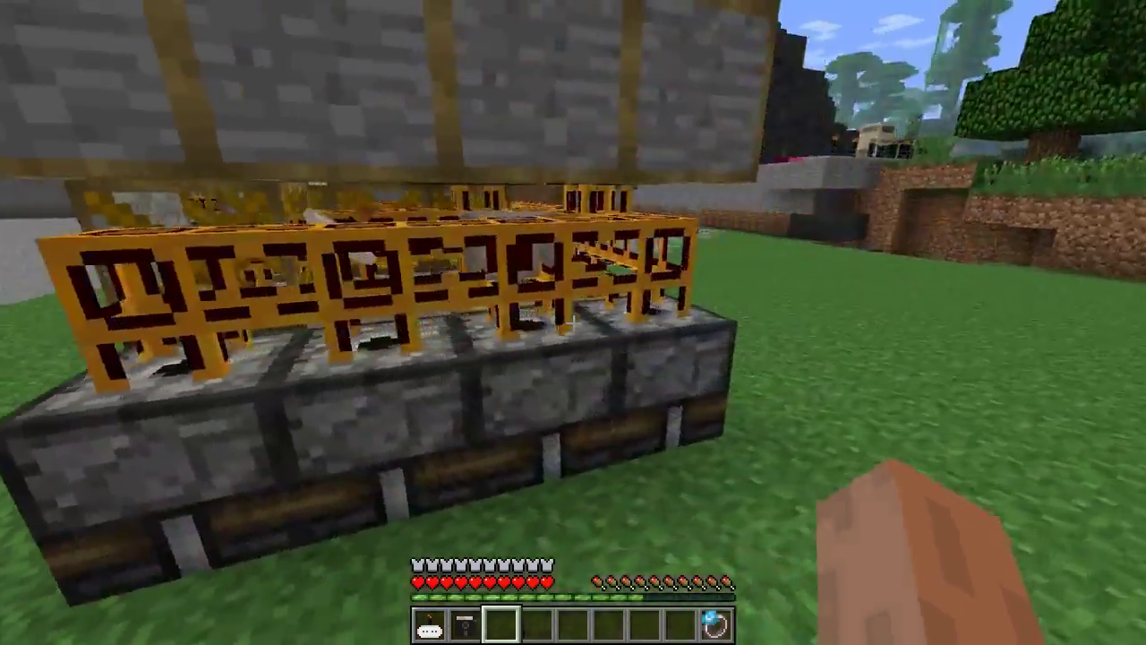
mouse_move(573, 322)
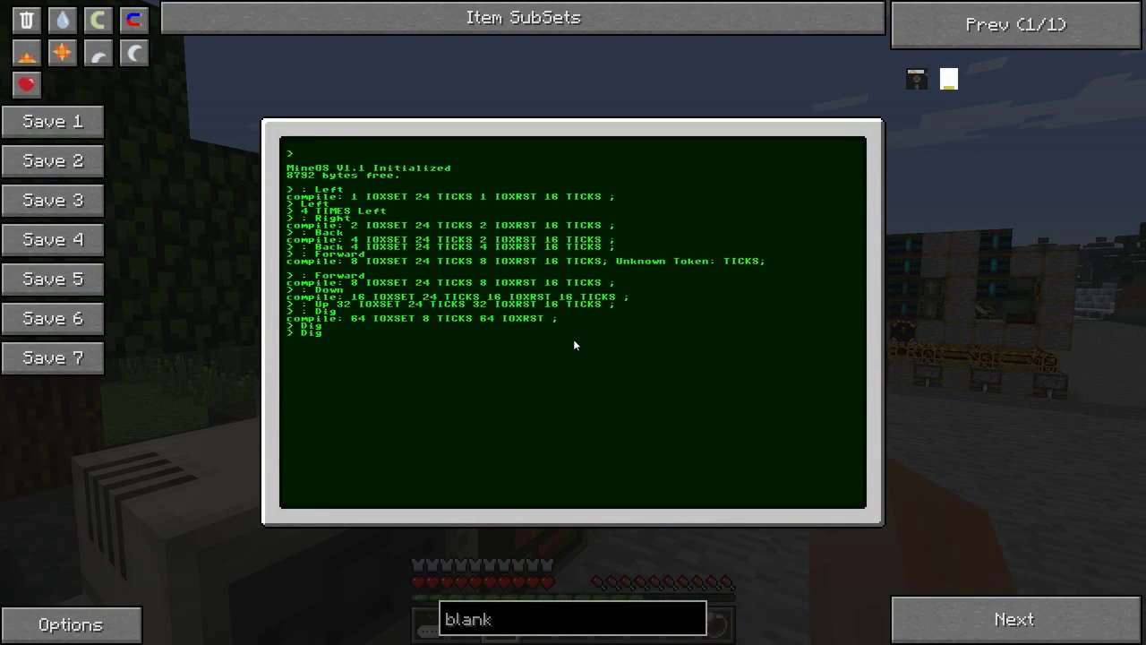
key(Escape)
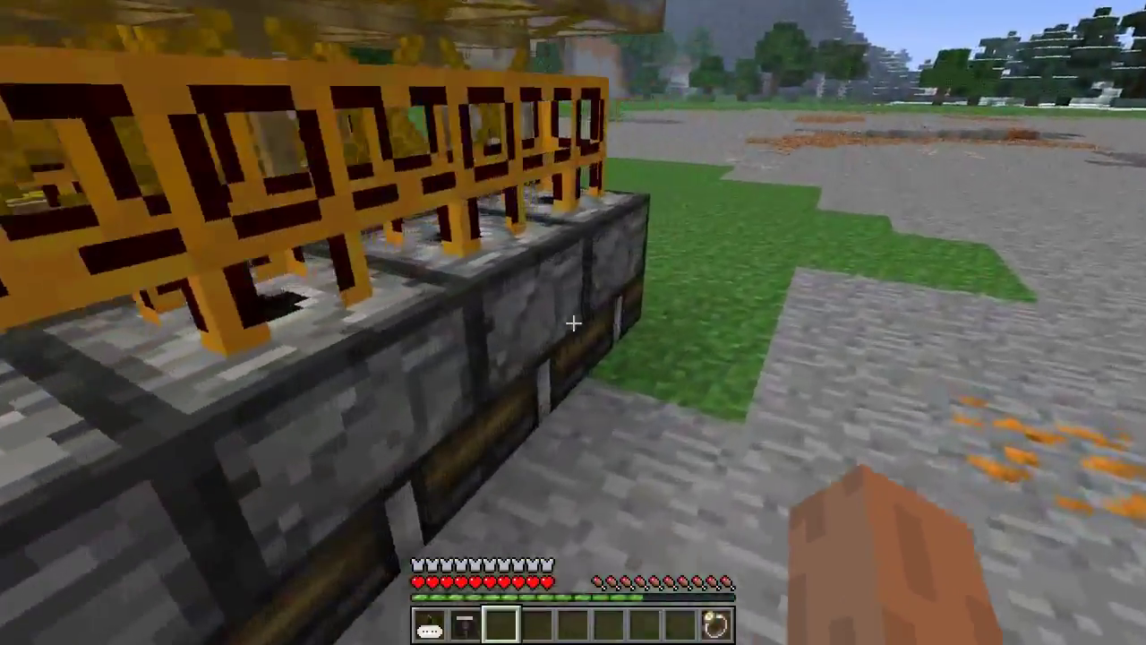
mouse_move(573, 323)
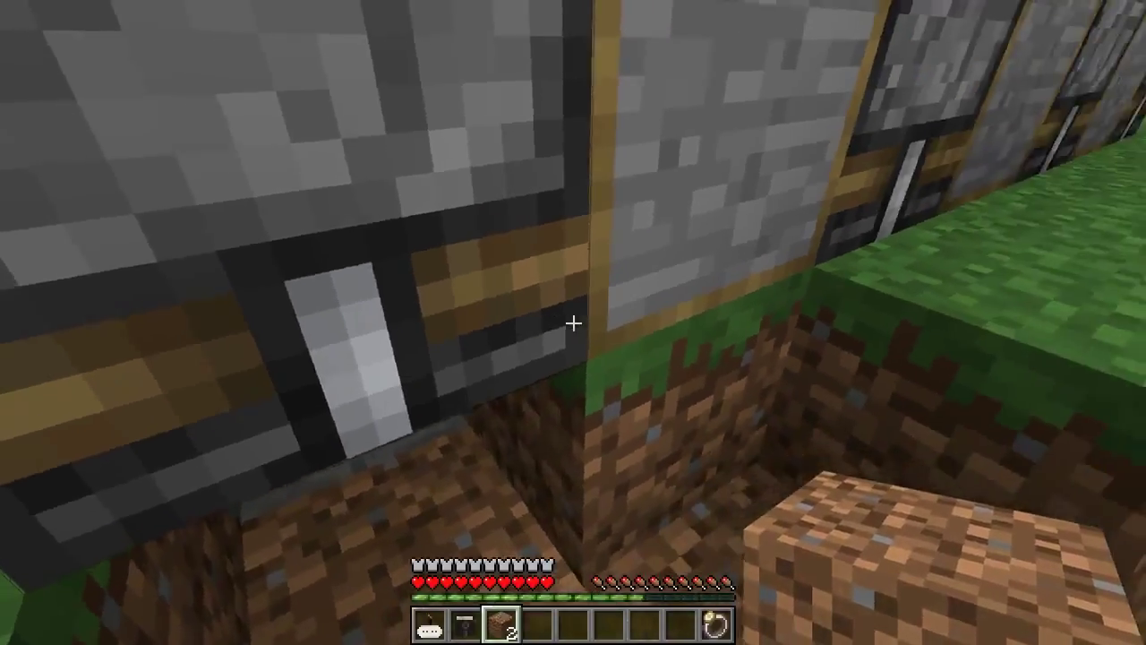
mouse_move(573, 322)
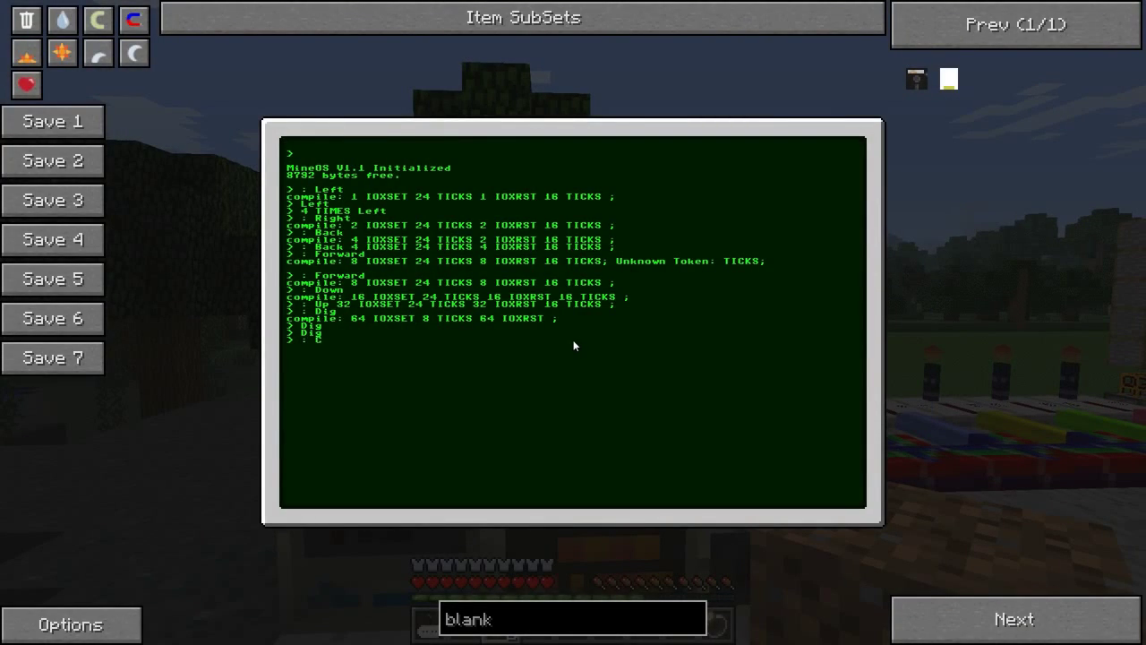
Begin ': Cycle Dig Forward Dig Down Dig Ba...' chaining the dig and move words
text(ycle)
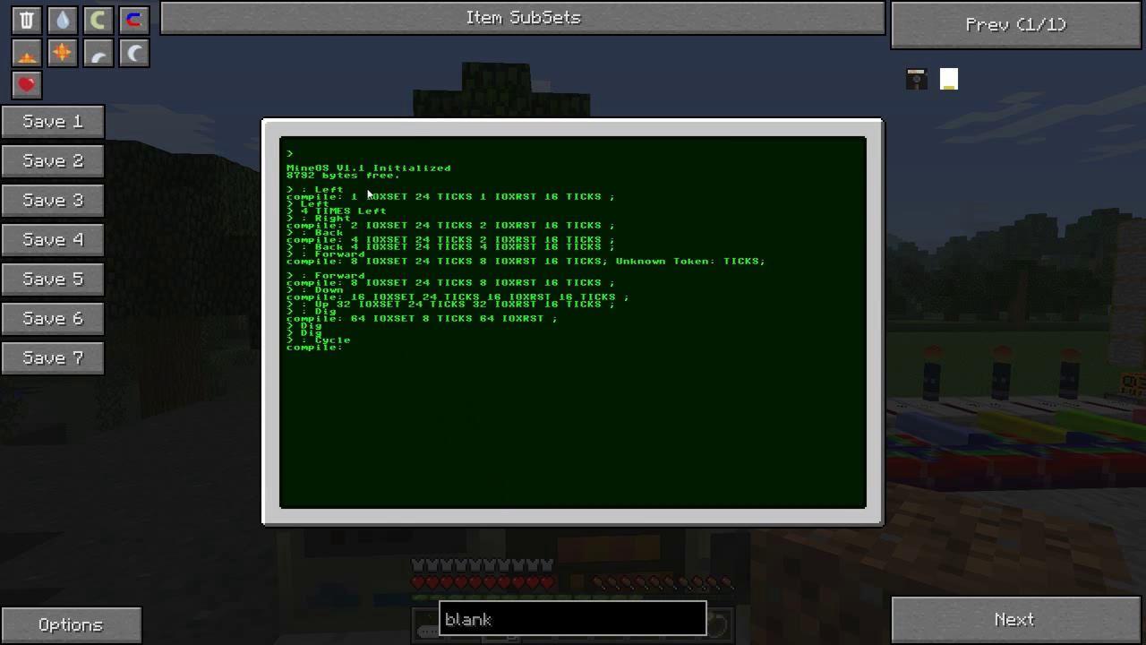
mouse_move(376, 320)
text(Dig)
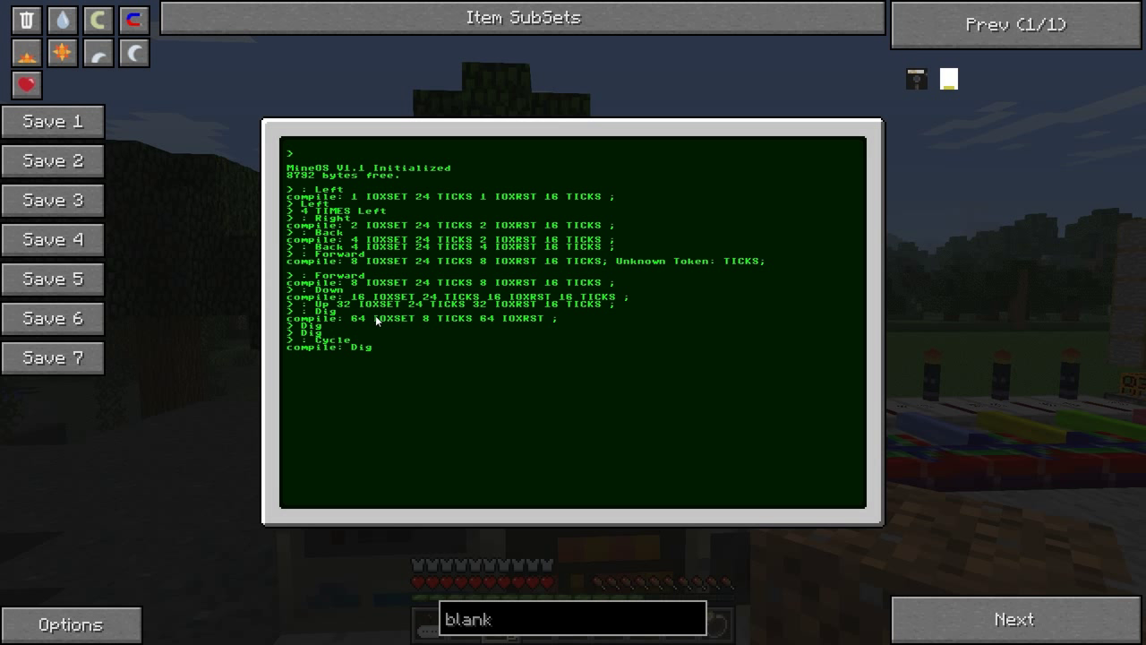
text(Forward)
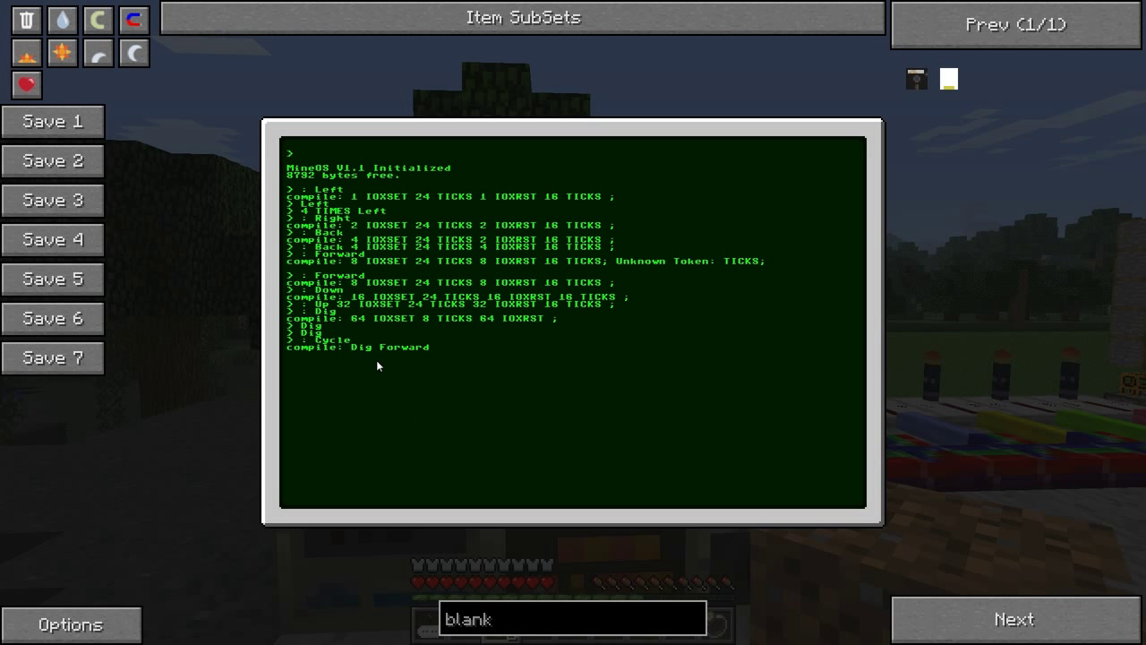
mouse_move(411, 441)
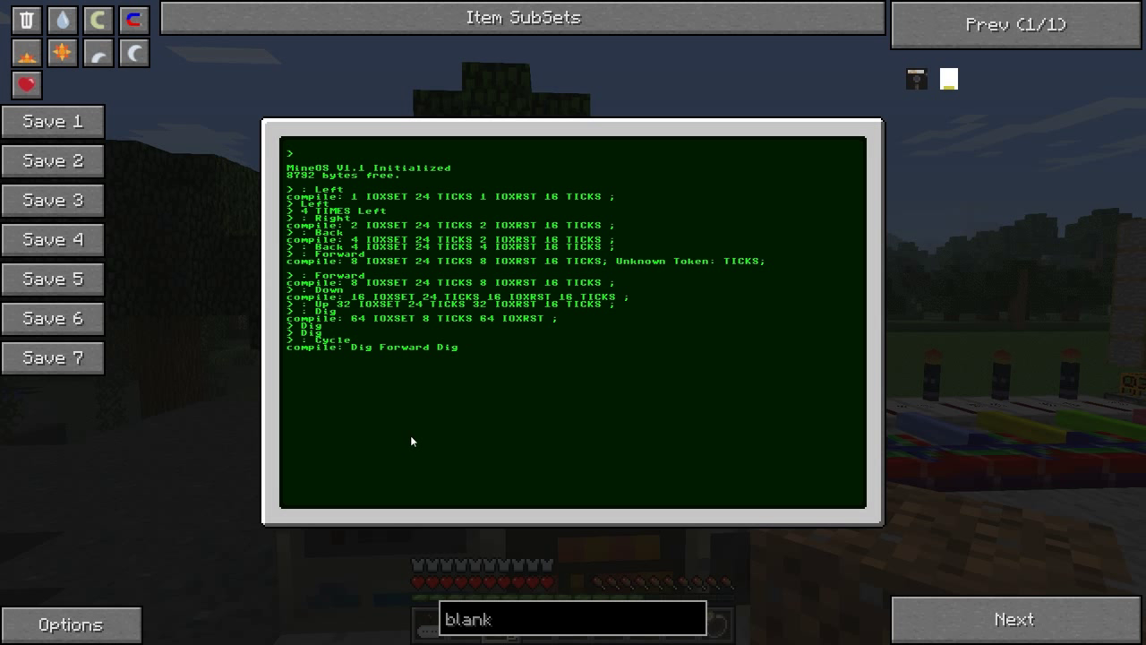
text(Down)
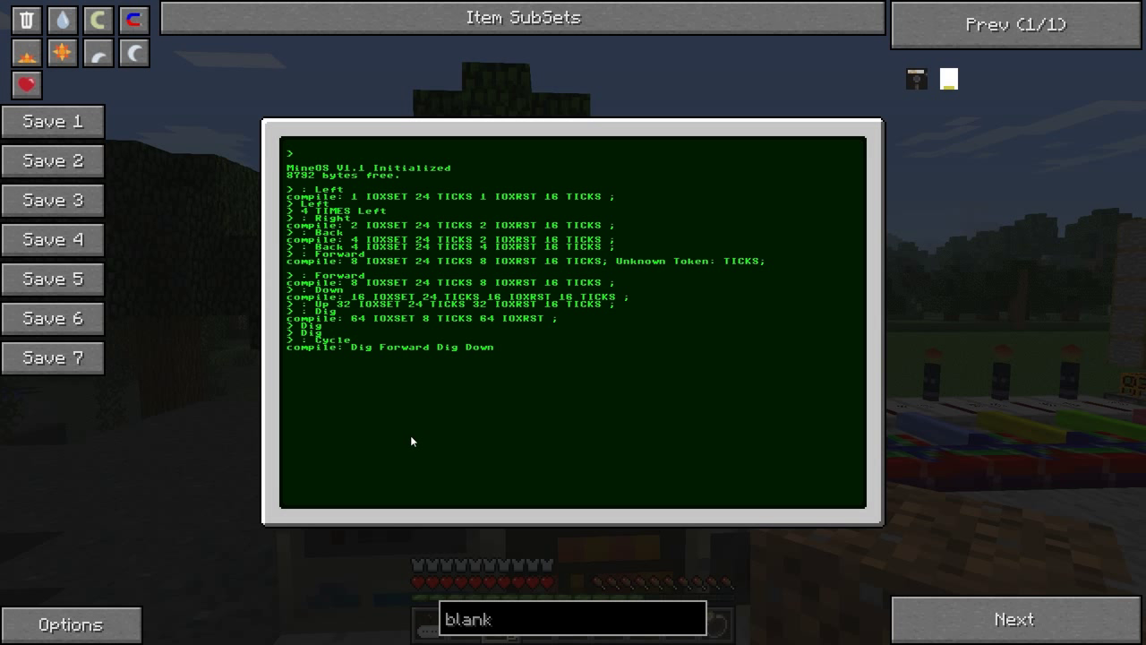
text(Dig Back D)
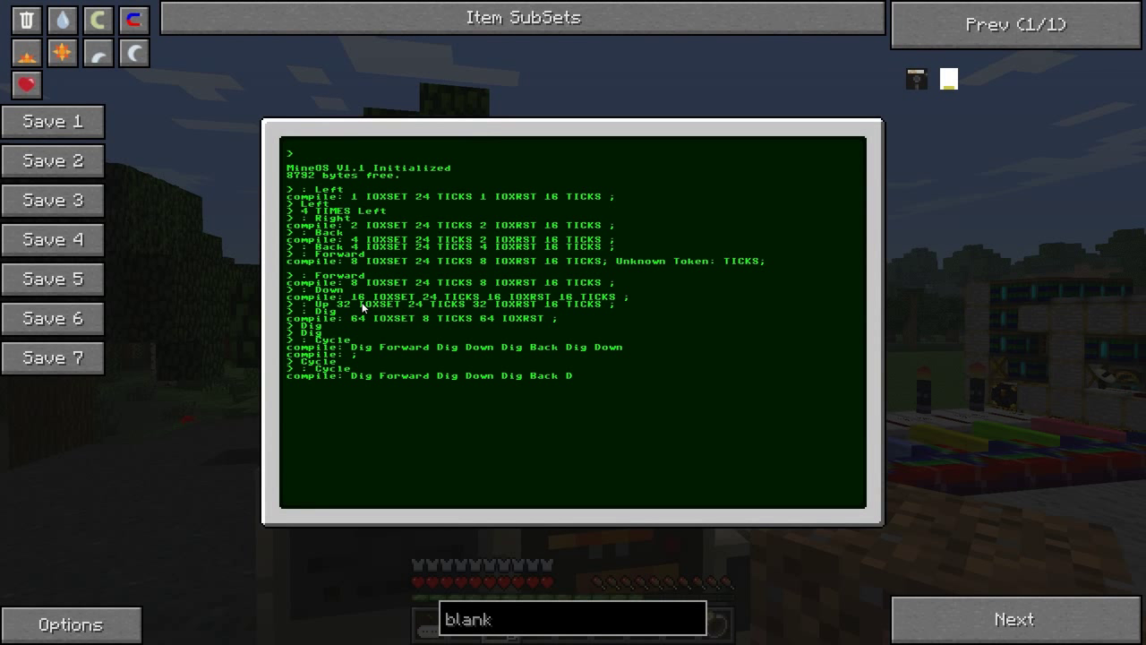
mouse_move(429, 385)
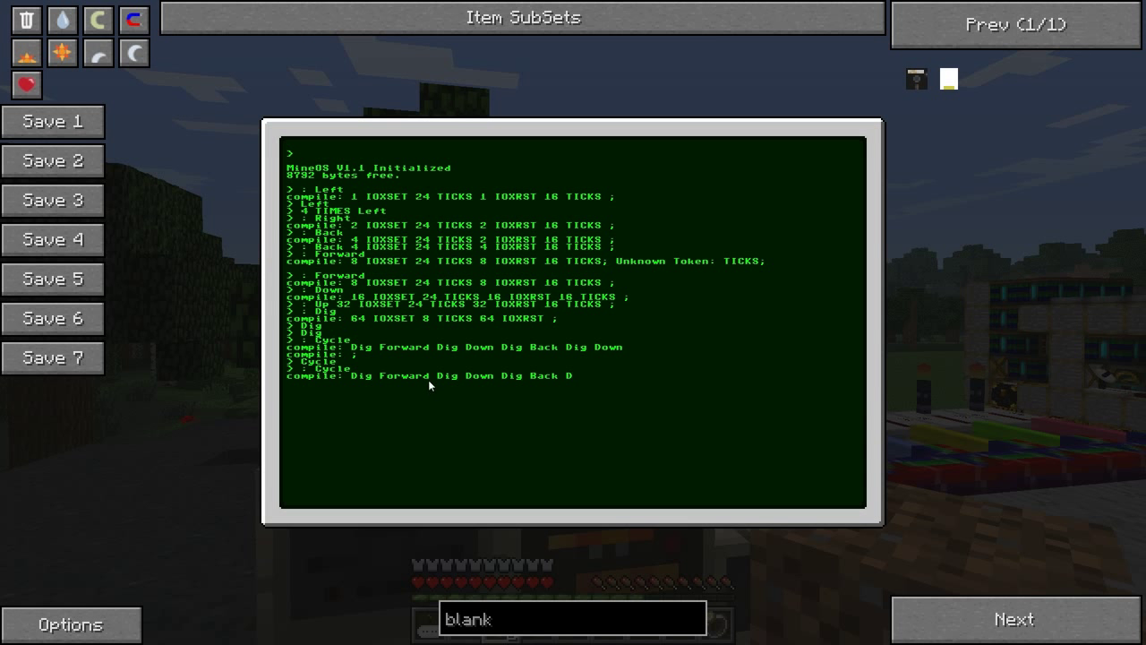
Finish Cycle as 'Dig Forward Dig Down Dig Back Dig Down ;', then run Up and Cycle
text(ig Down)
text(U)
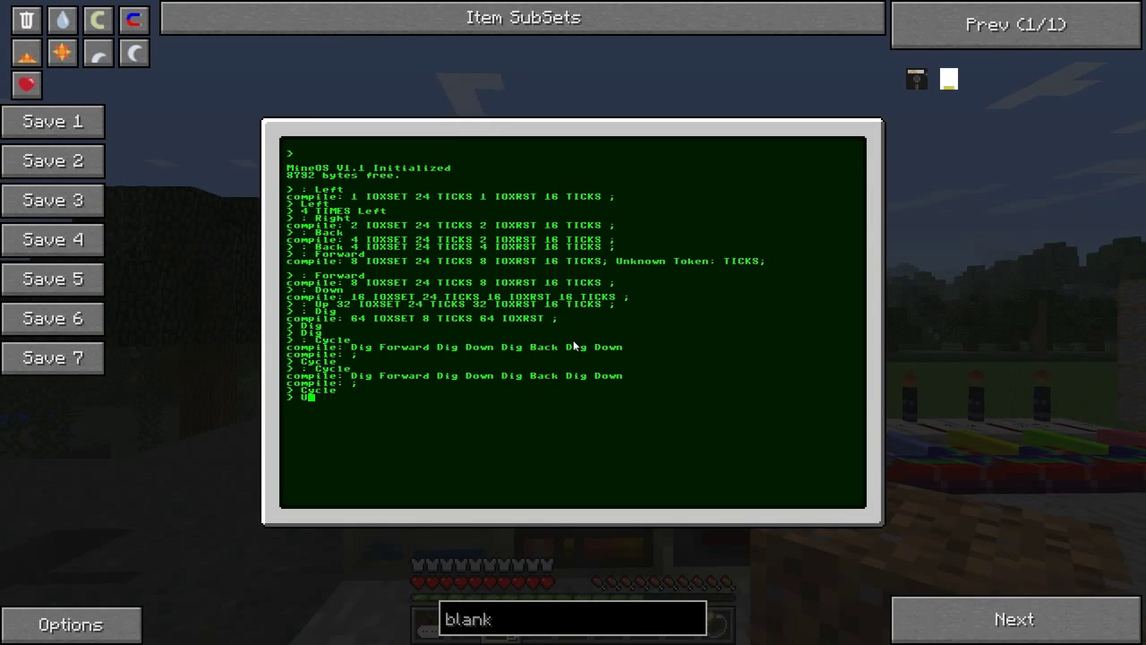
text(p)
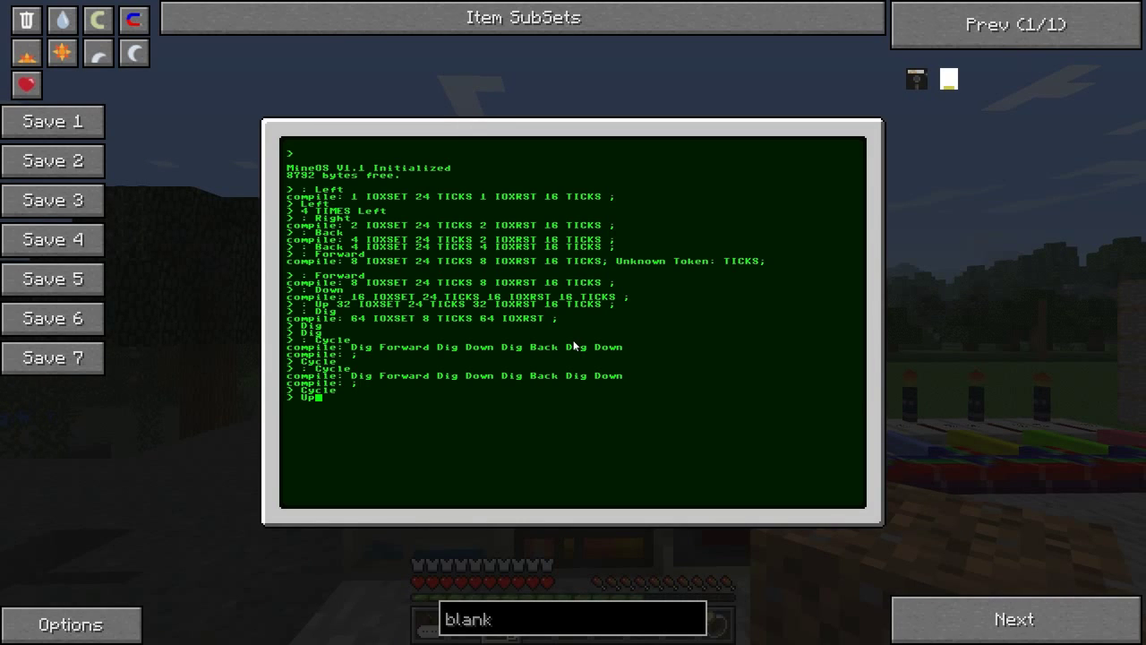
key(Escape)
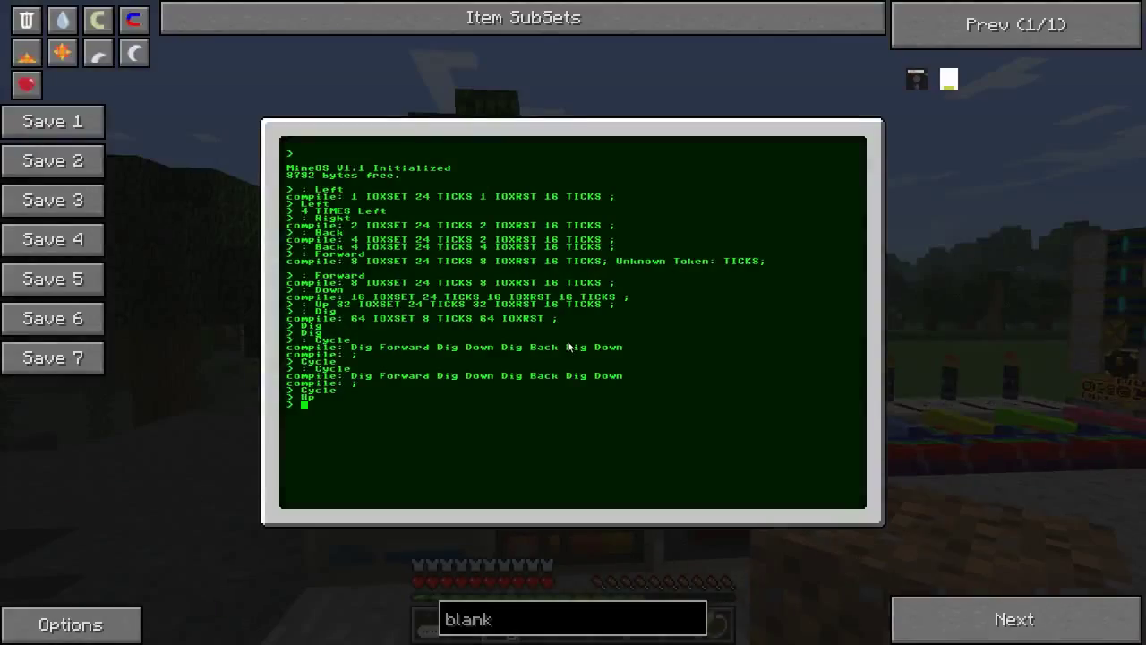
text(Cycle)
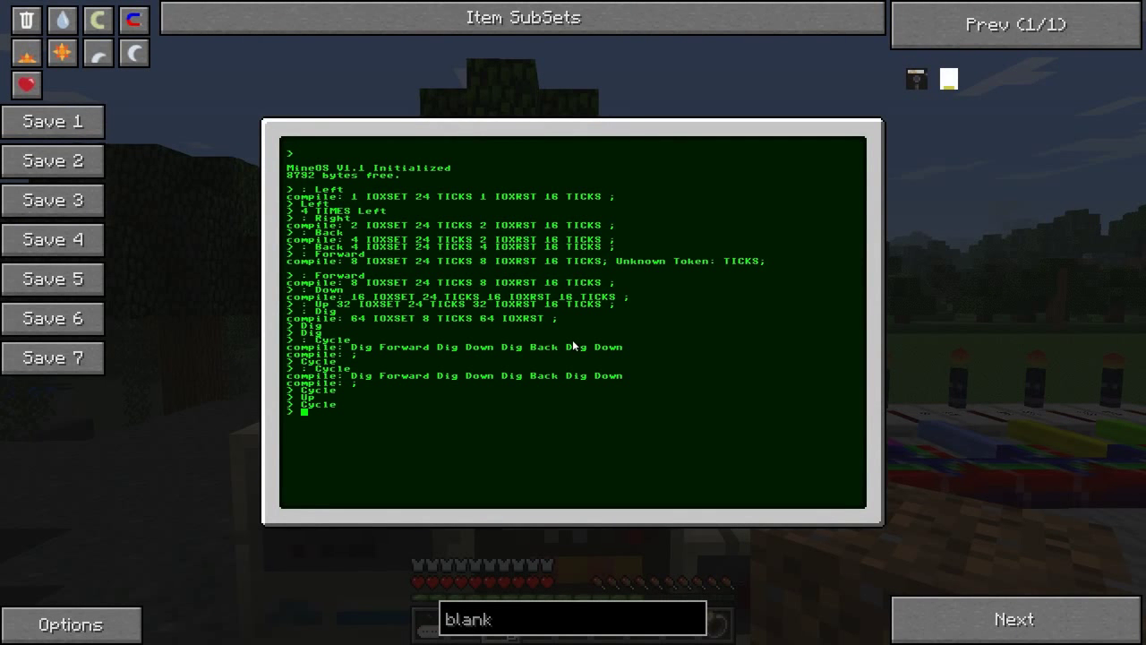
mouse_move(576, 384)
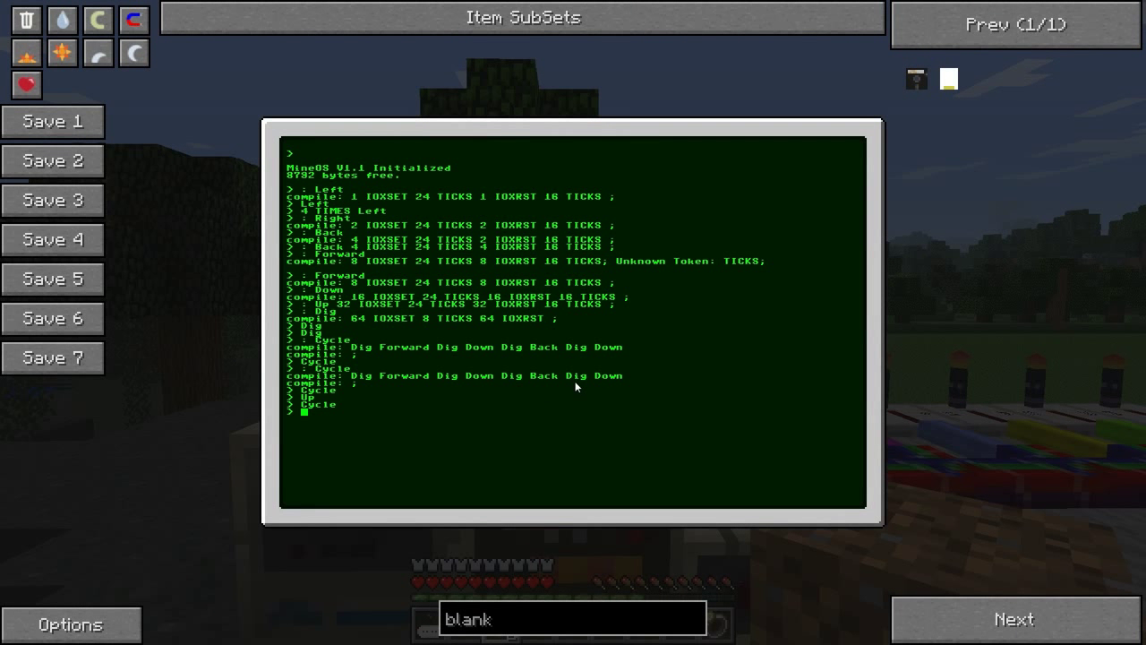
Enter '4 TIMES Cycle' so the quarry digs four layers down into the dirt
text(4 T)
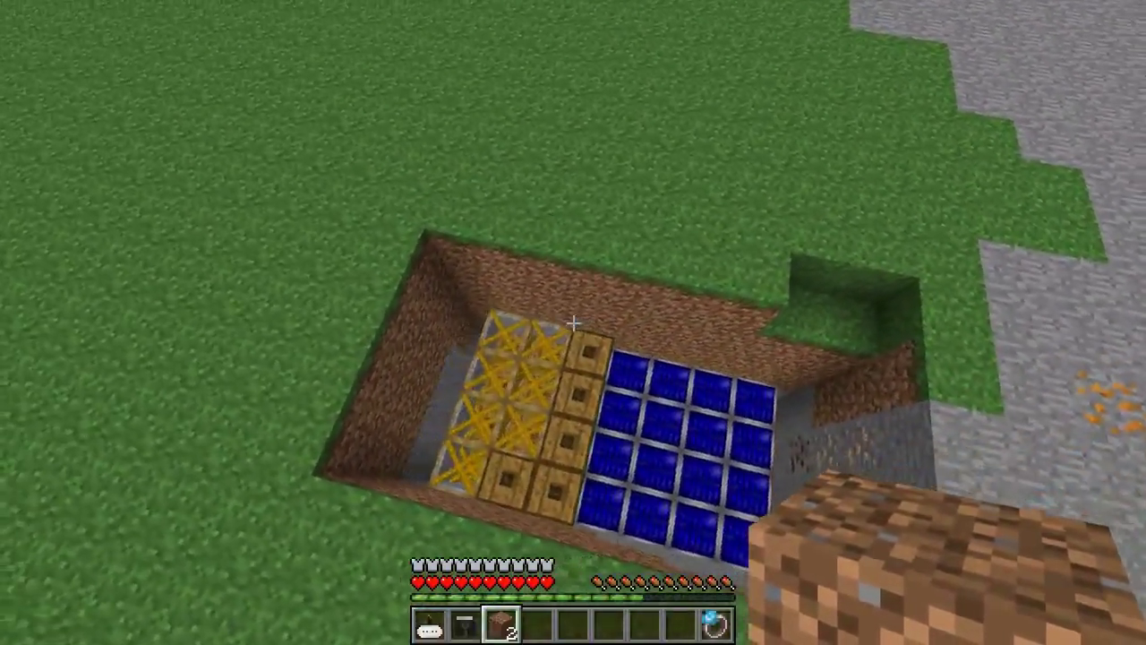
mouse_move(573, 322)
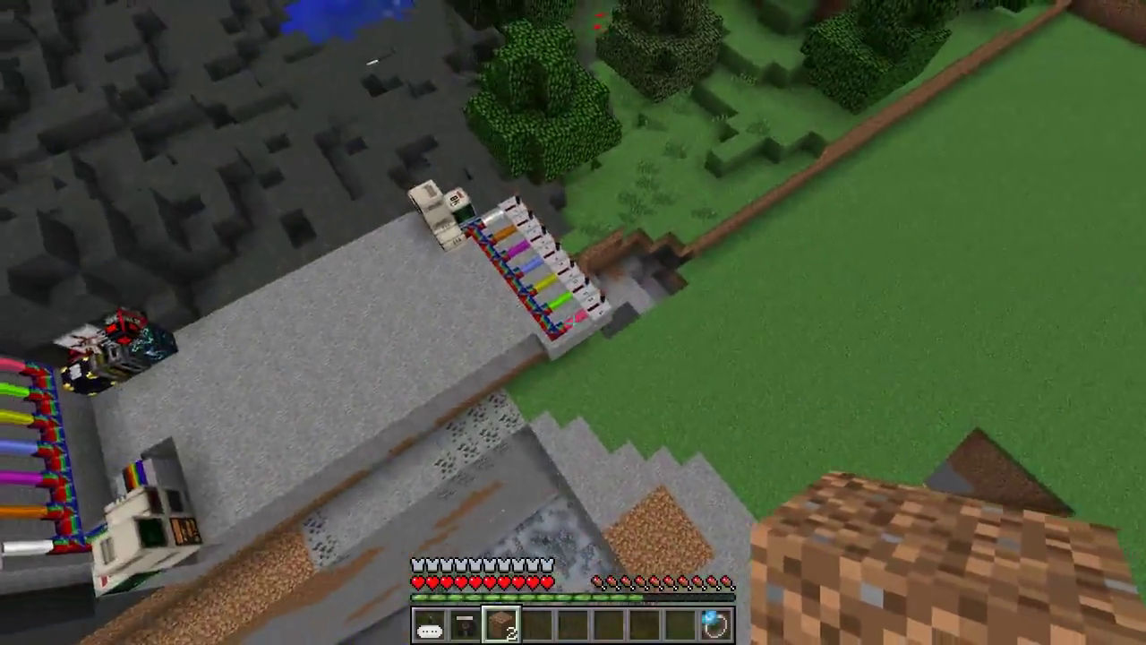
mouse_move(573, 322)
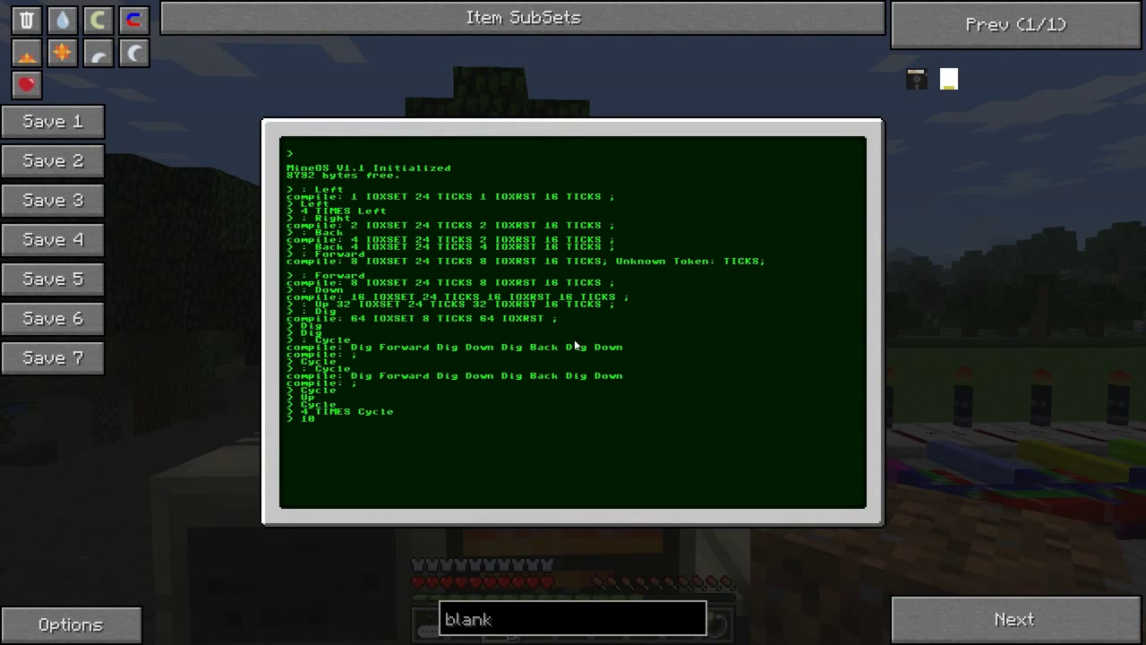
Enter '10 TIMES Up' to raise the frame machine back toward the surface
text(TIMES Up)
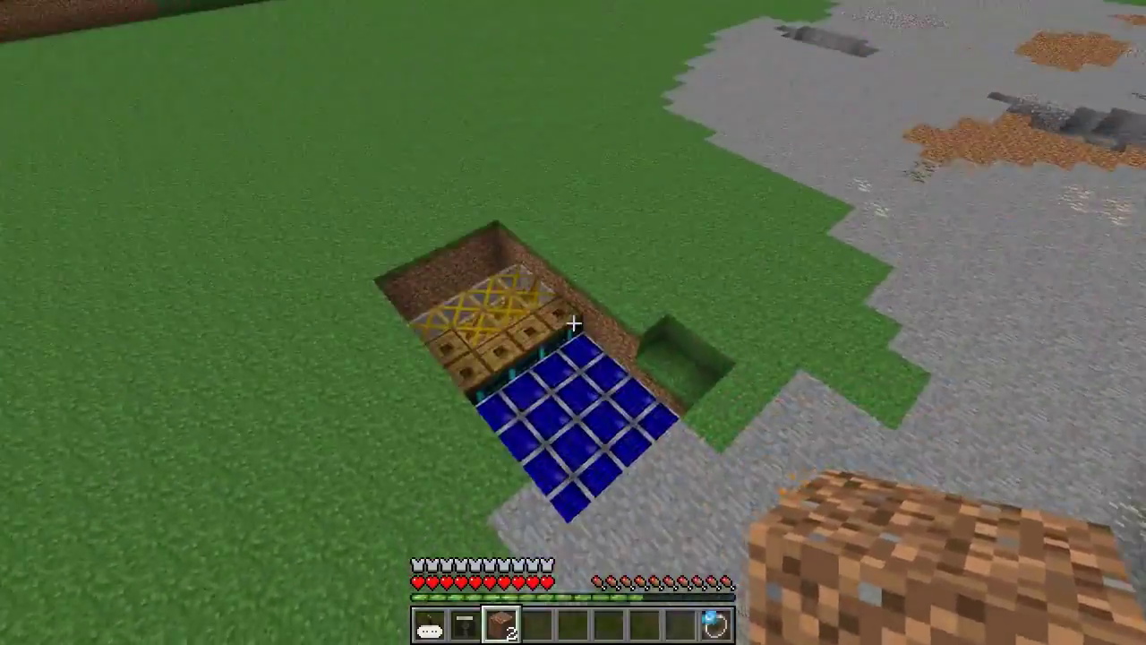
mouse_move(573, 323)
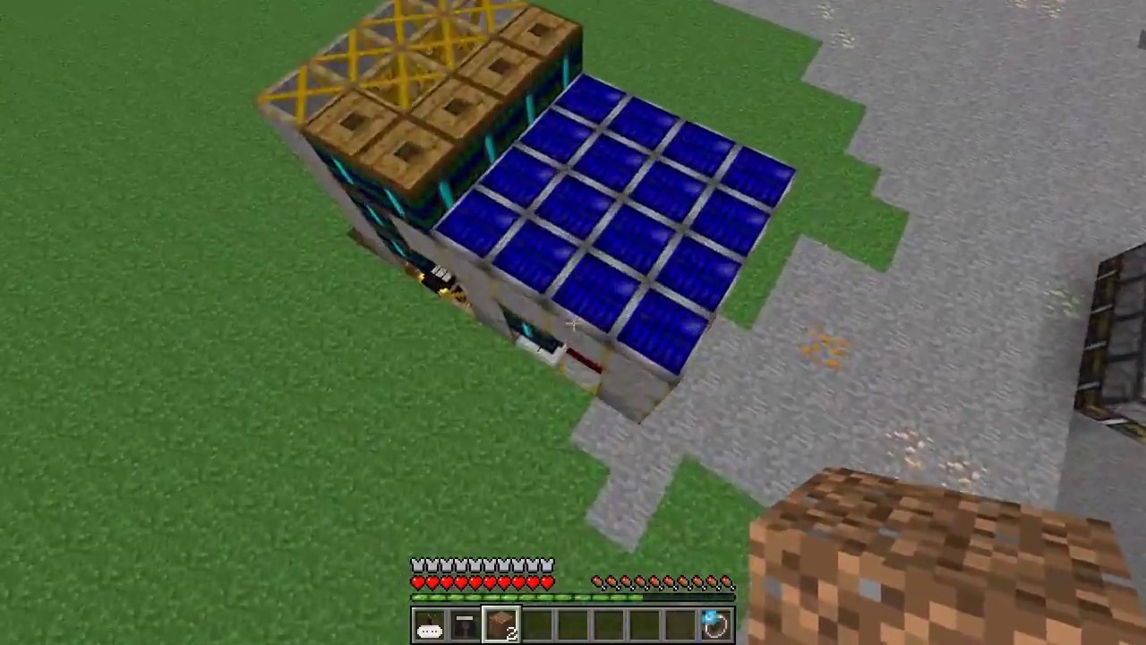
mouse_move(573, 323)
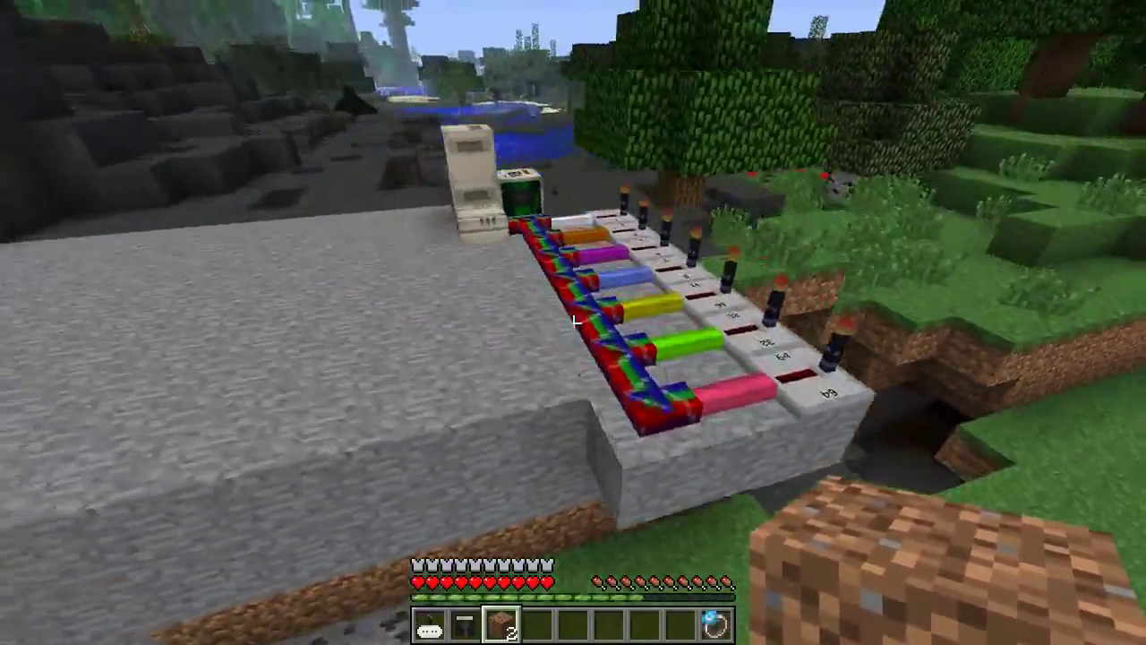
mouse_move(573, 323)
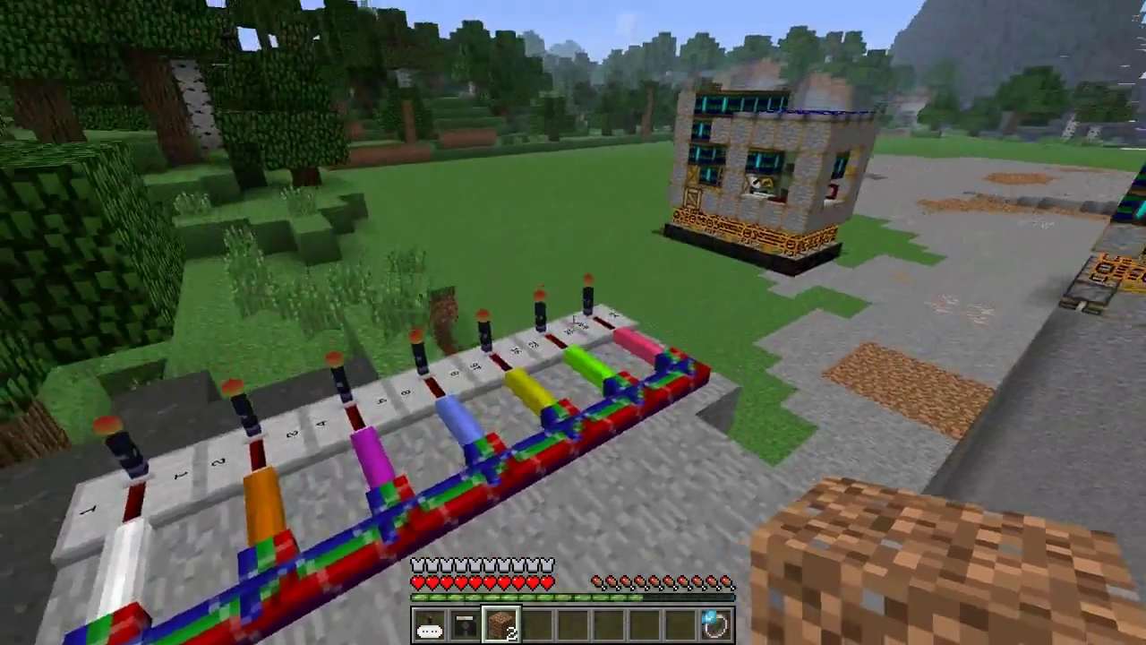
mouse_move(573, 322)
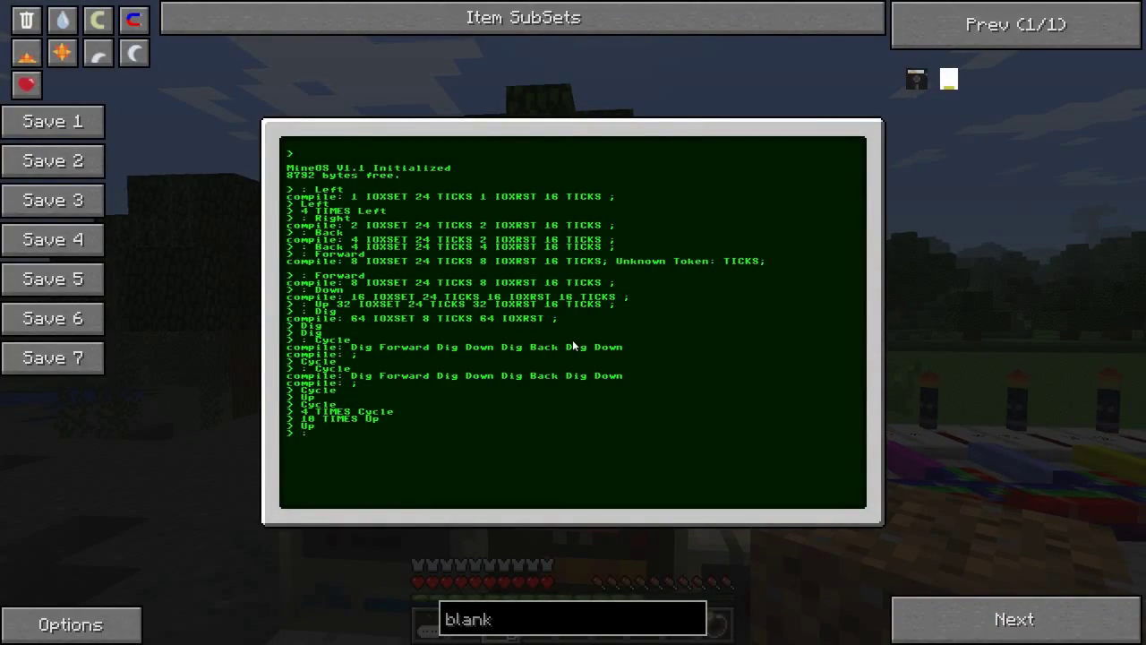
Compile ': 8by8 ... ;' with Dig, Forward, 4 0 DO Right LOOP, Back, Down and Left LOOP passes
text(8by8)
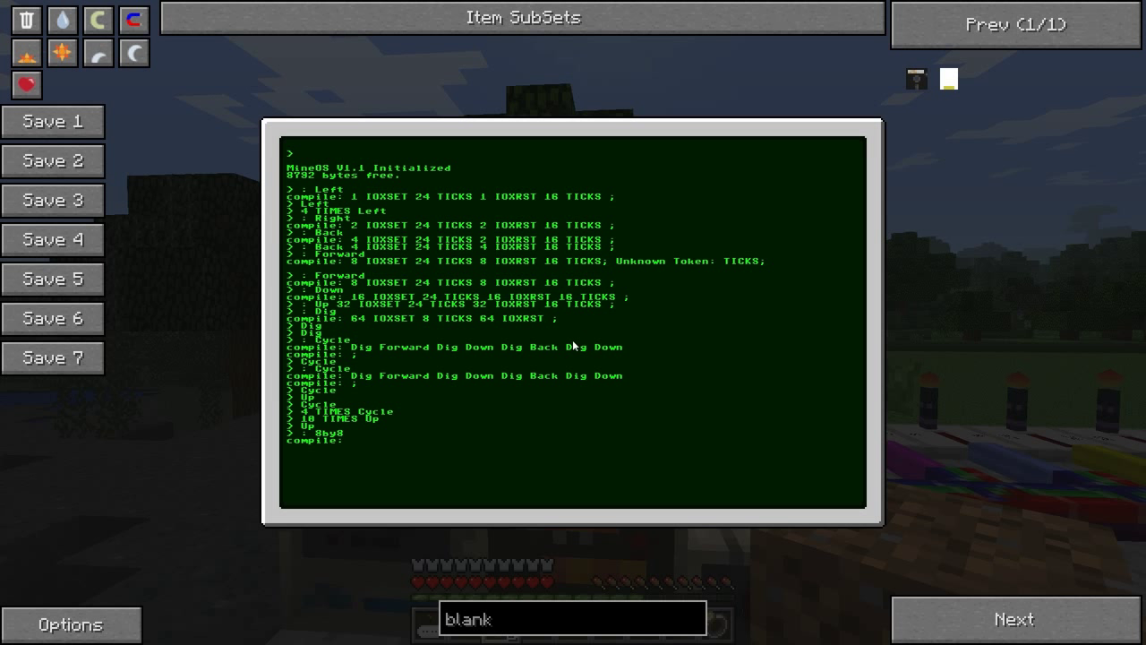
text(Dig Forward Dig)
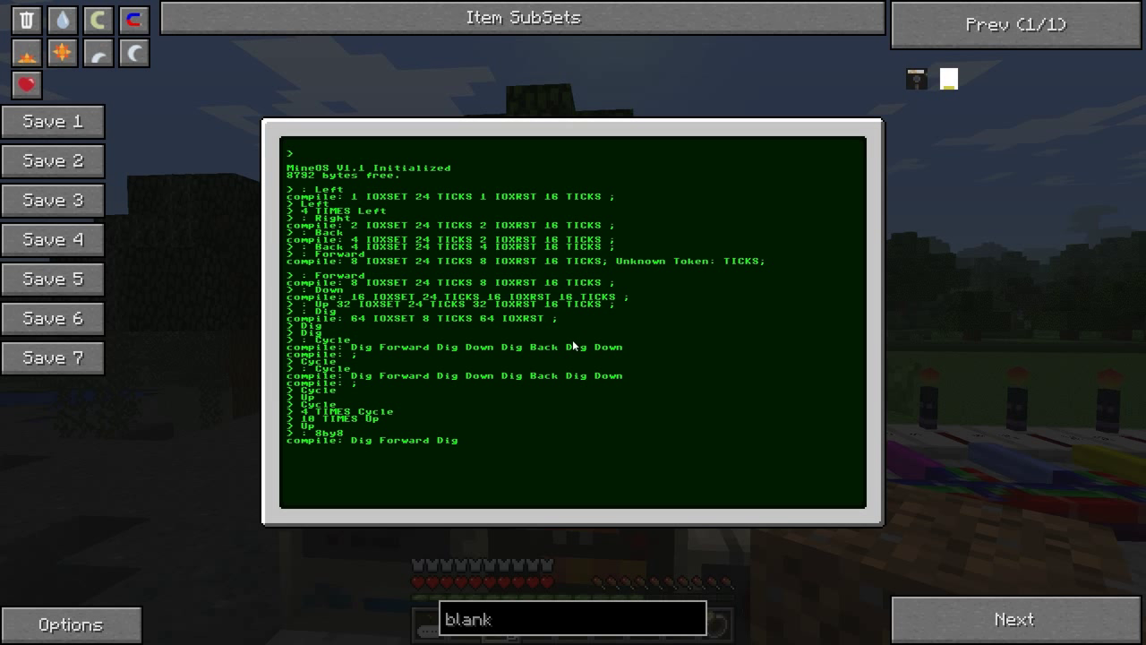
mouse_move(505, 373)
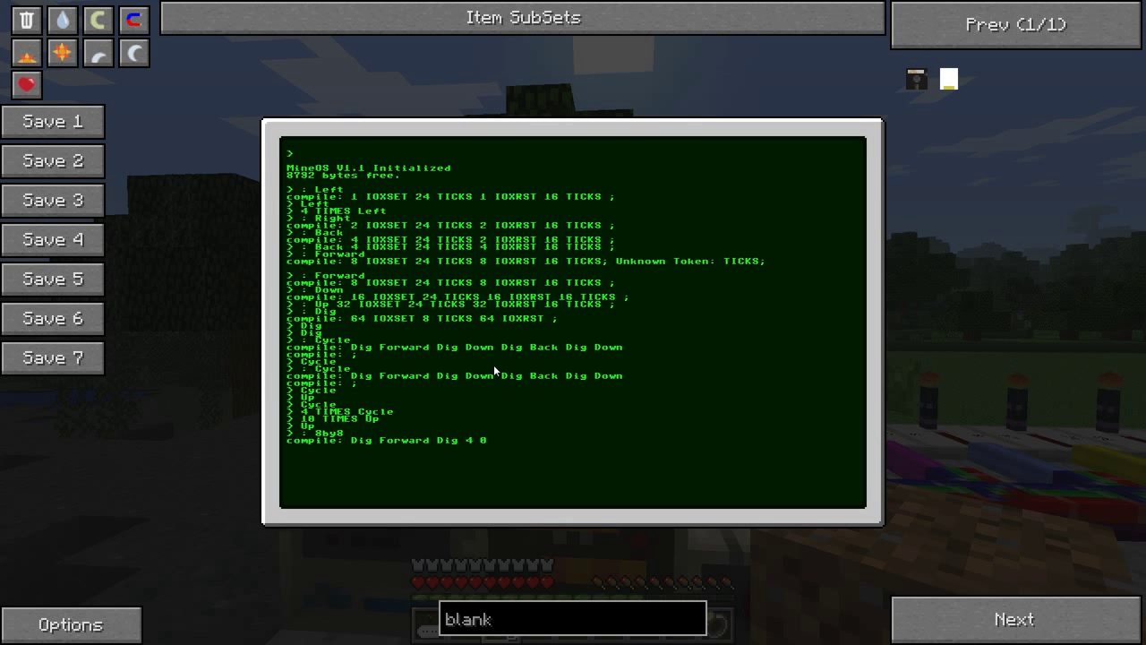
text(DO Right)
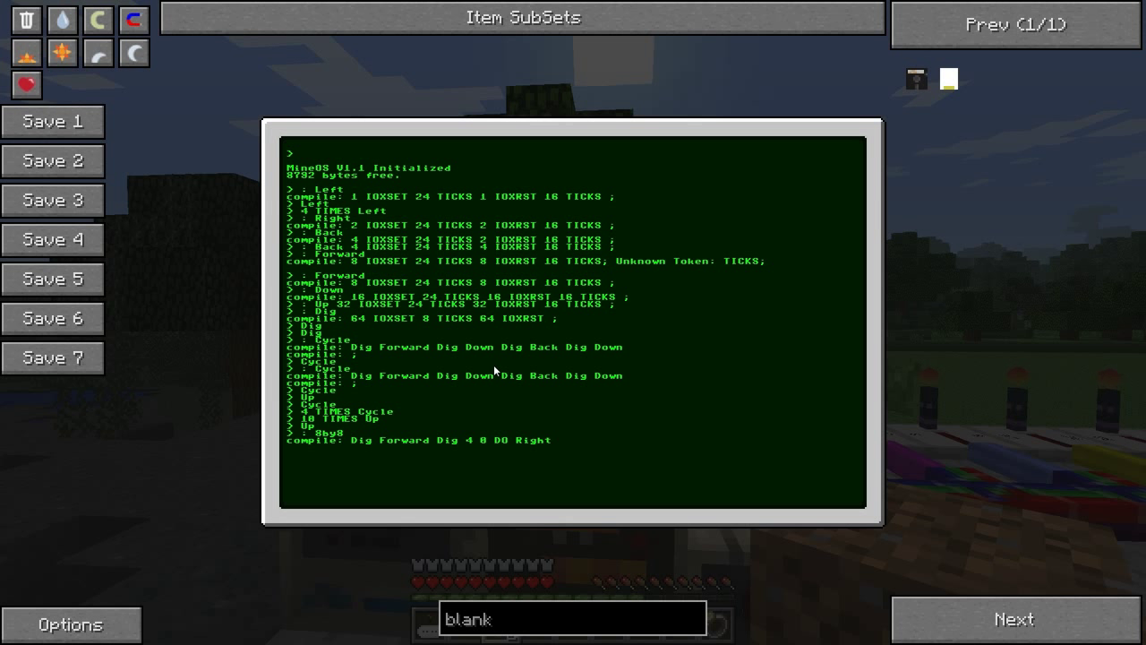
text(LOOP Dig Back Dig Down)
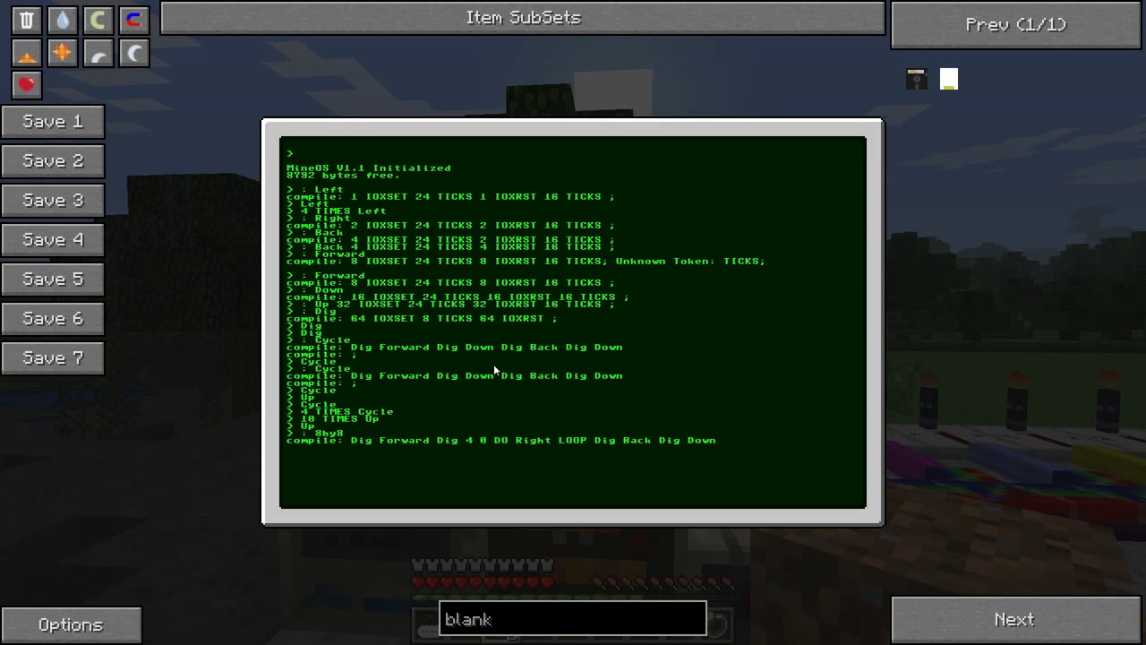
mouse_move(444, 338)
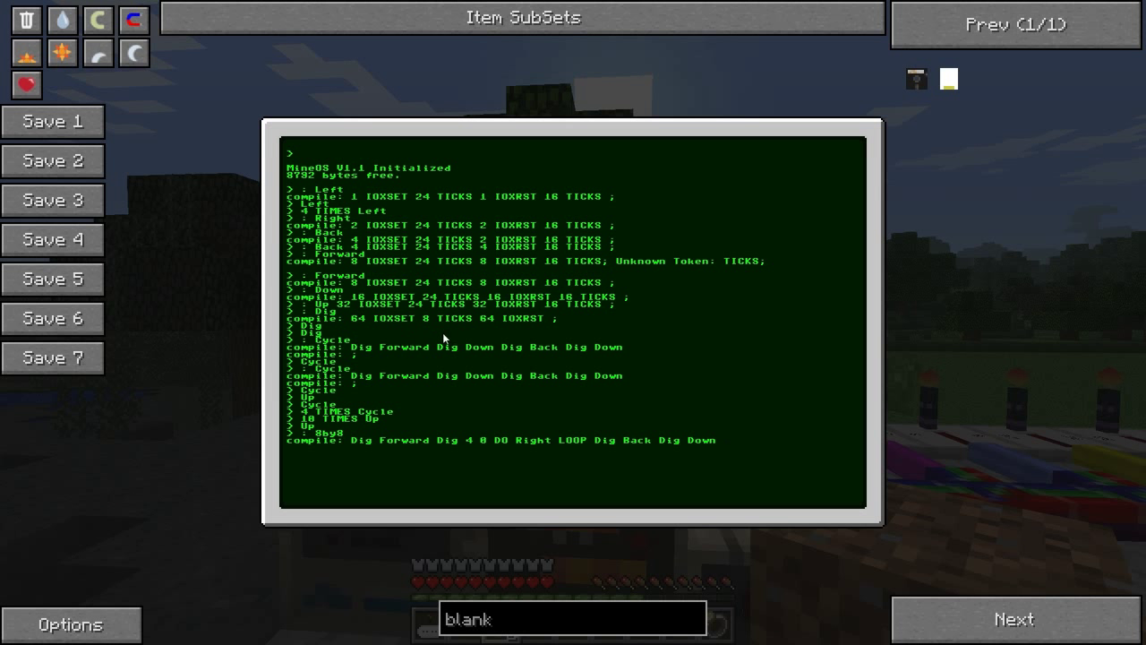
mouse_move(503, 401)
text( Dig Forward Dig)
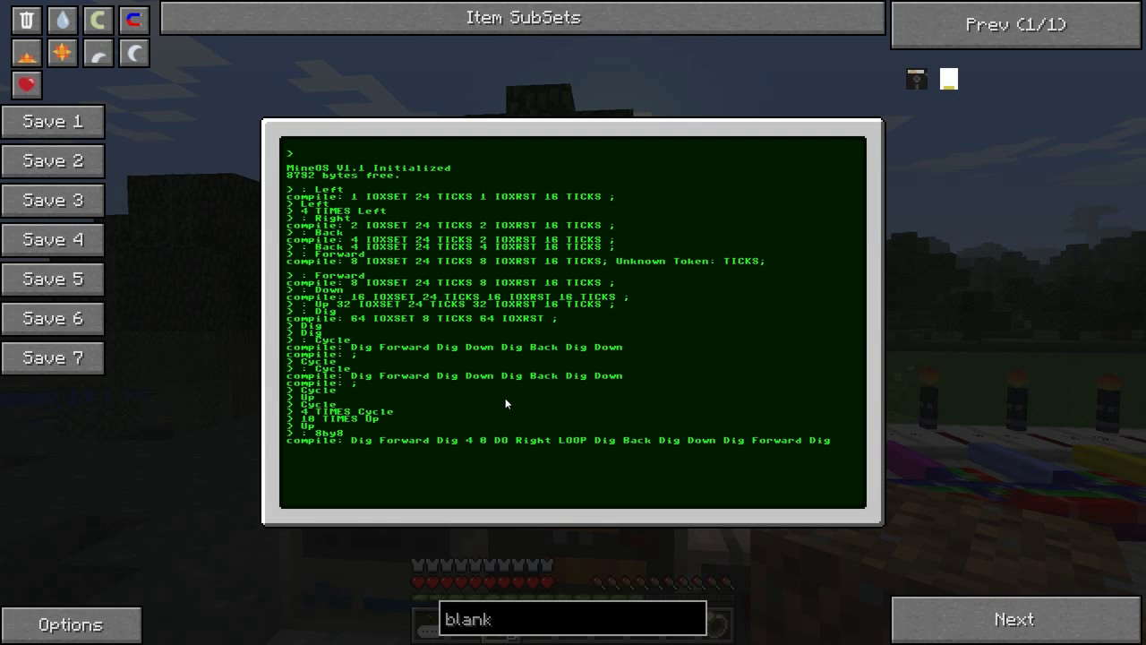
text(4 0 DO Left LOOP)
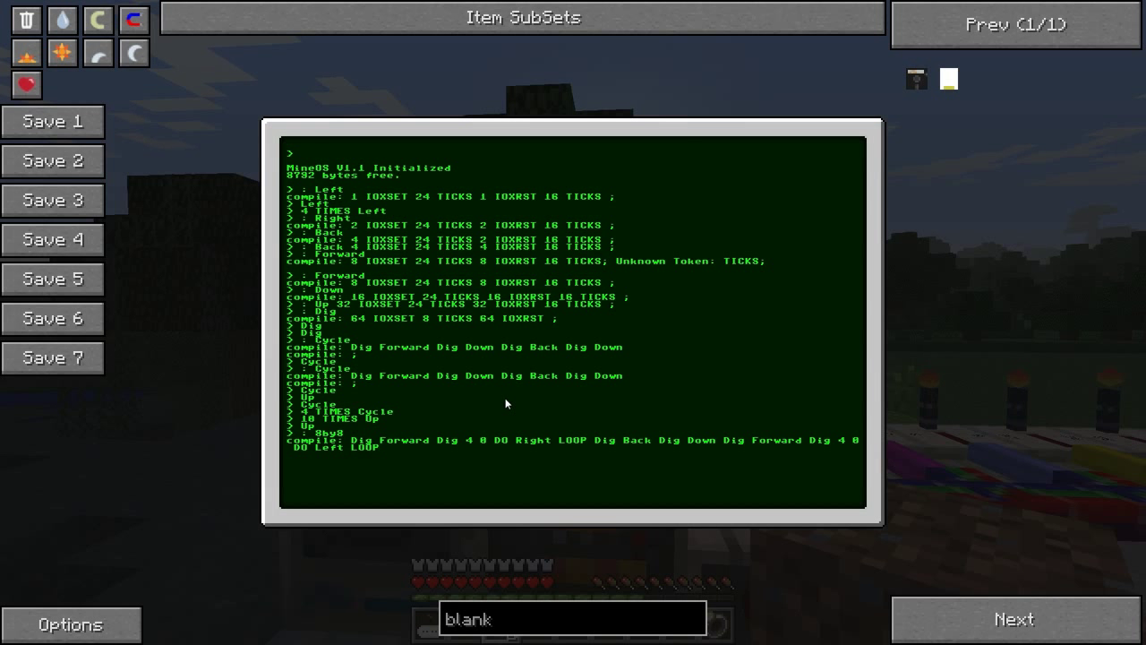
mouse_move(498, 407)
text( Dig Back)
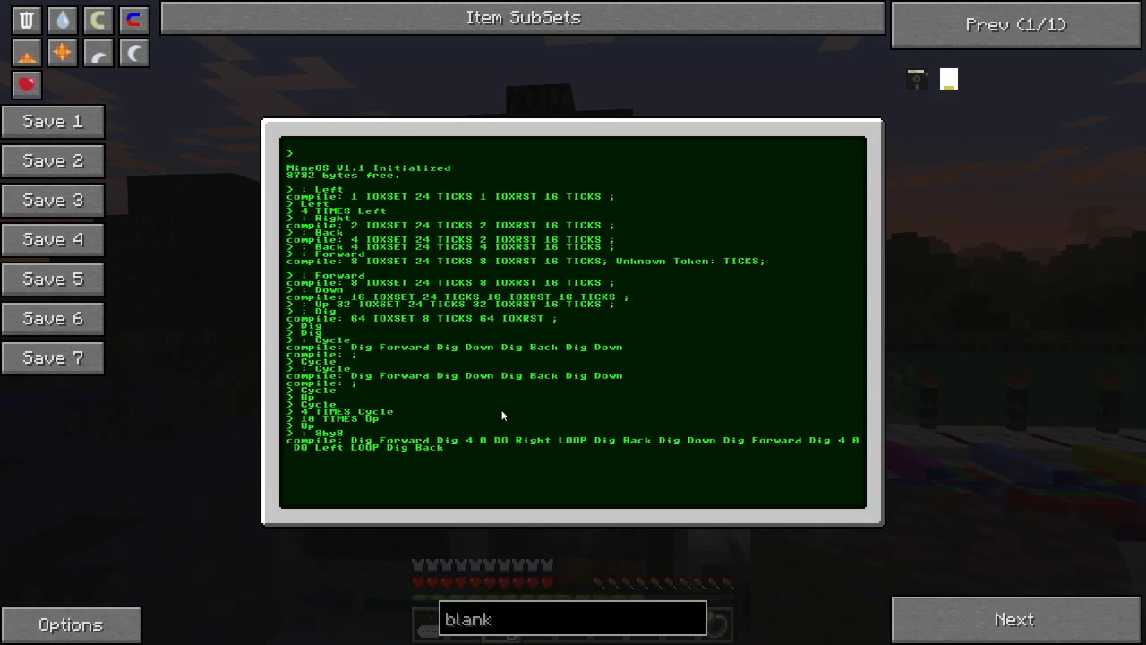
mouse_move(421, 529)
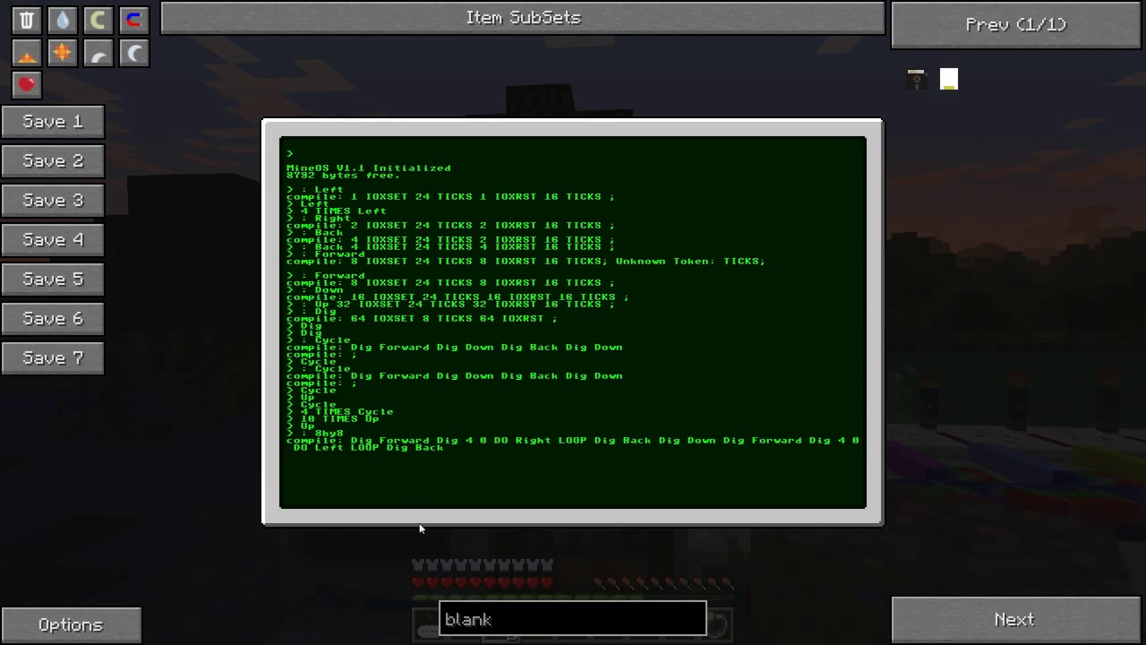
mouse_move(577, 446)
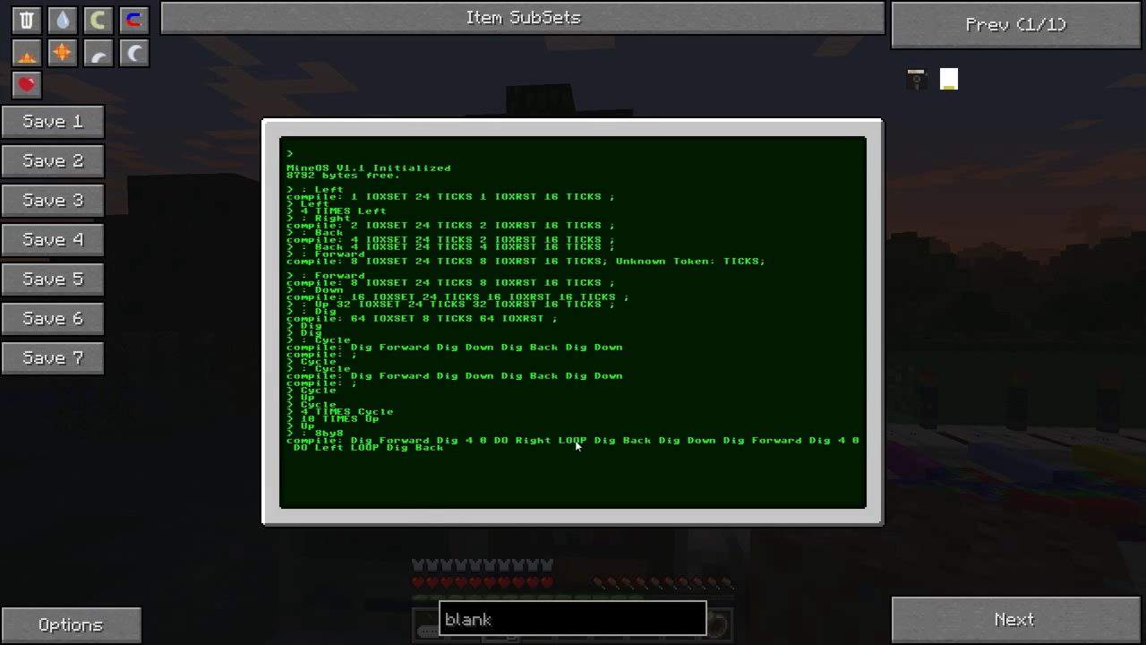
mouse_move(505, 415)
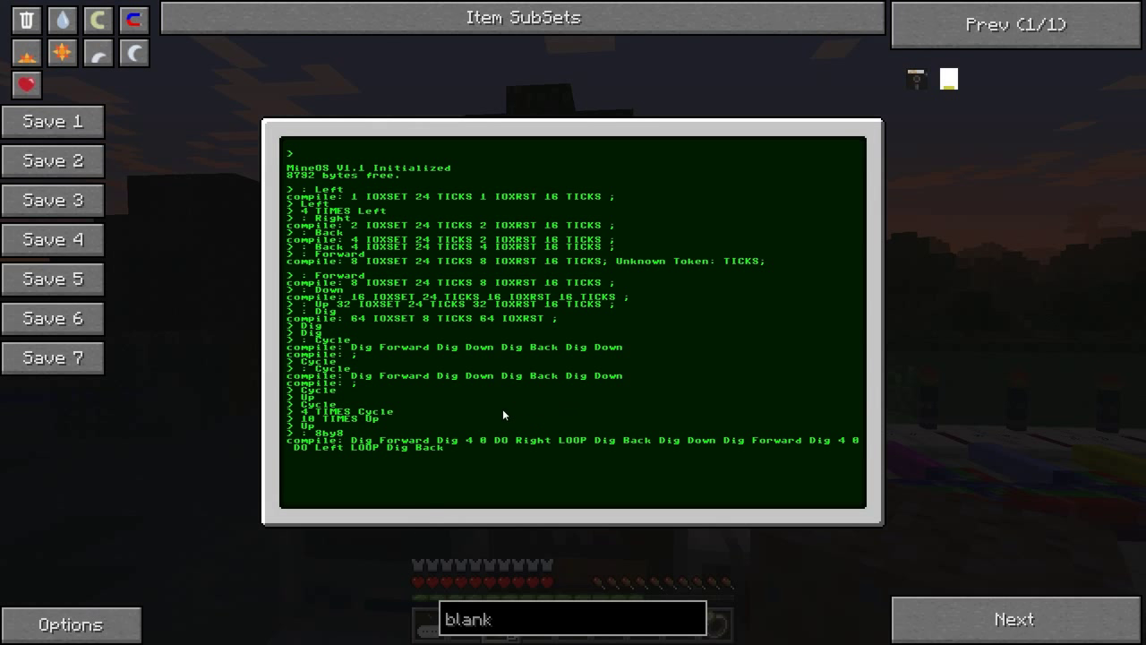
mouse_move(465, 480)
text( Dig Down ;)
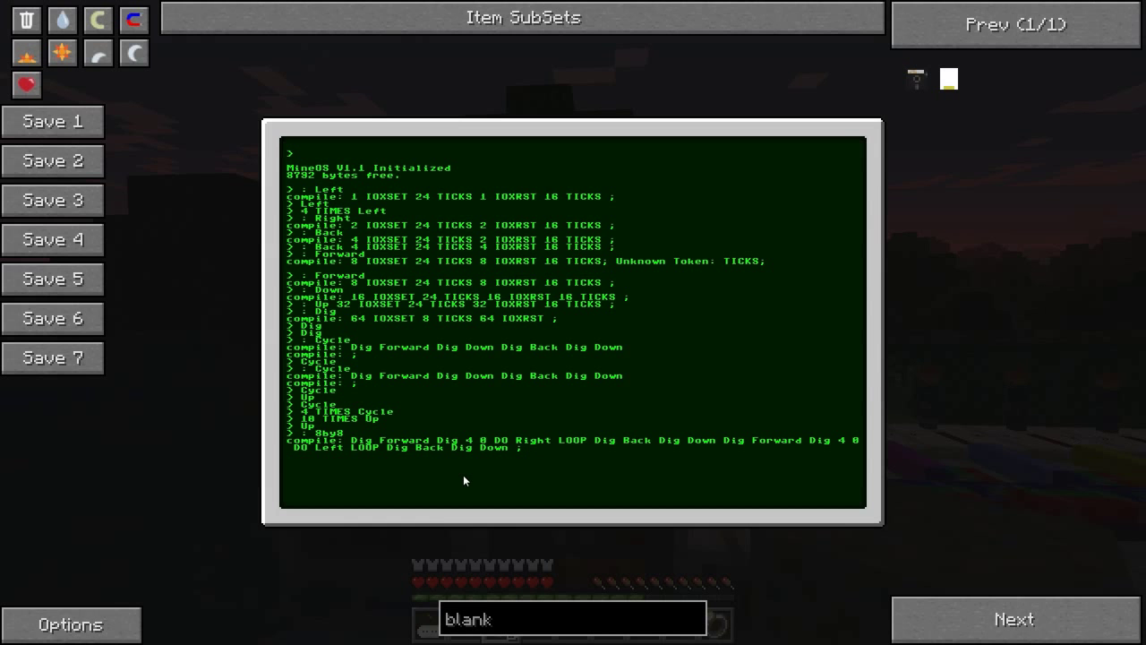
Run 8by8 and leave the terminal to watch the frames dig the first trench
text(8by8)
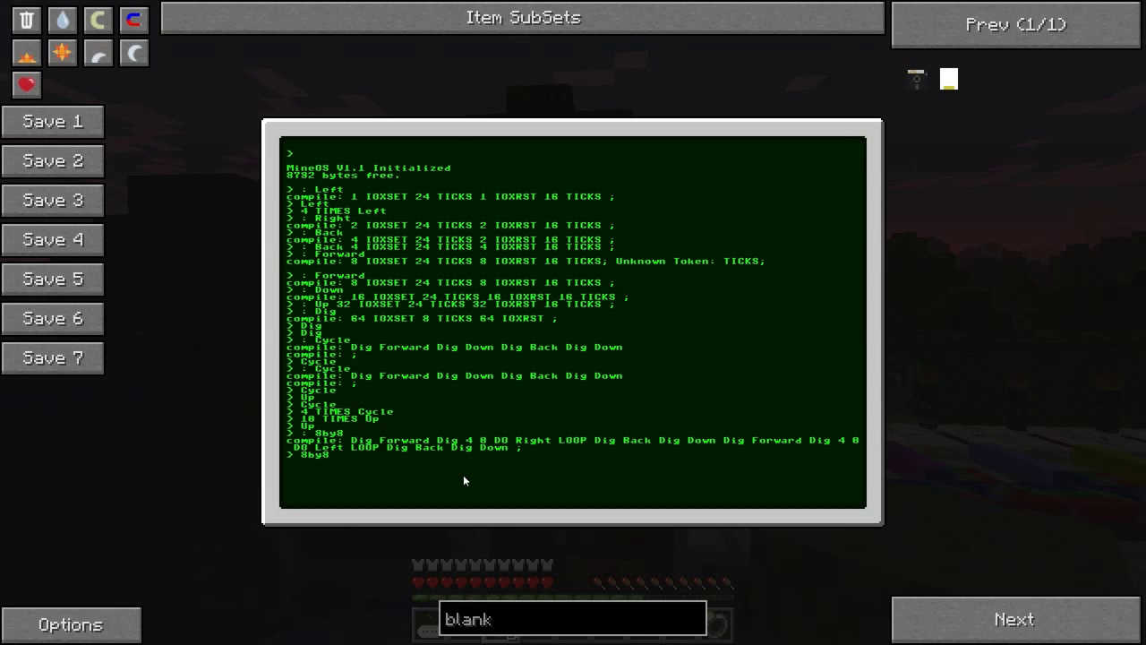
key(Escape)
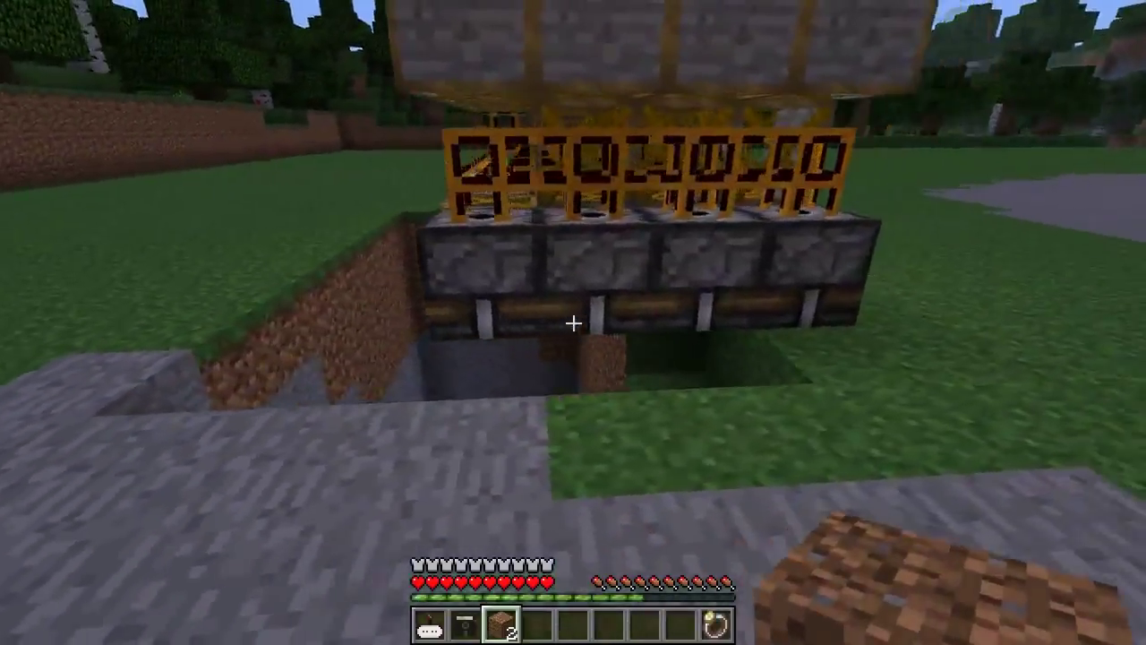
mouse_move(573, 323)
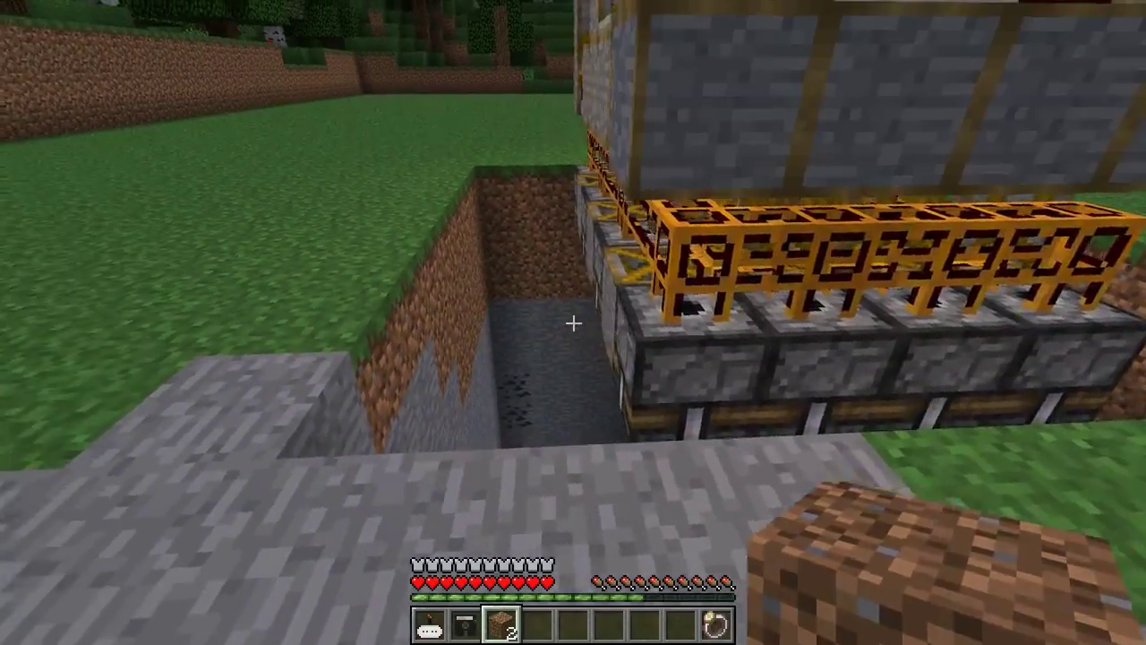
mouse_move(573, 322)
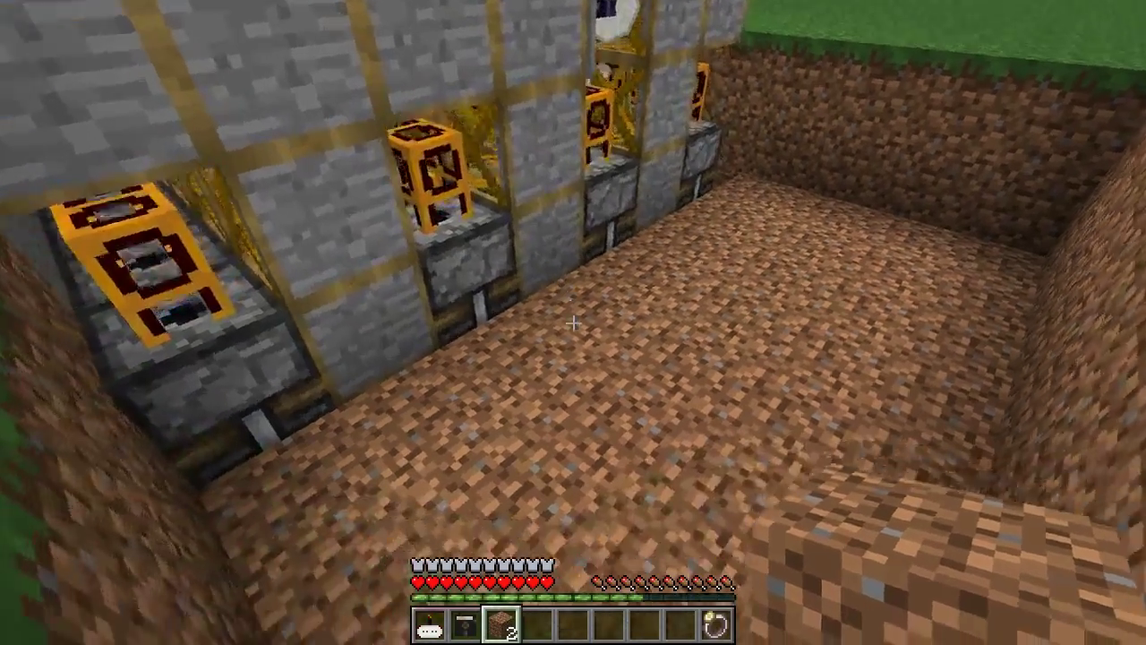
mouse_move(573, 322)
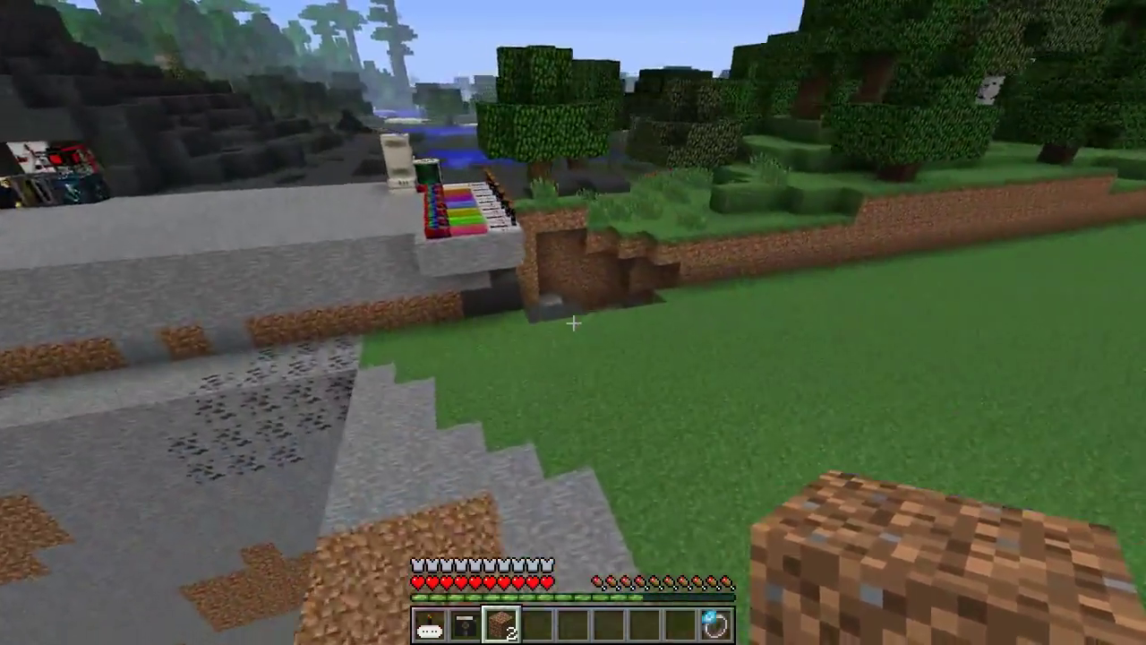
mouse_move(573, 322)
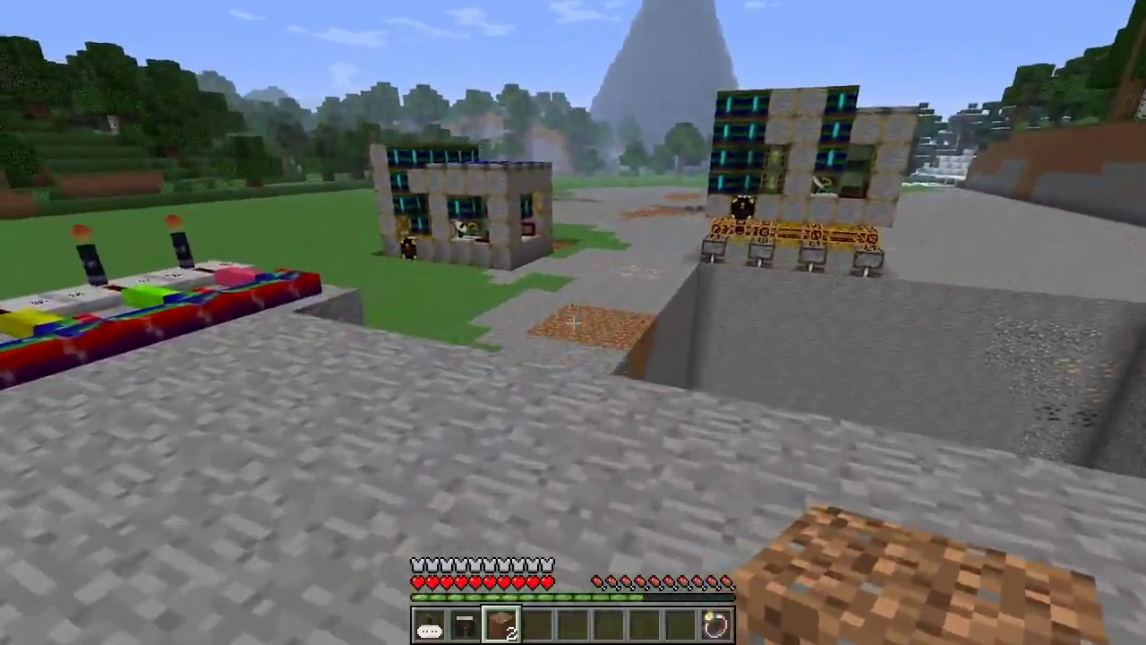
mouse_move(573, 322)
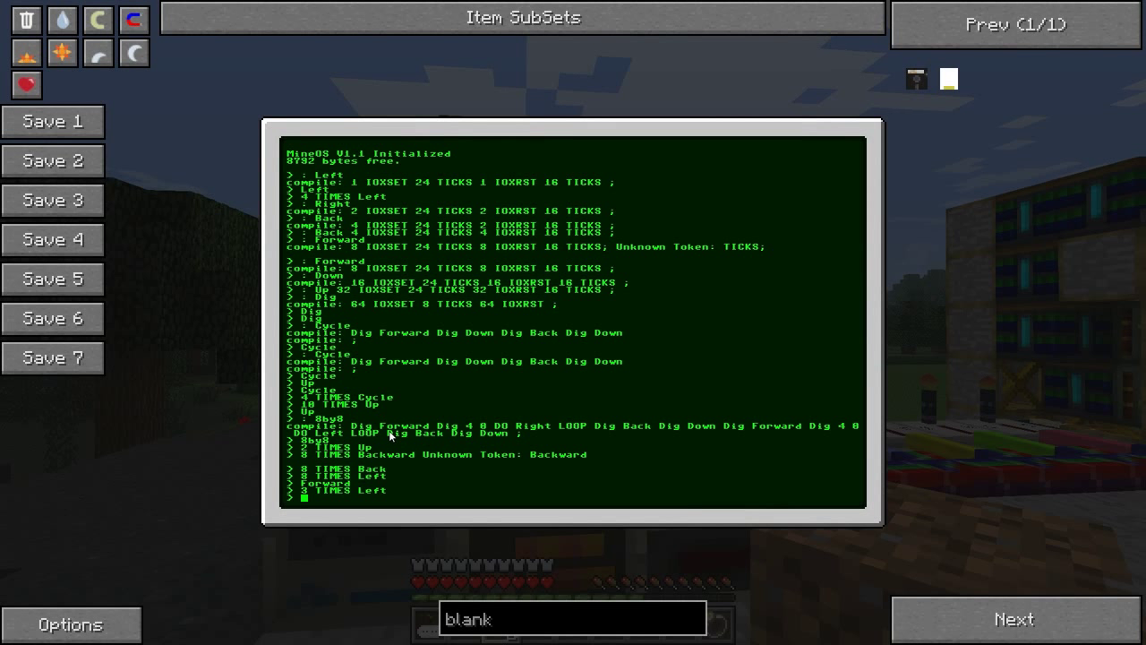
mouse_move(383, 374)
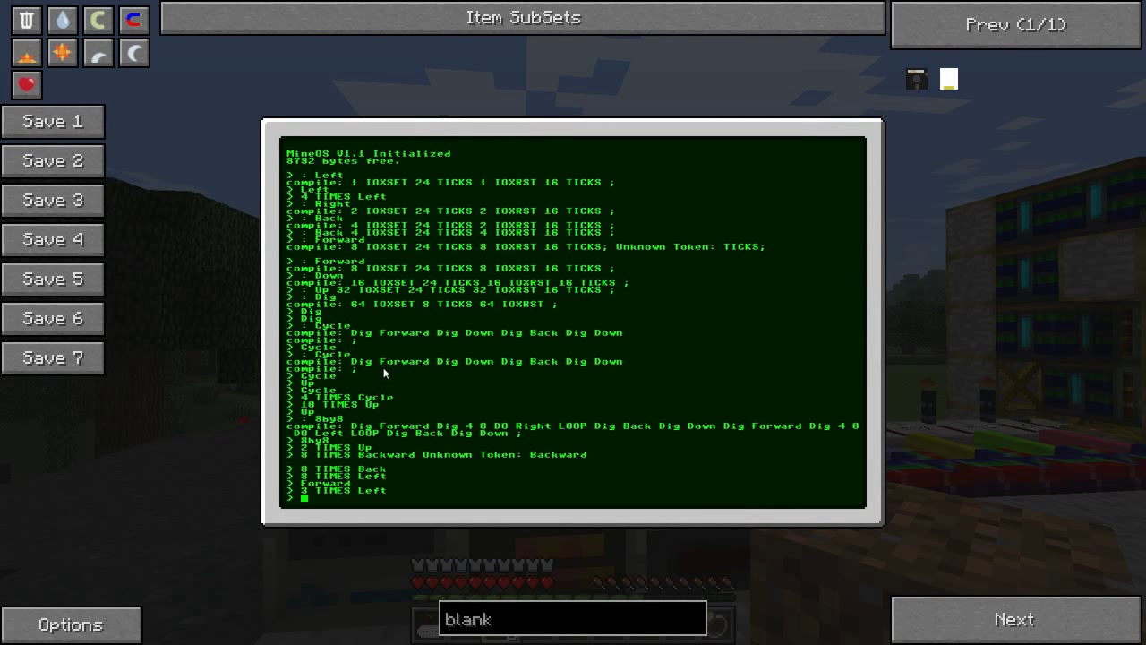
Enter '32 TIMES 8by8' to dig the full 8x8 shaft deep into the stone
text(32)
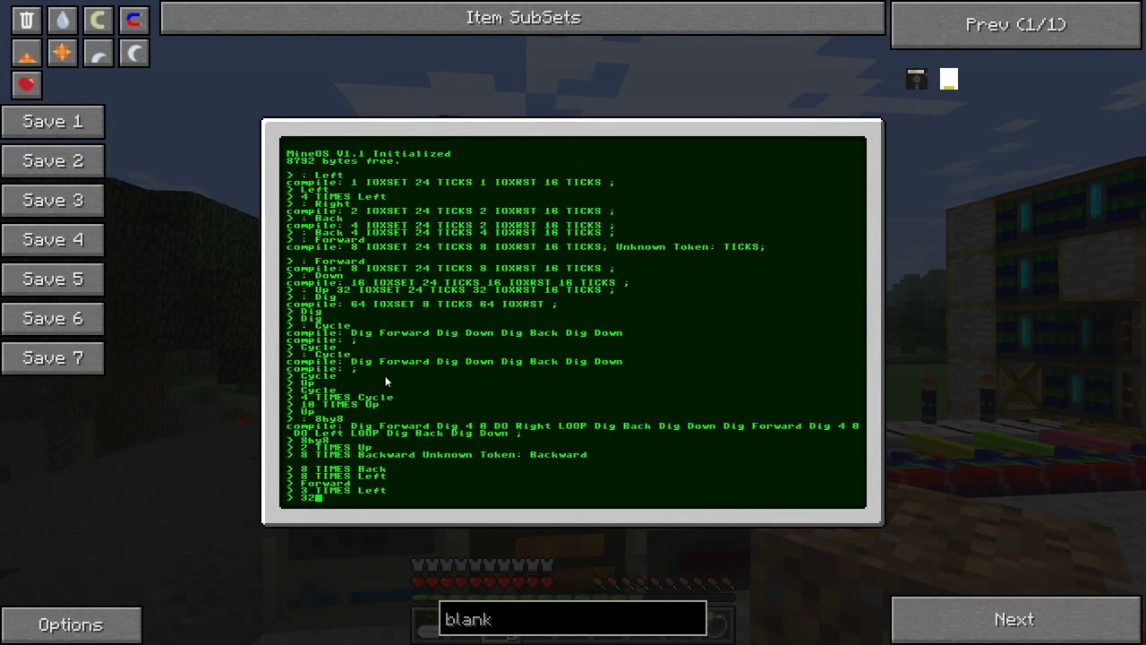
text(TIMES)
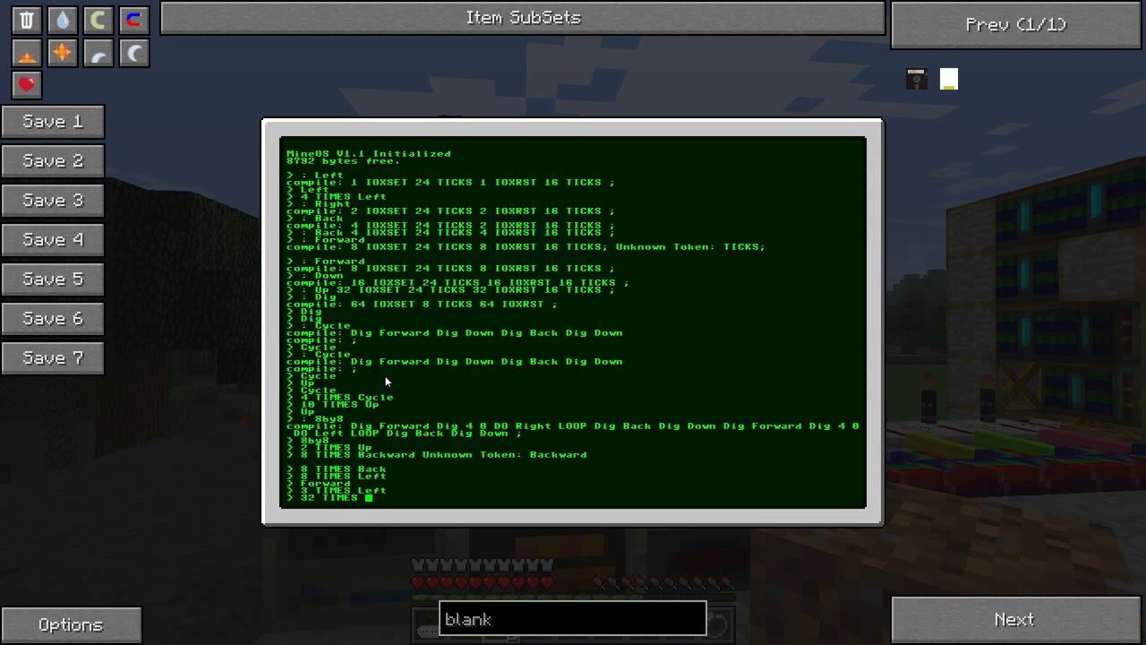
text(8by)
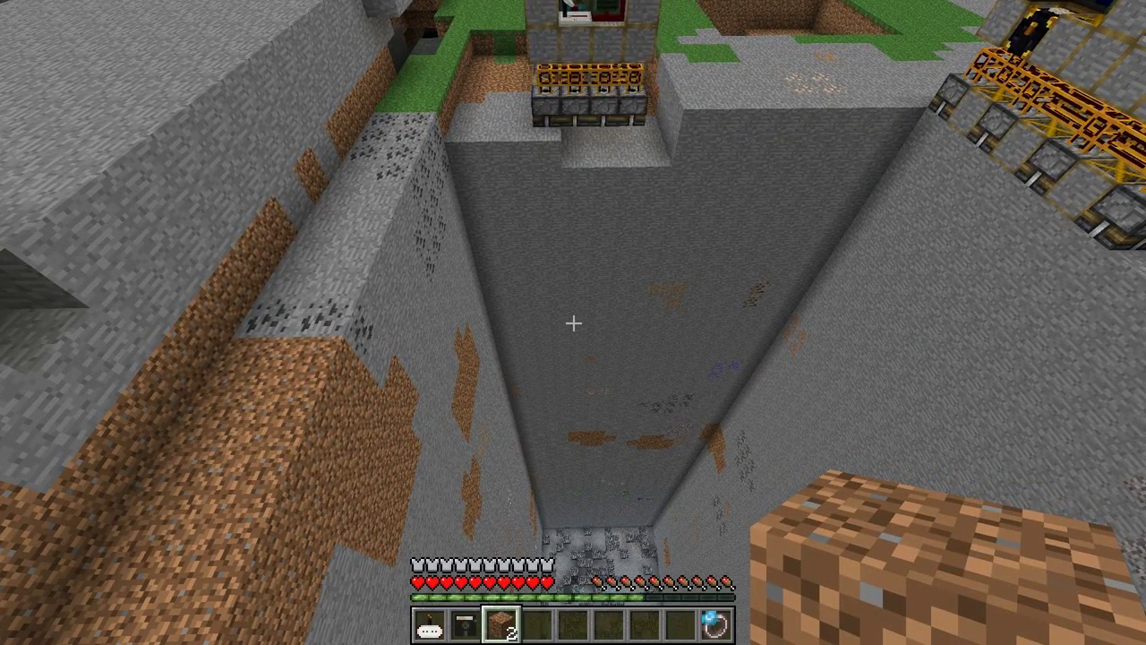
mouse_move(573, 322)
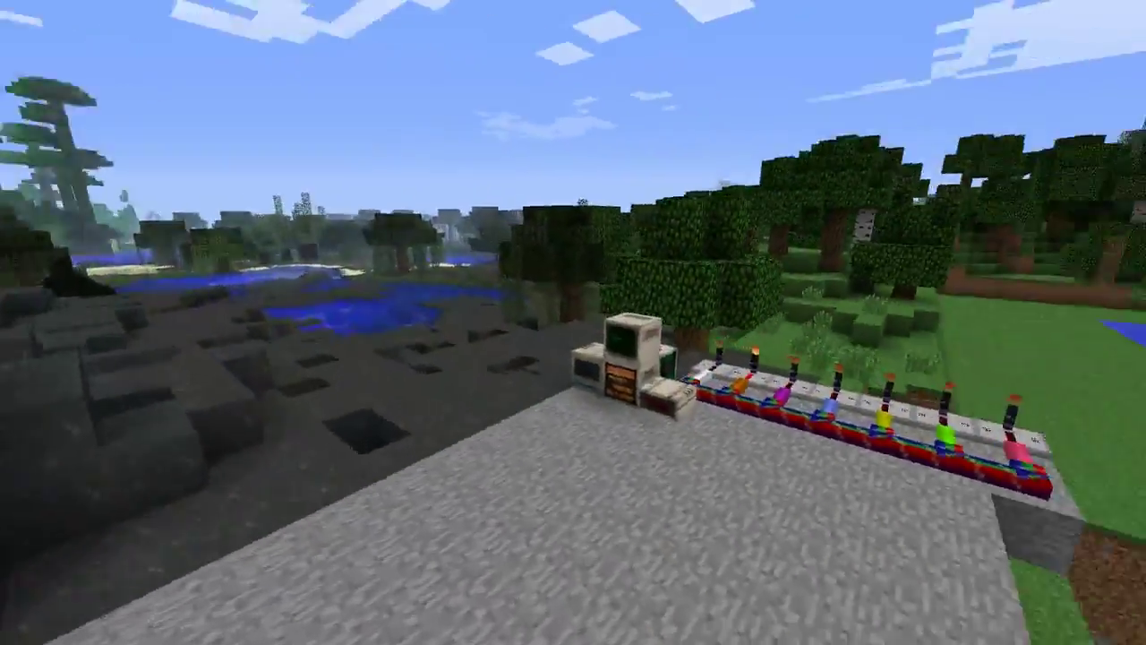
mouse_move(573, 322)
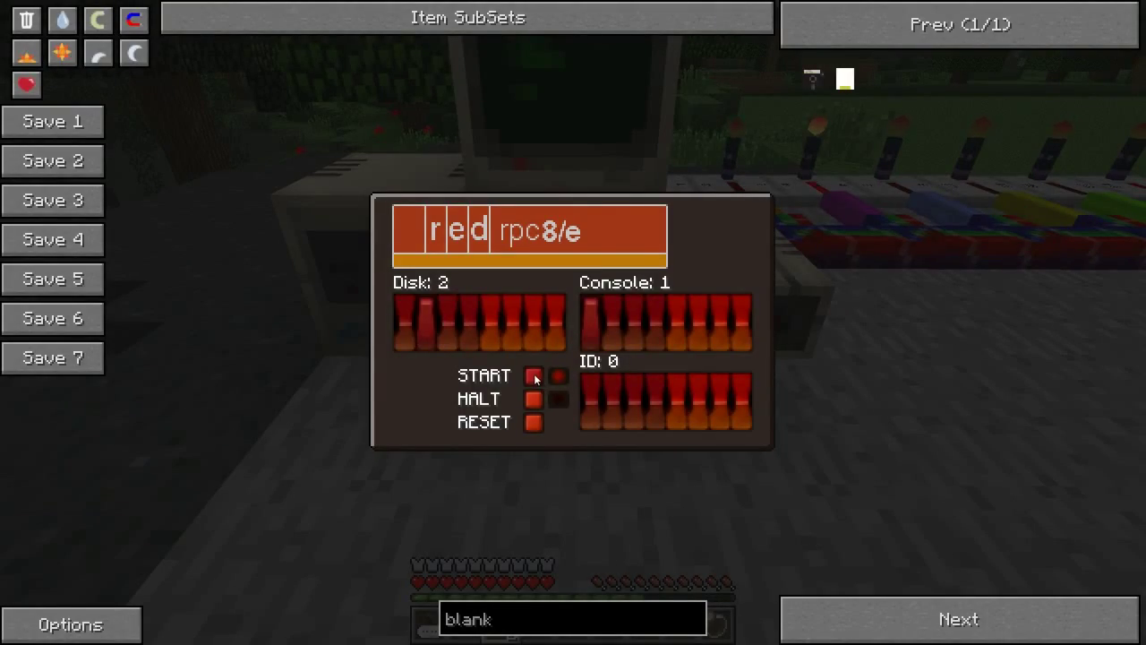
Restart the CPU with START and enter '0 IOX!' to clear all wireless outputs
click(533, 376)
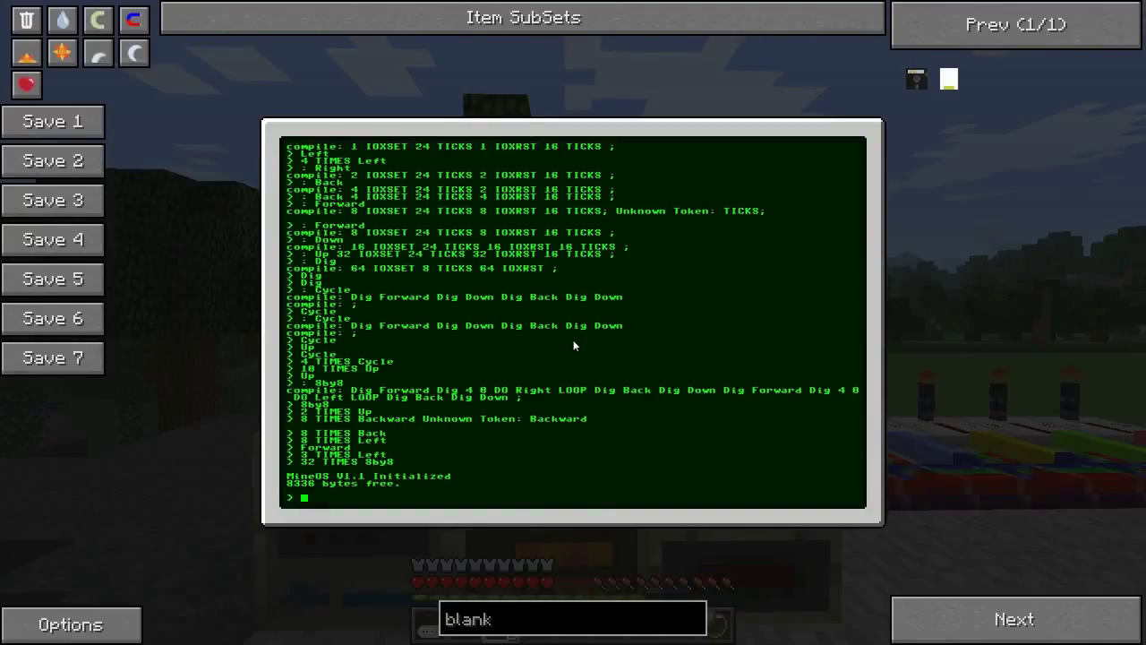
text(0 IOX)
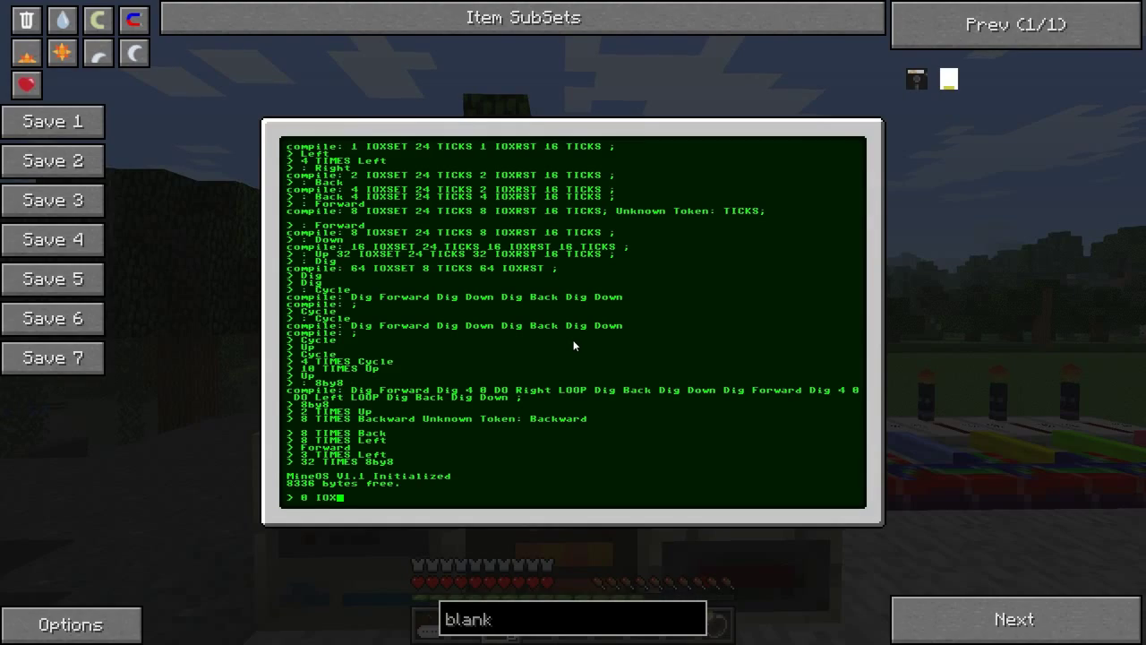